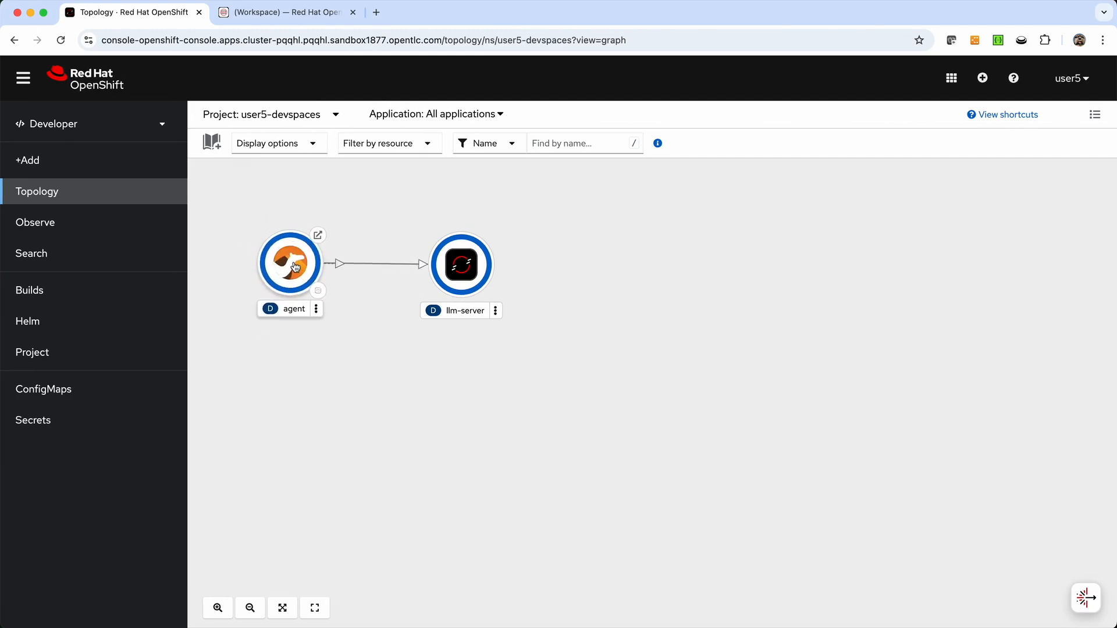
{"action": "mouse_move", "coordinate": [314, 314]}
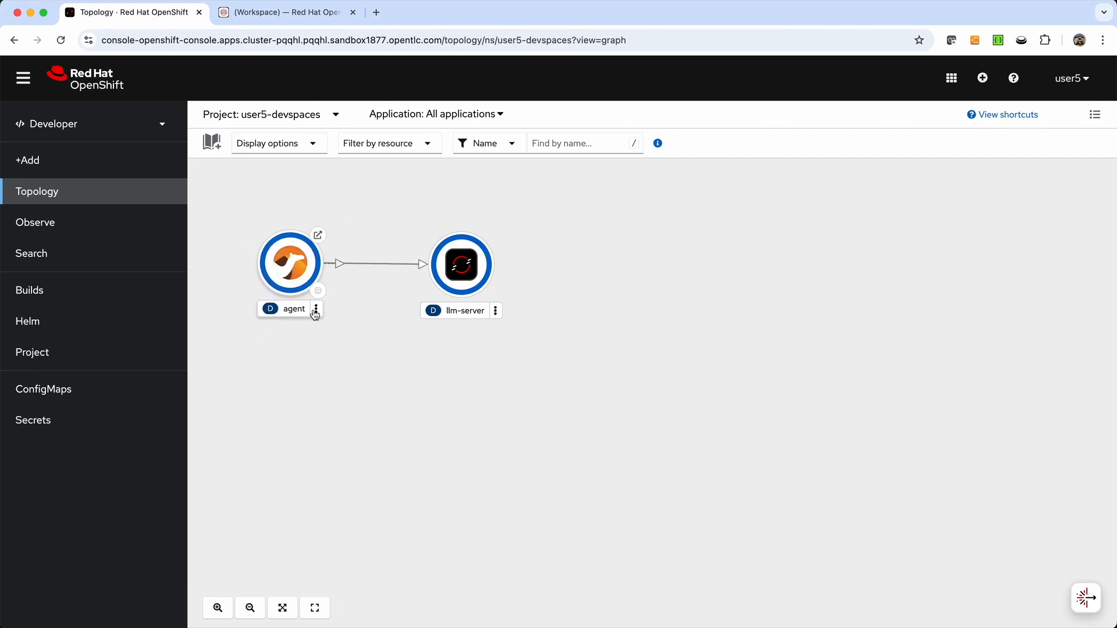
{"action": "mouse_move", "coordinate": [359, 394]}
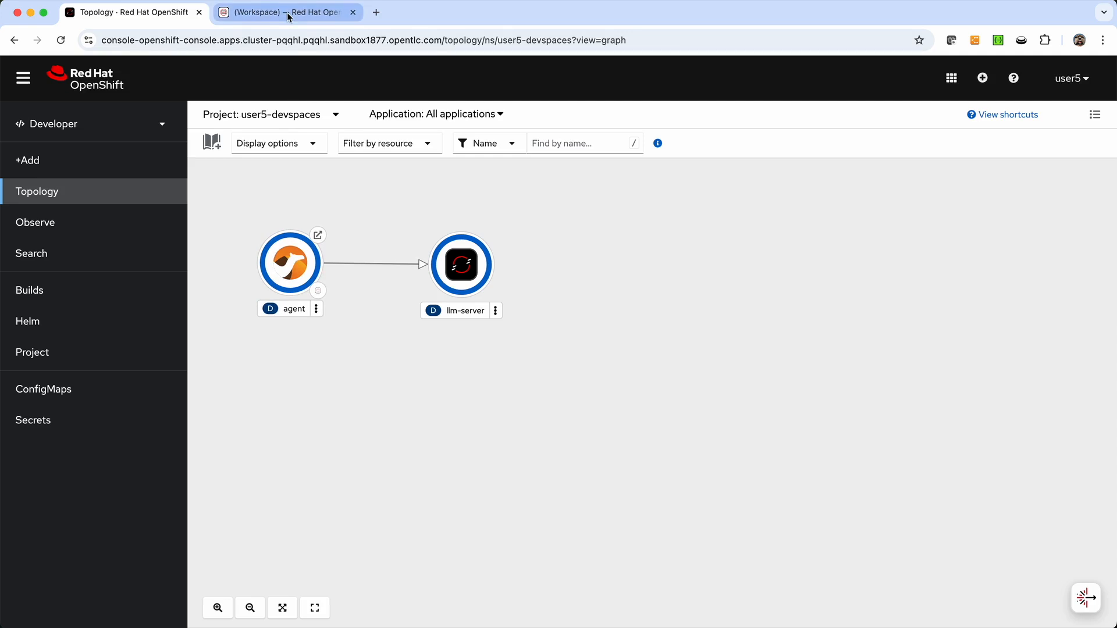
View the lab's index.html chat page in the workspace, then close it without edits.
{"action": "left_click", "coordinate": [285, 12]}
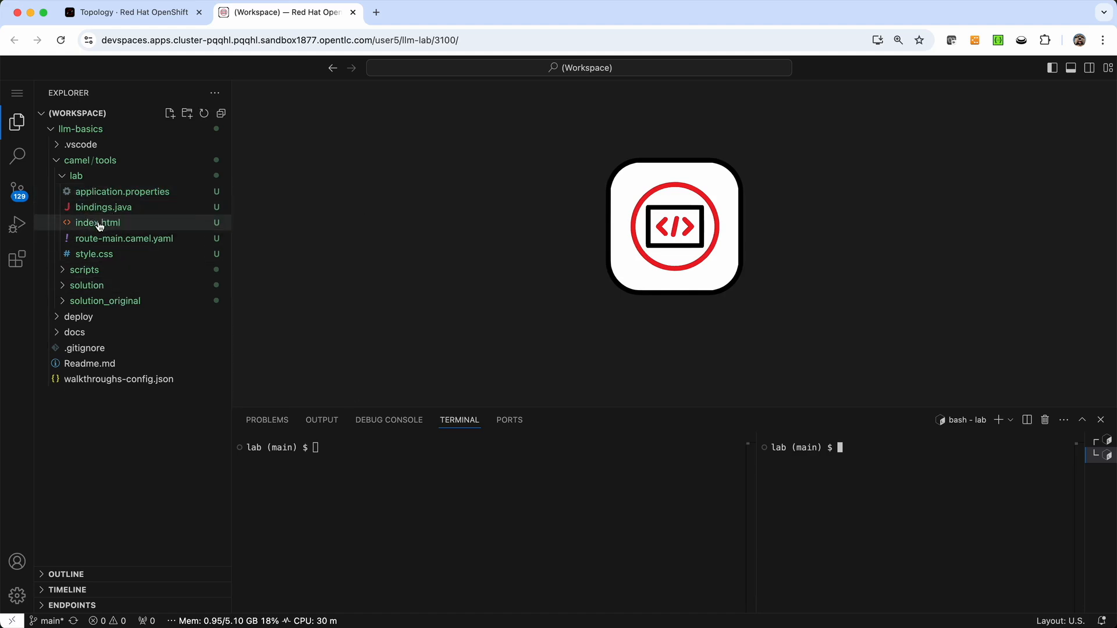
{"action": "mouse_move", "coordinate": [98, 222]}
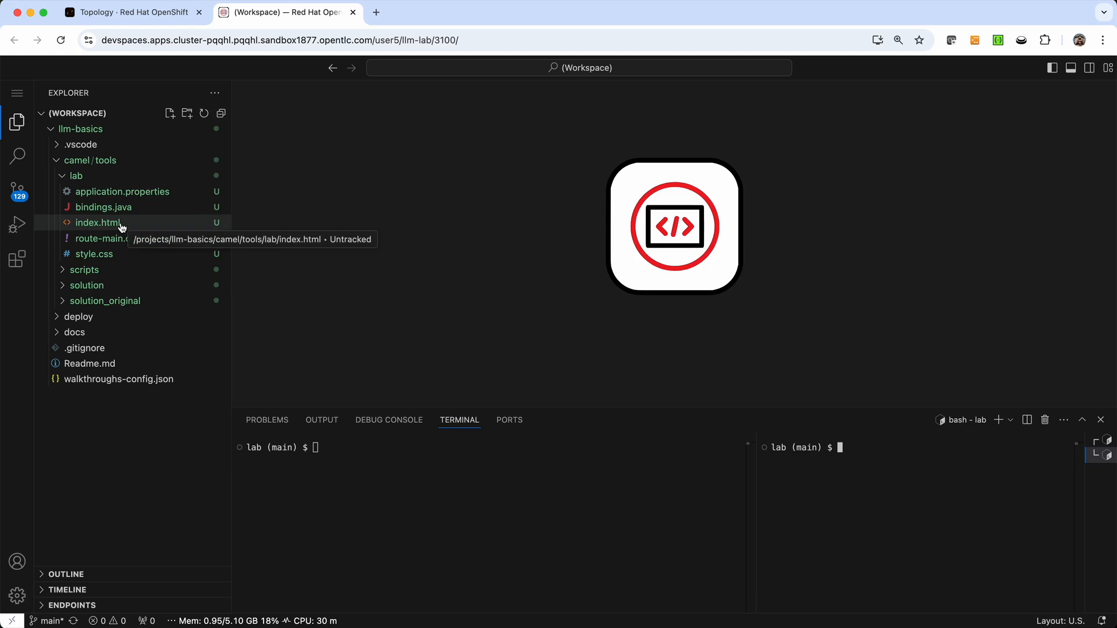
{"action": "left_click", "coordinate": [97, 222]}
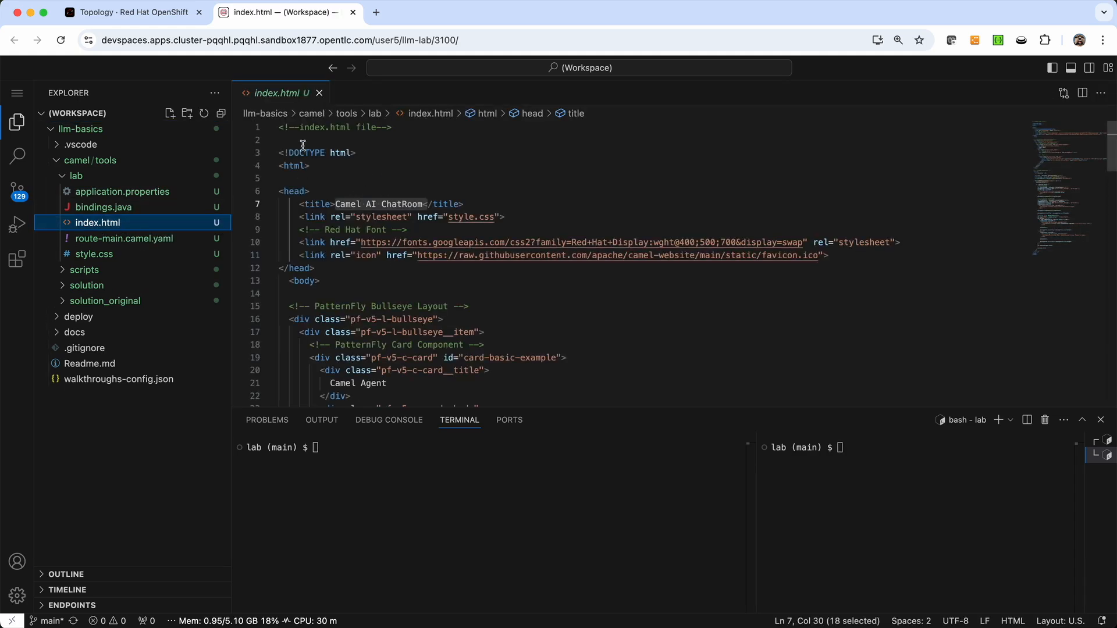
{"action": "mouse_move", "coordinate": [320, 93]}
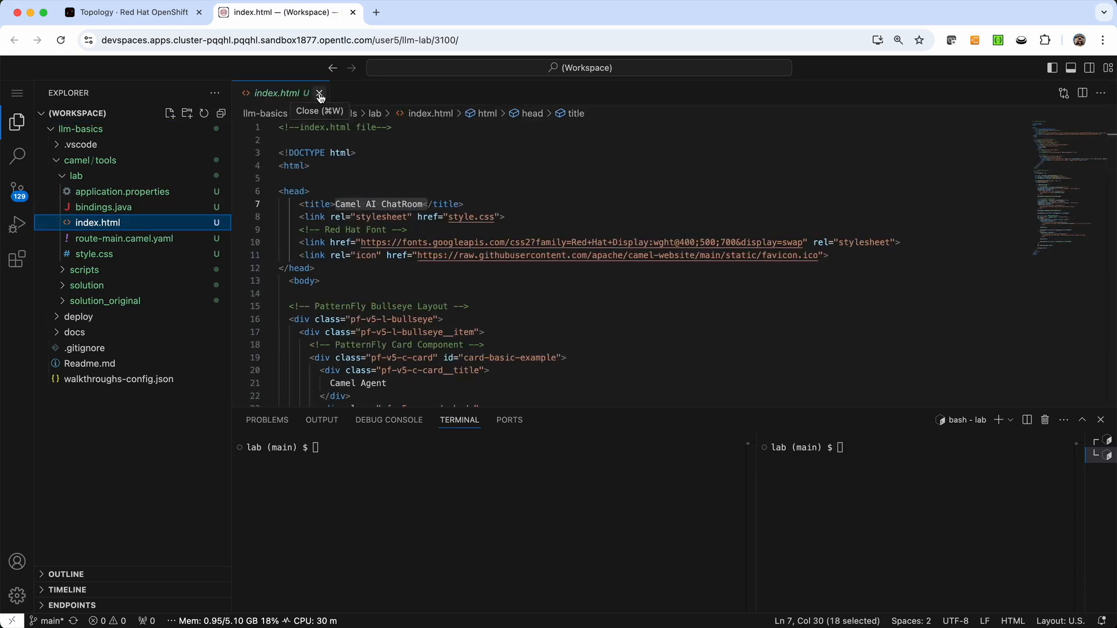
{"action": "left_click", "coordinate": [319, 93]}
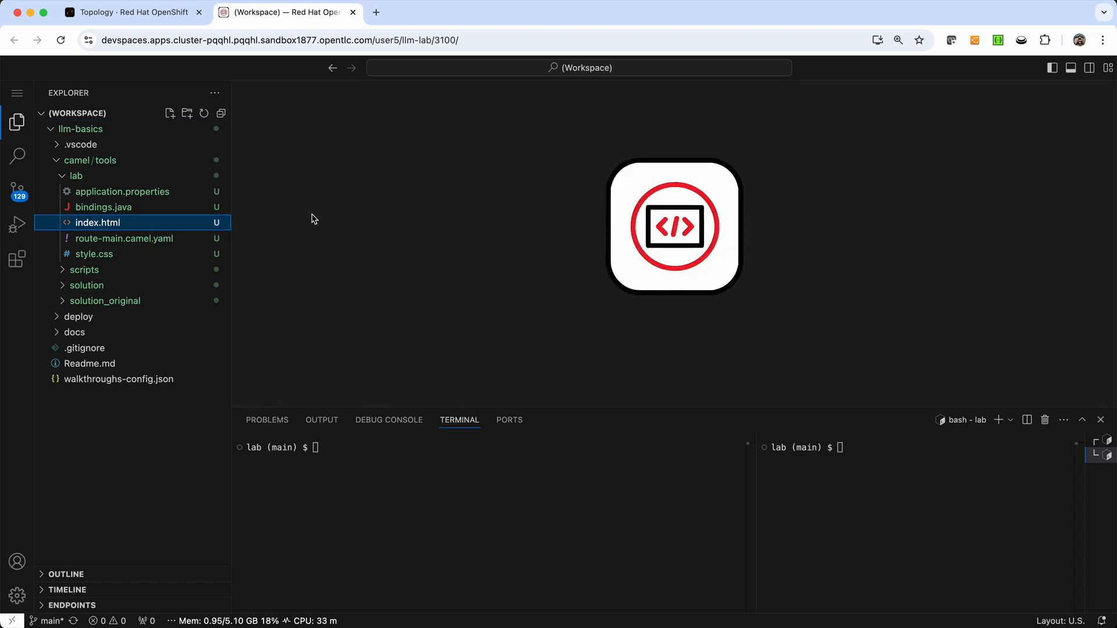
{"action": "mouse_move", "coordinate": [124, 237]}
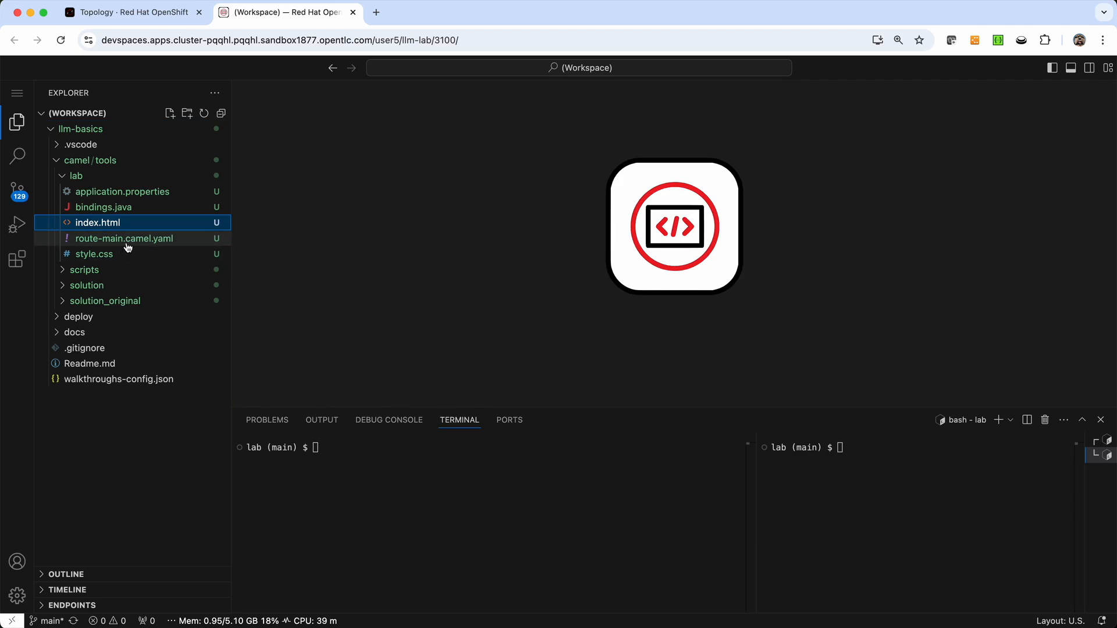
{"action": "mouse_move", "coordinate": [125, 238]}
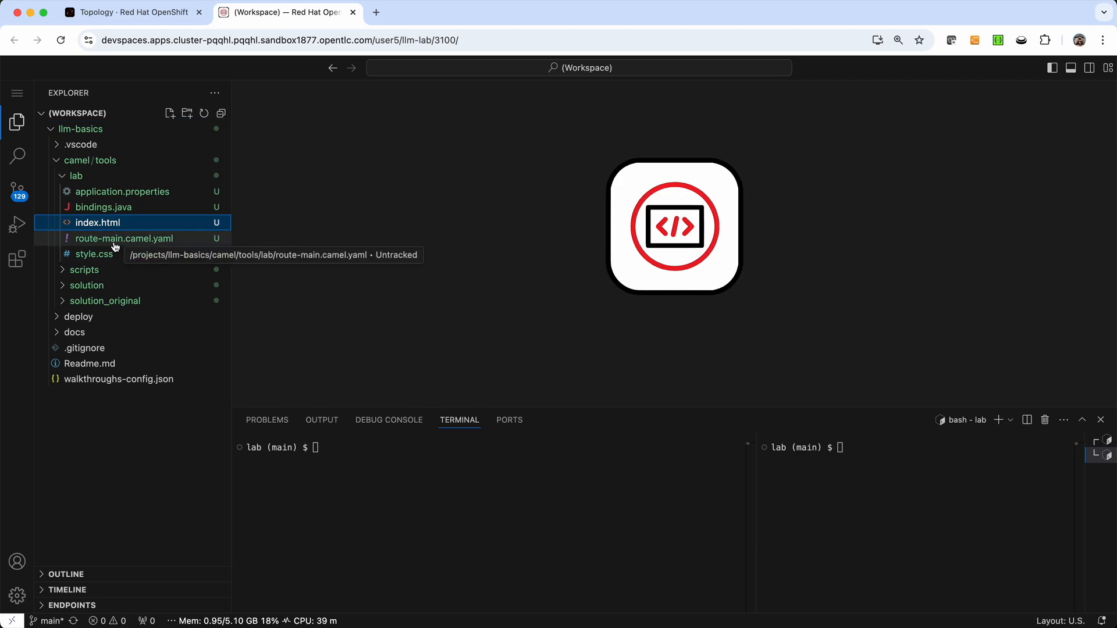
Inspect route-main.camel.yaml in the Kaoto designer: platform-http, AI message, call LLM, log.
{"action": "left_click", "coordinate": [125, 238]}
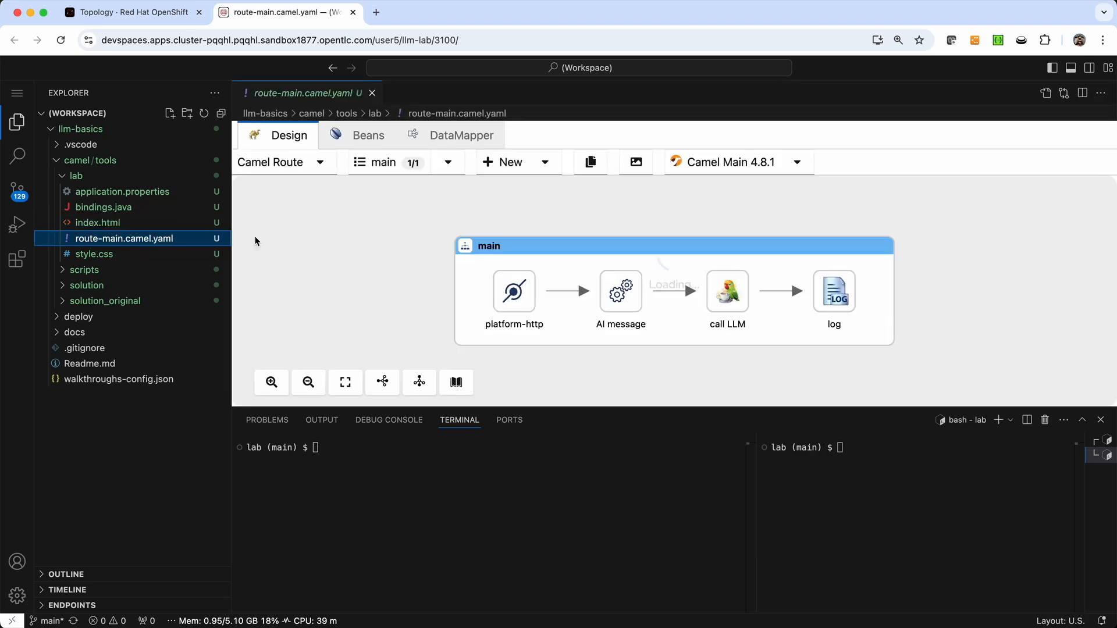
{"action": "mouse_move", "coordinate": [386, 227]}
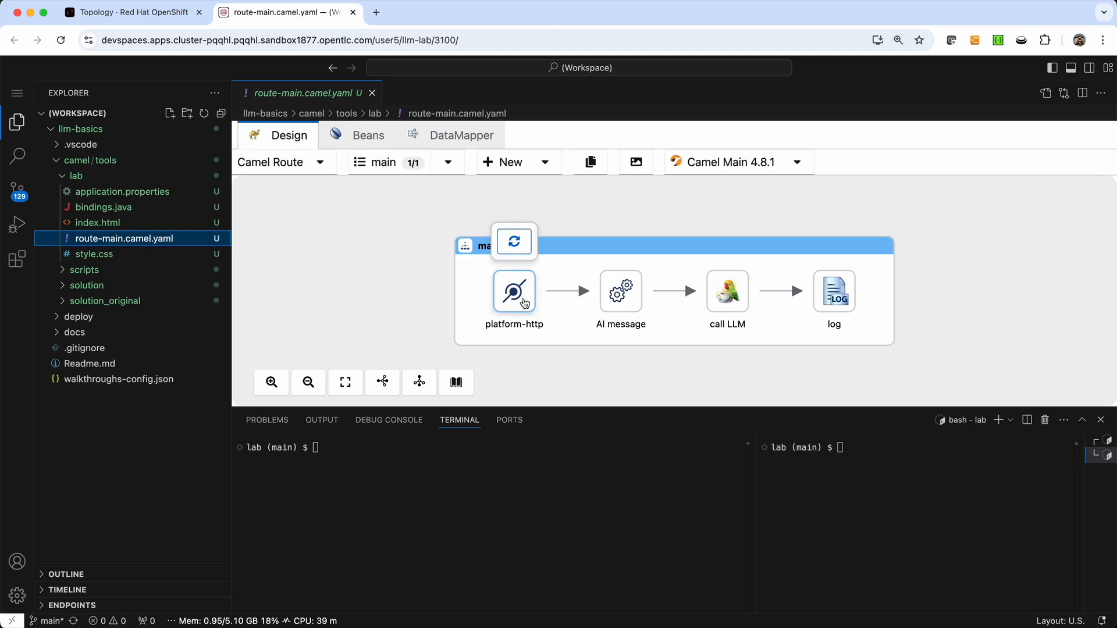
{"action": "mouse_move", "coordinate": [513, 290]}
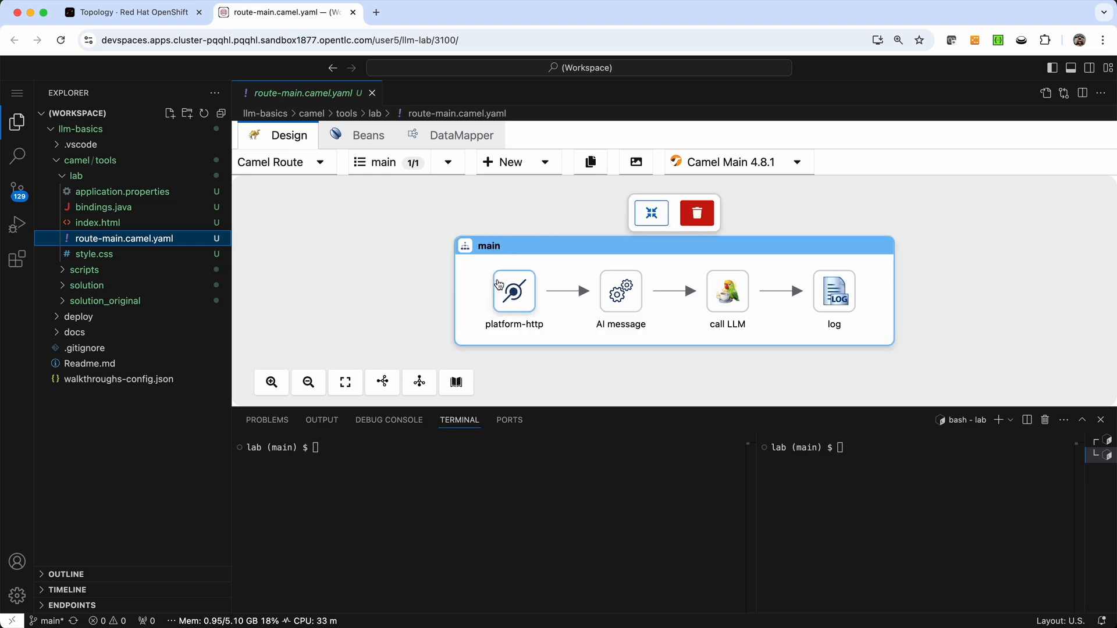
{"action": "left_click", "coordinate": [620, 290]}
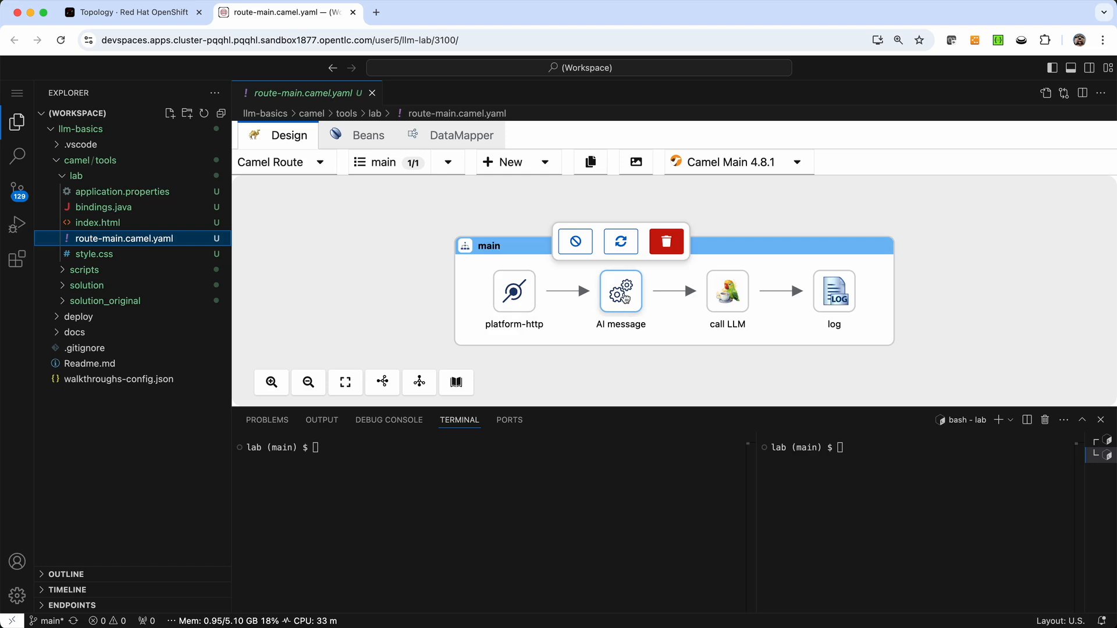
{"action": "mouse_move", "coordinate": [726, 290]}
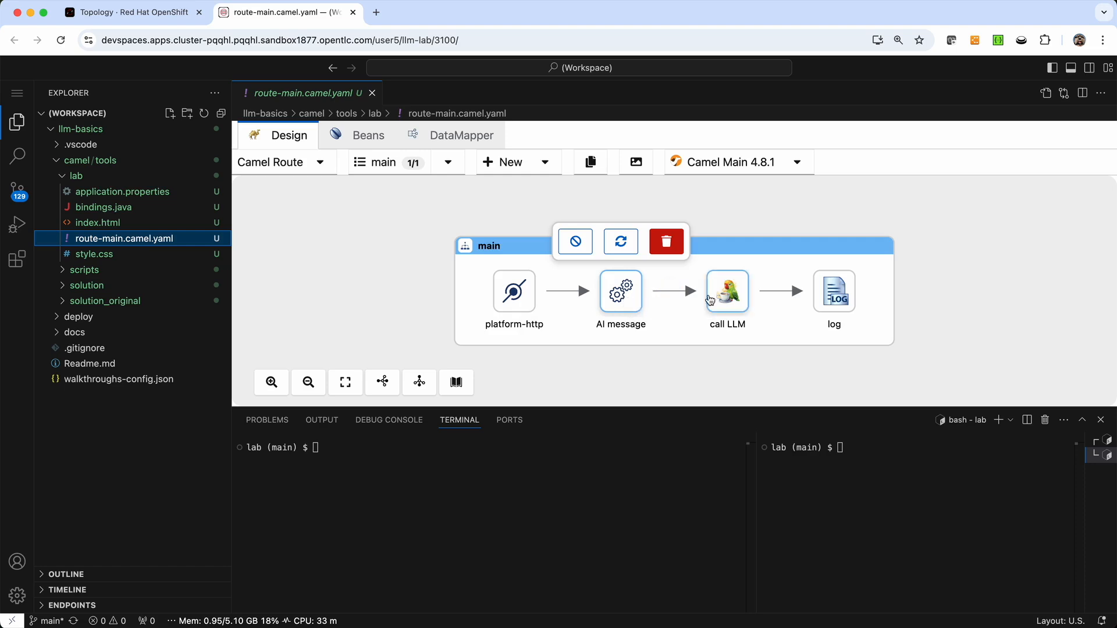
{"action": "mouse_move", "coordinate": [725, 292]}
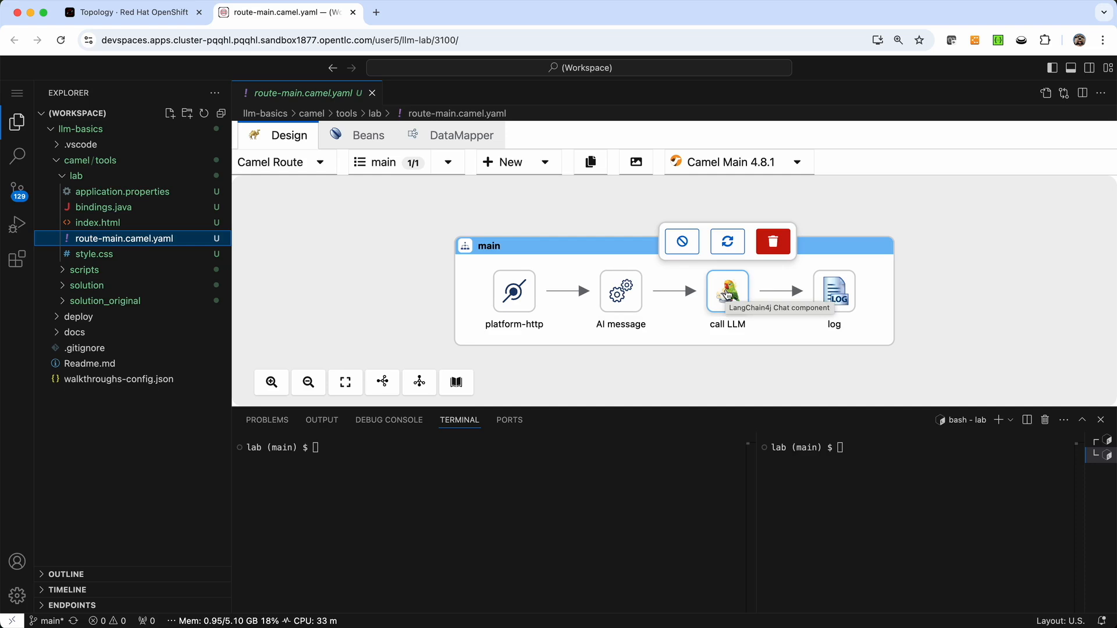
{"action": "mouse_move", "coordinate": [833, 291]}
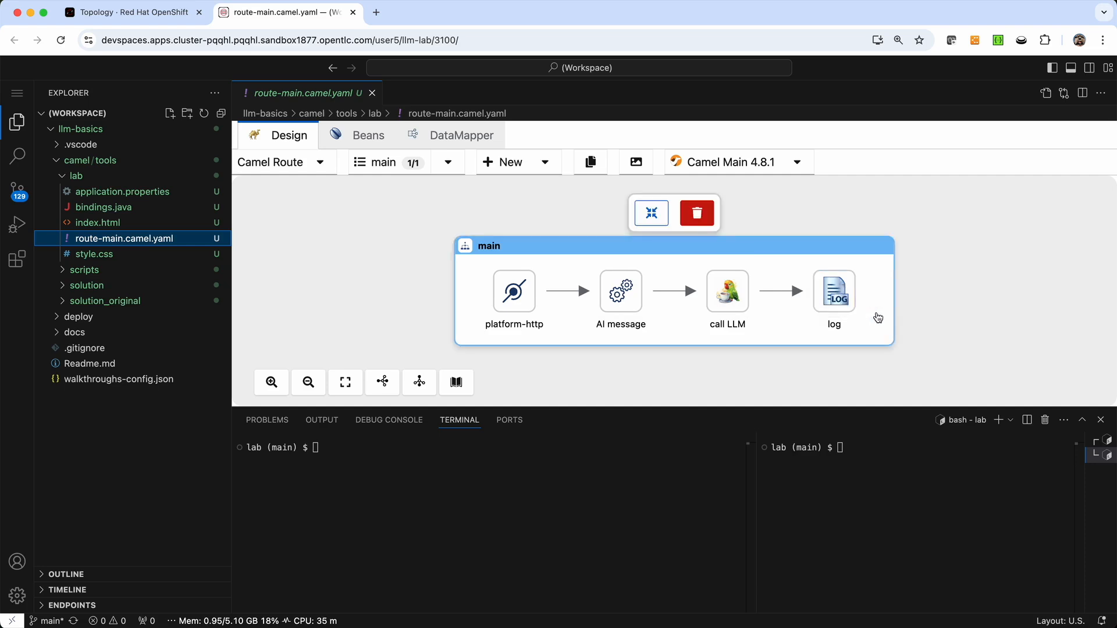
{"action": "left_click", "coordinate": [609, 395]}
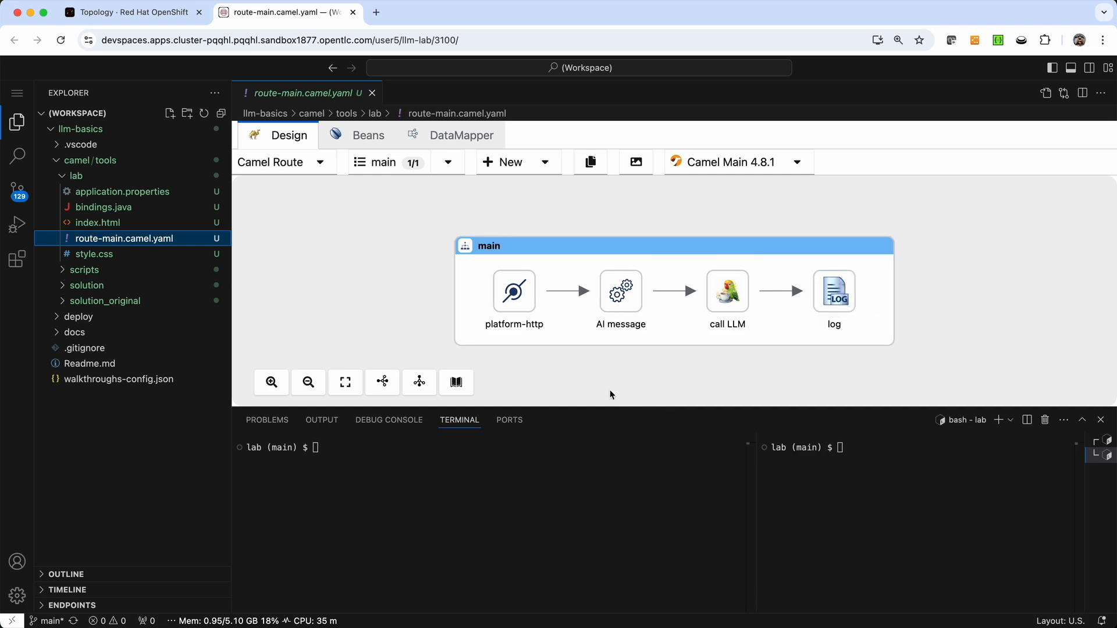
Launch the lab with 'camel run *' so /camel/chat serves on port 8080.
{"action": "left_click", "coordinate": [422, 496]}
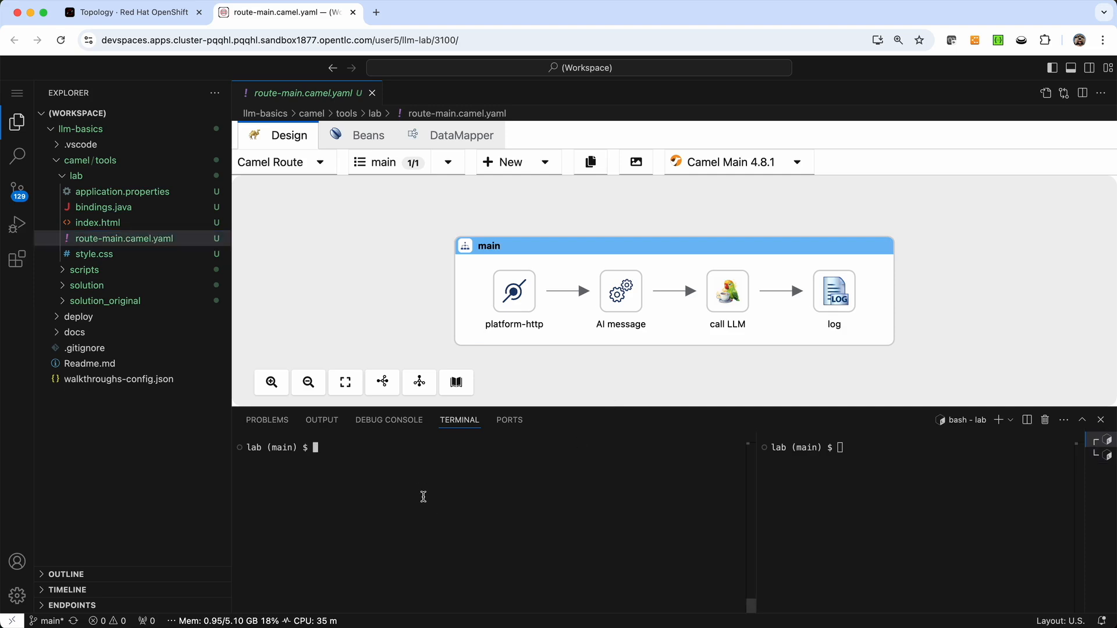
{"action": "type", "text": "camel run"}
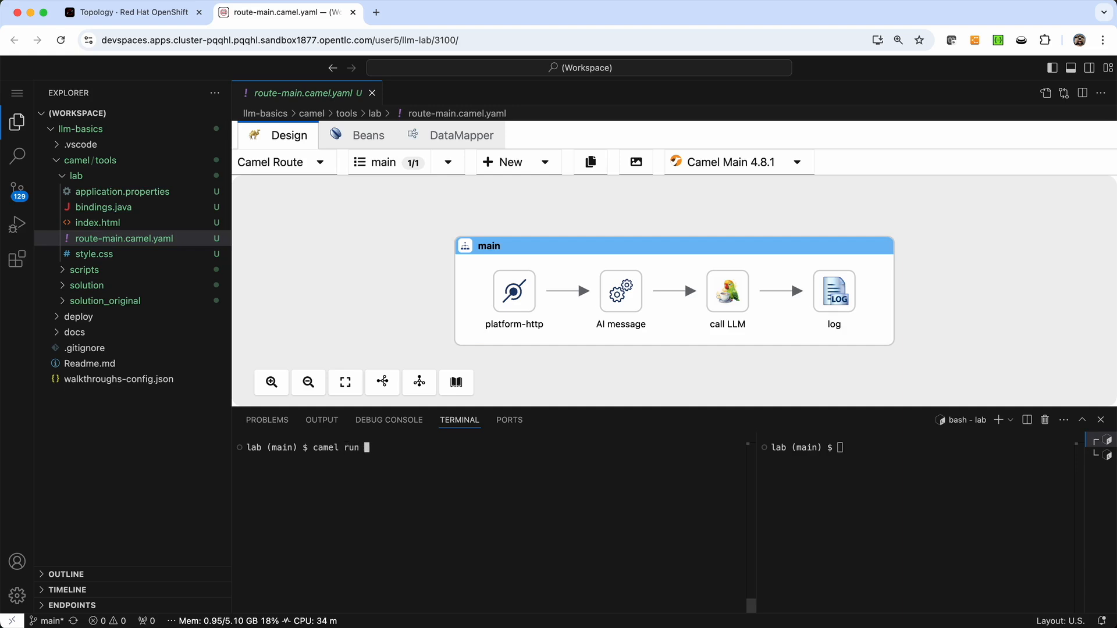
{"action": "type", "text": "*"}
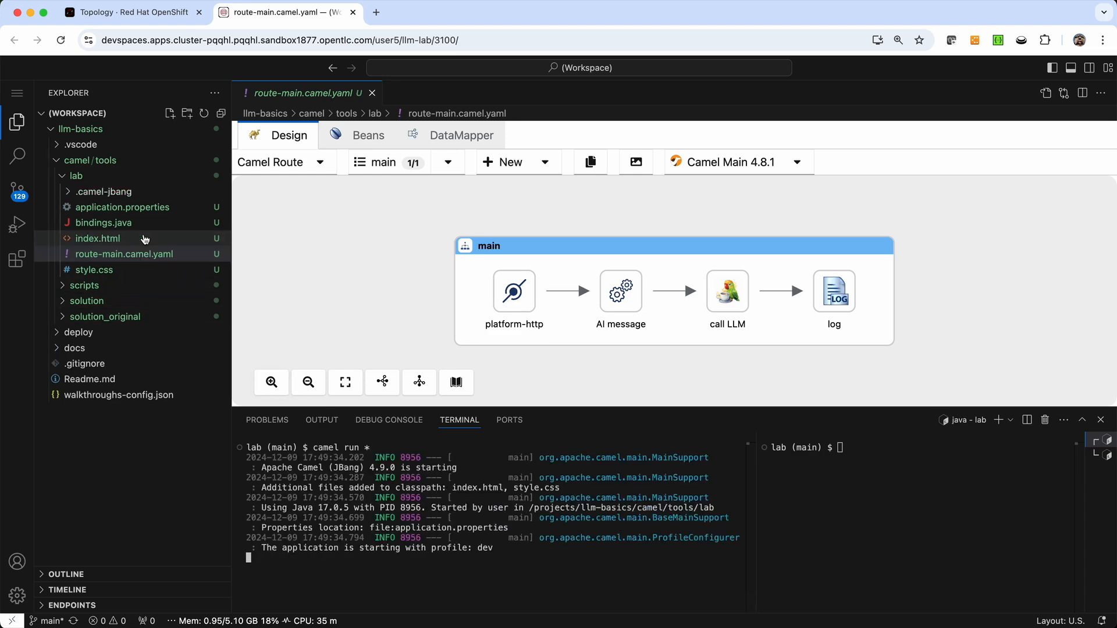
{"action": "mouse_move", "coordinate": [146, 258]}
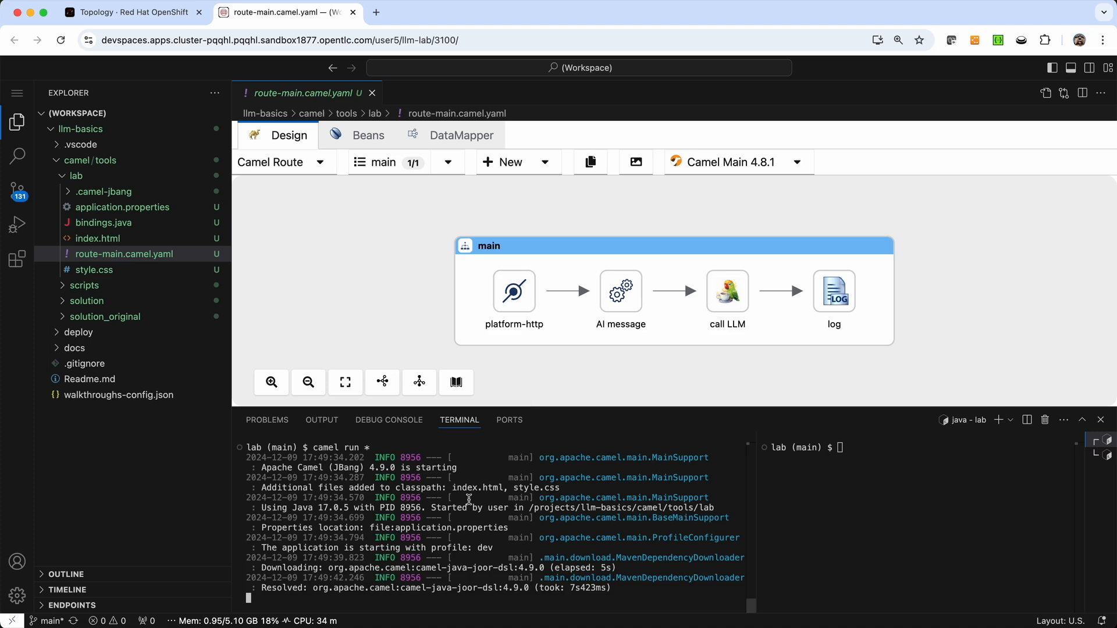
{"action": "scroll", "scroll_direction": "down", "scroll_amount": 3}
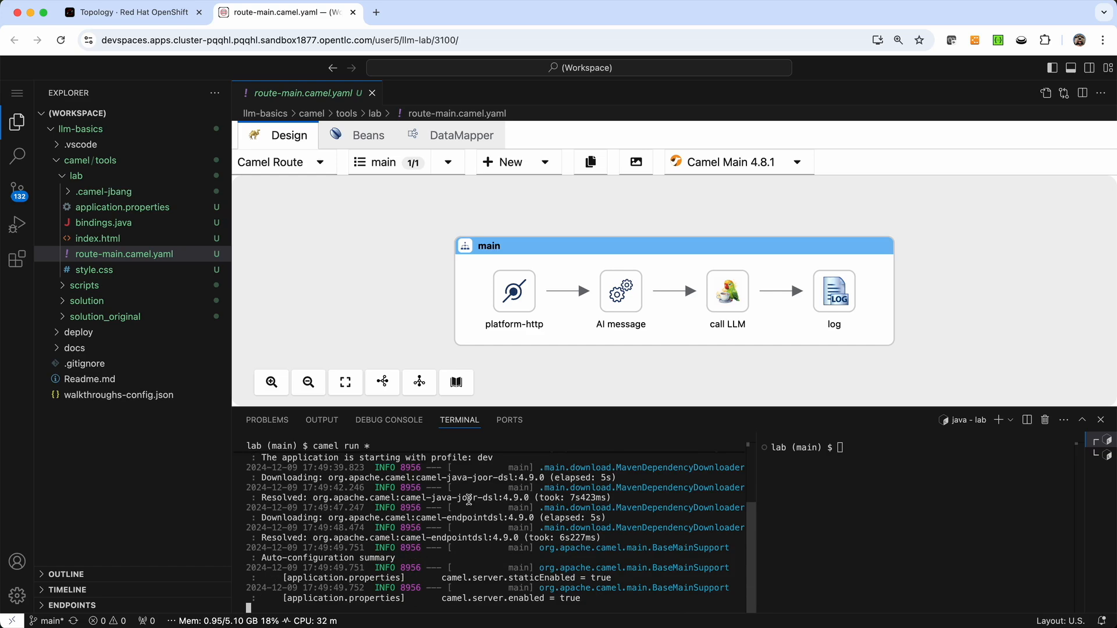
{"action": "scroll", "scroll_direction": "down", "scroll_amount": 3}
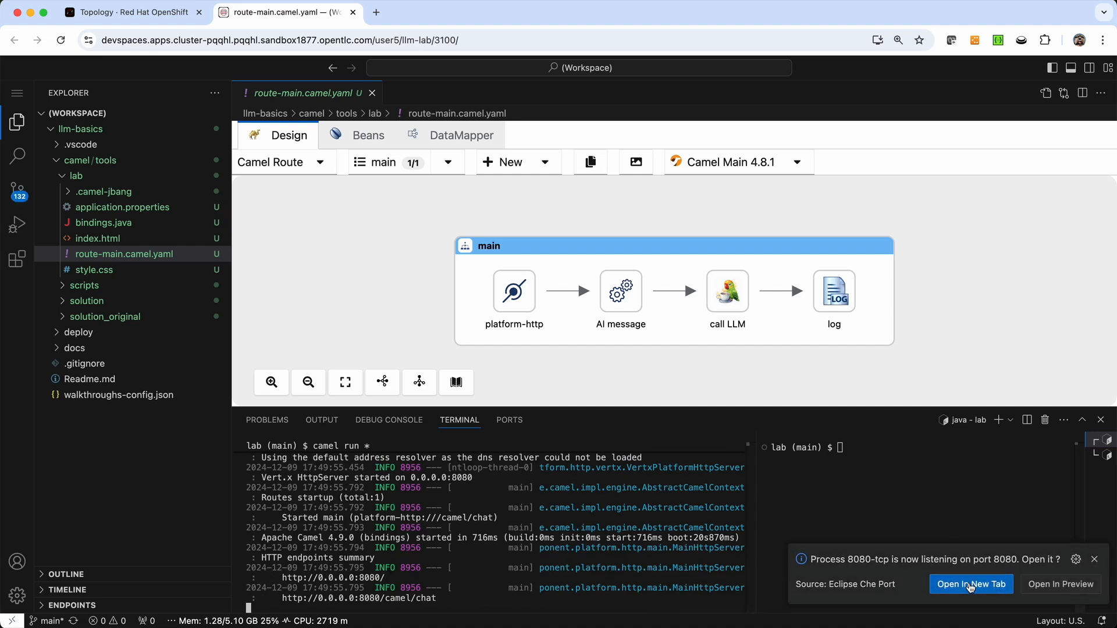
{"action": "mouse_move", "coordinate": [970, 584]}
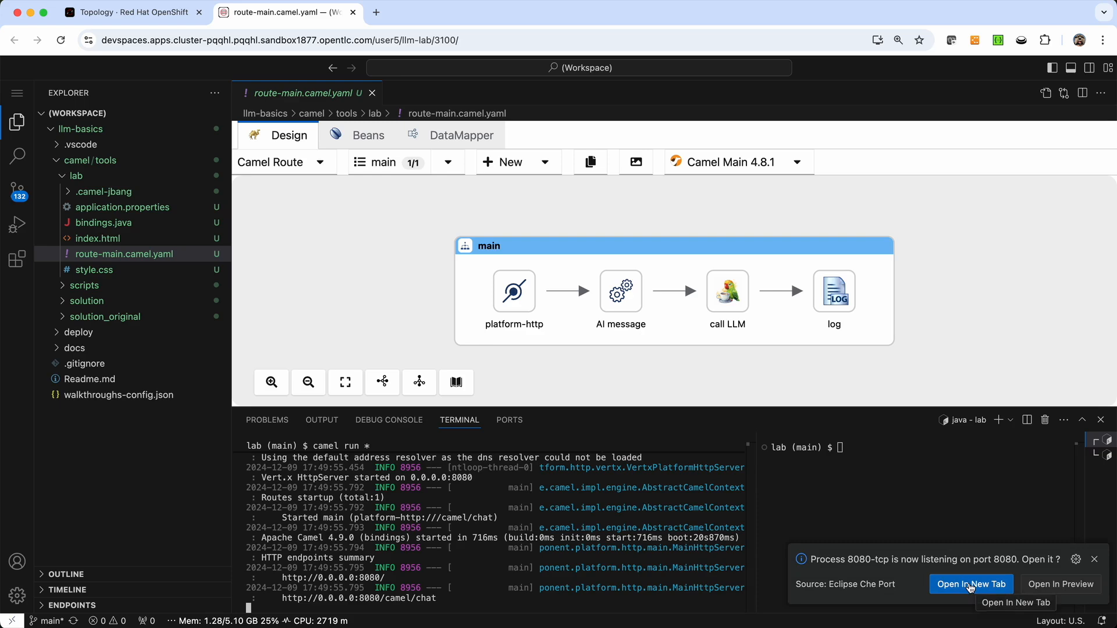
Open the port 8080 Camel AI ChatRoom app in a new browser tab.
{"action": "left_click", "coordinate": [970, 584]}
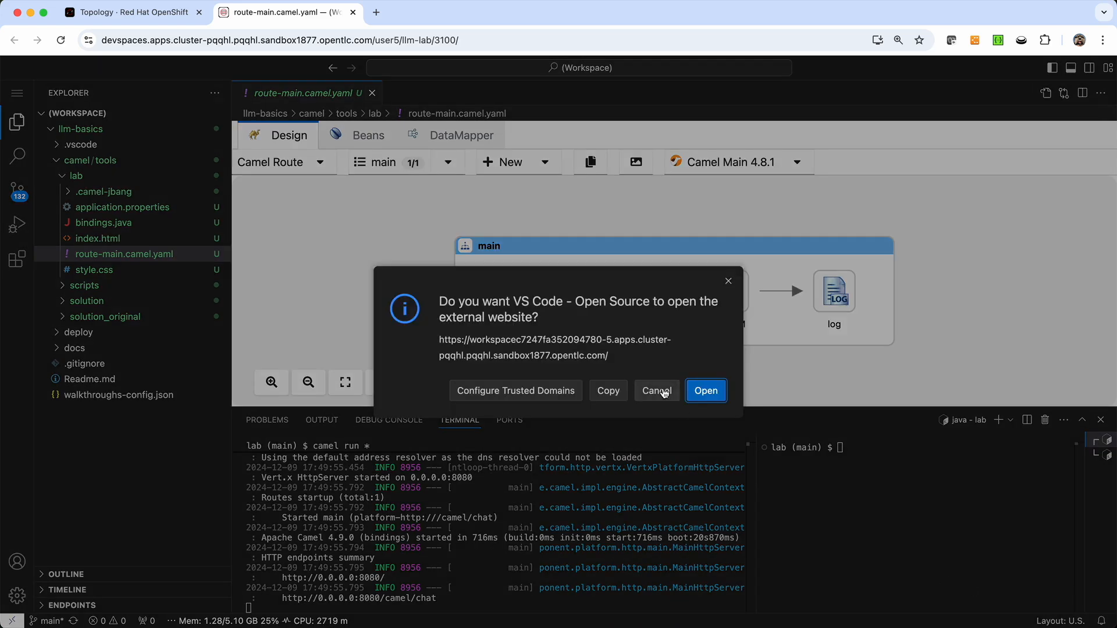
{"action": "left_click", "coordinate": [705, 391]}
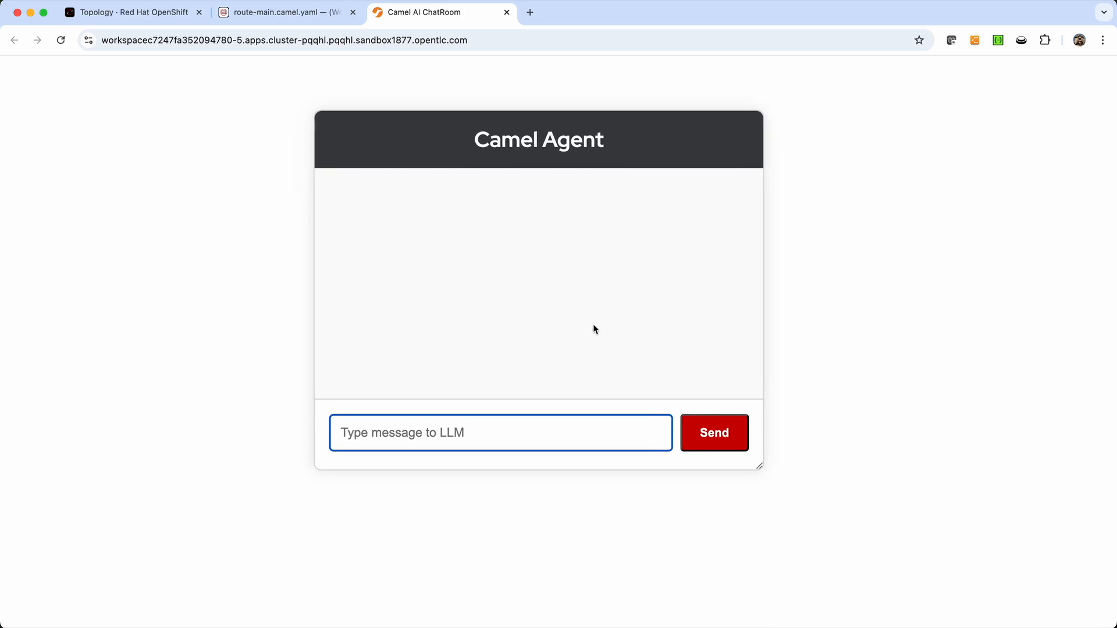
{"action": "mouse_move", "coordinate": [173, 310]}
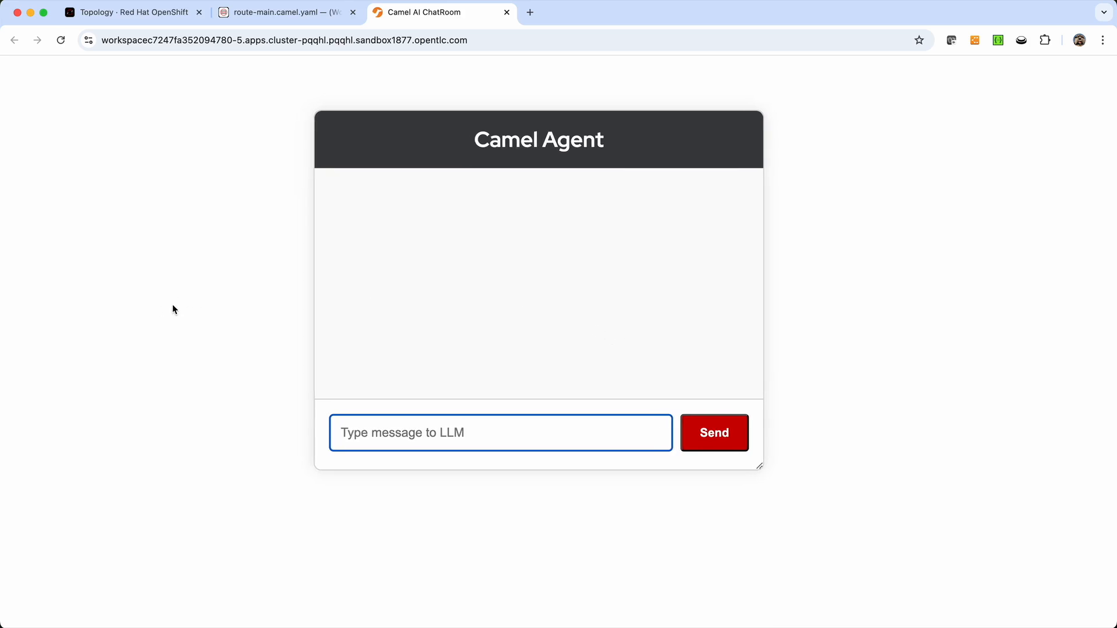
Send 'hello', then 'What is the current temperature in London?' and get a generic reply.
{"action": "type", "text": "hello"}
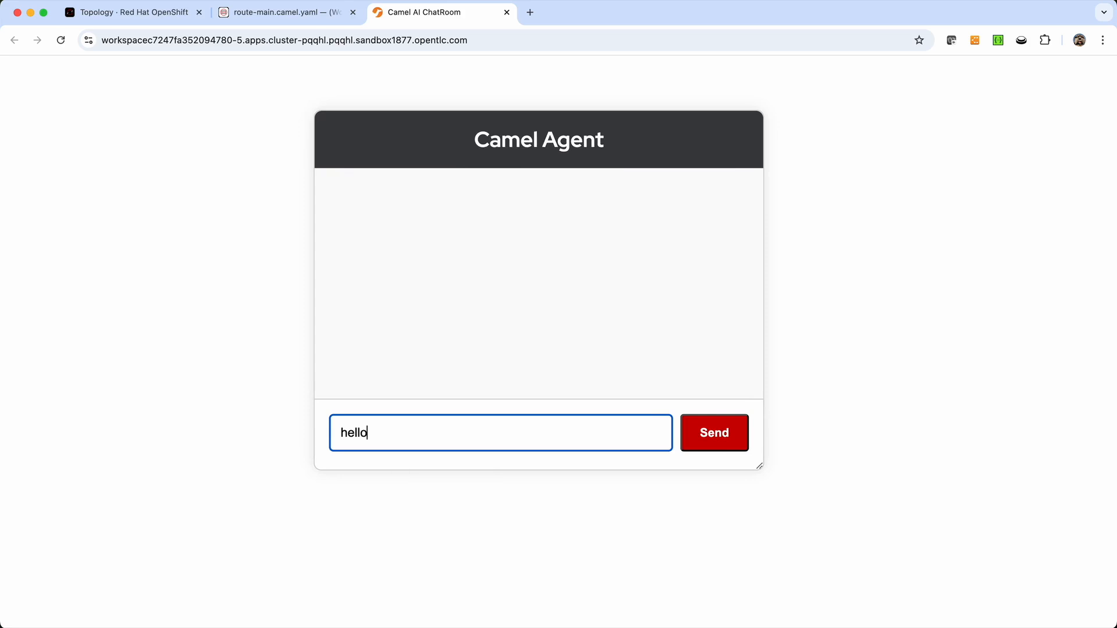
{"action": "left_click", "coordinate": [713, 433]}
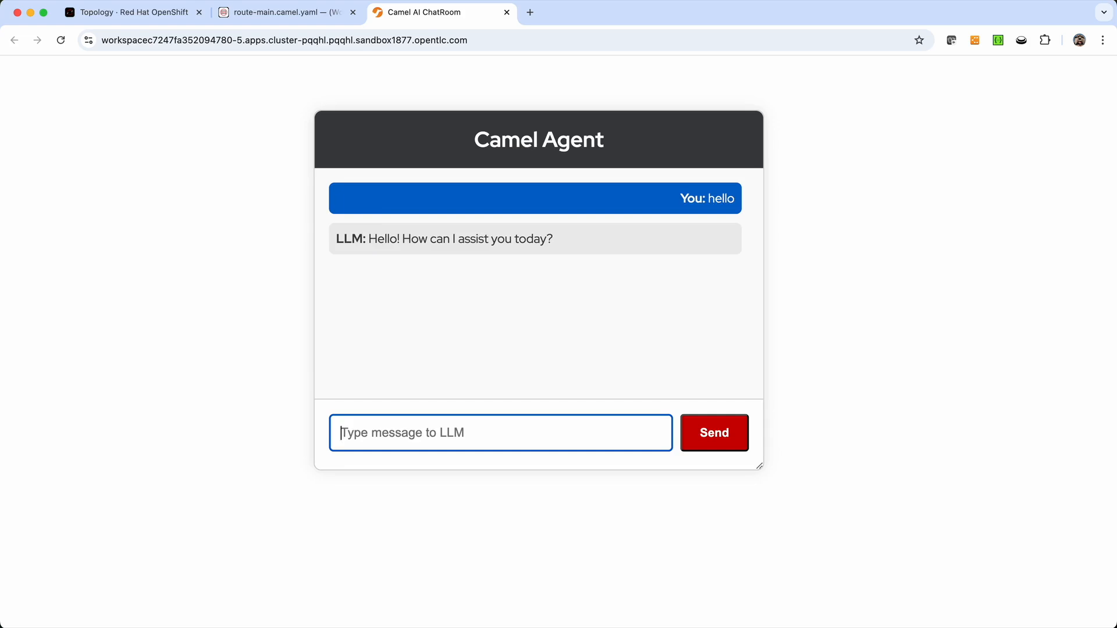
{"action": "type", "text": "what"}
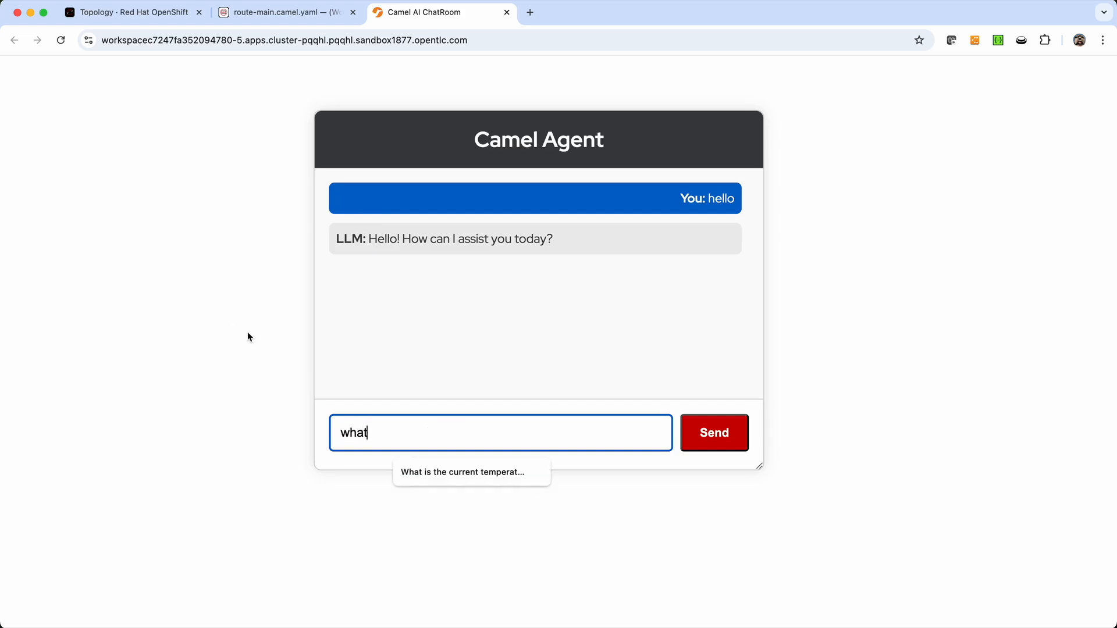
{"action": "left_click", "coordinate": [472, 471]}
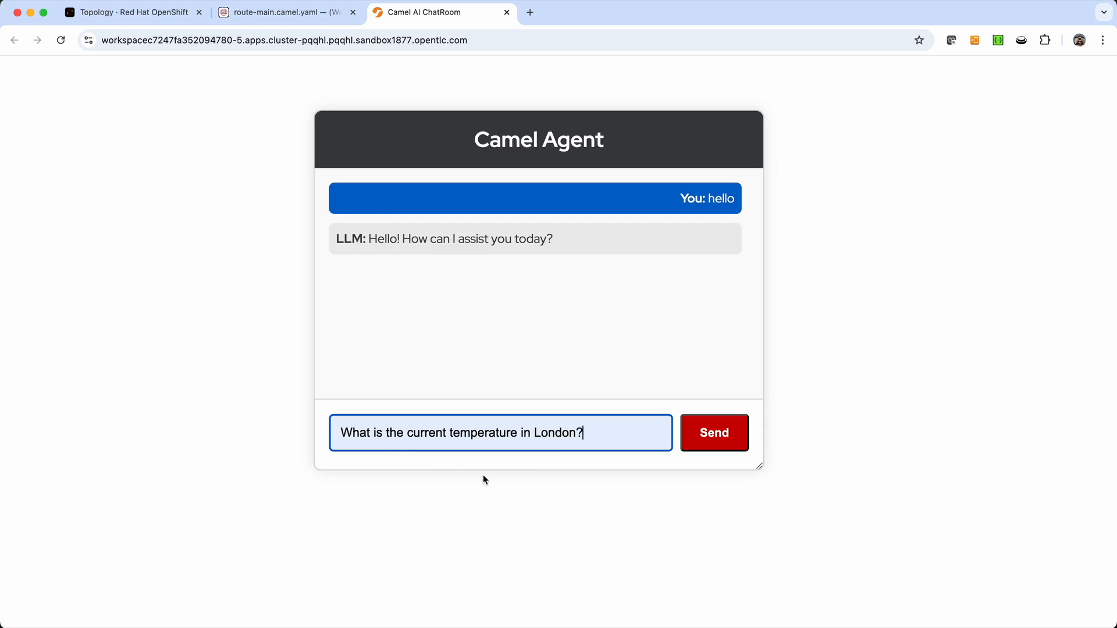
{"action": "left_click", "coordinate": [713, 433]}
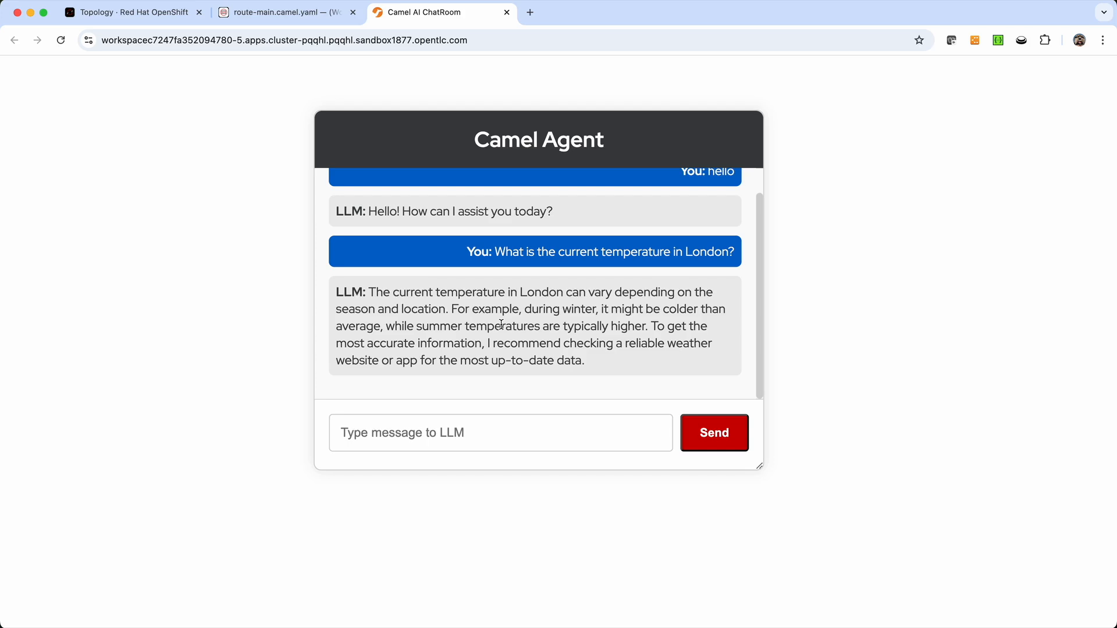
{"action": "mouse_move", "coordinate": [468, 268]}
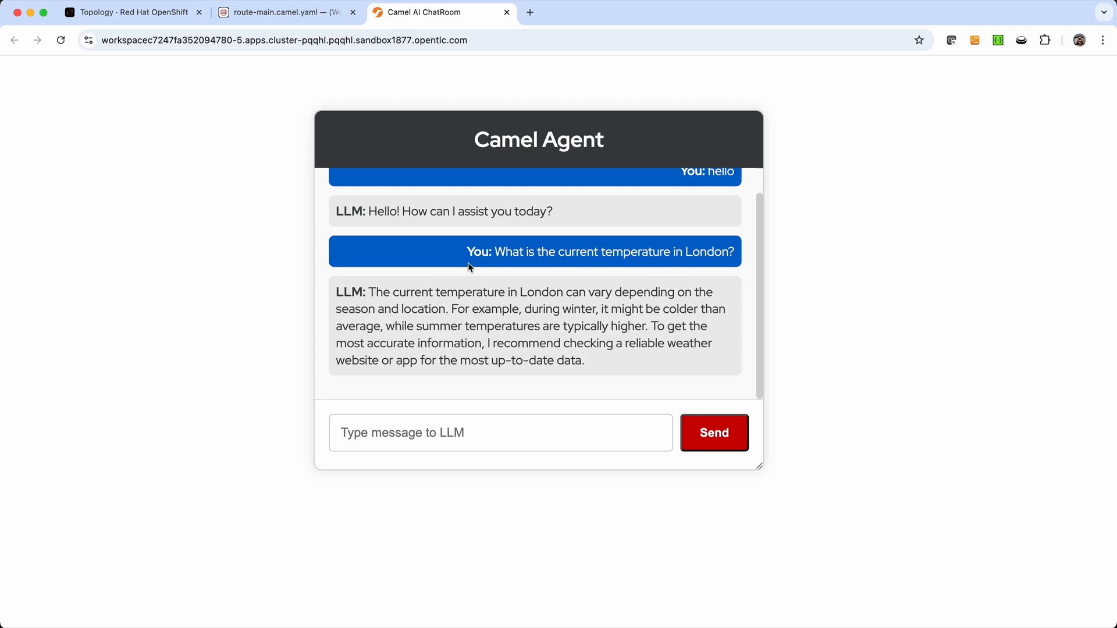
{"action": "mouse_move", "coordinate": [285, 11]}
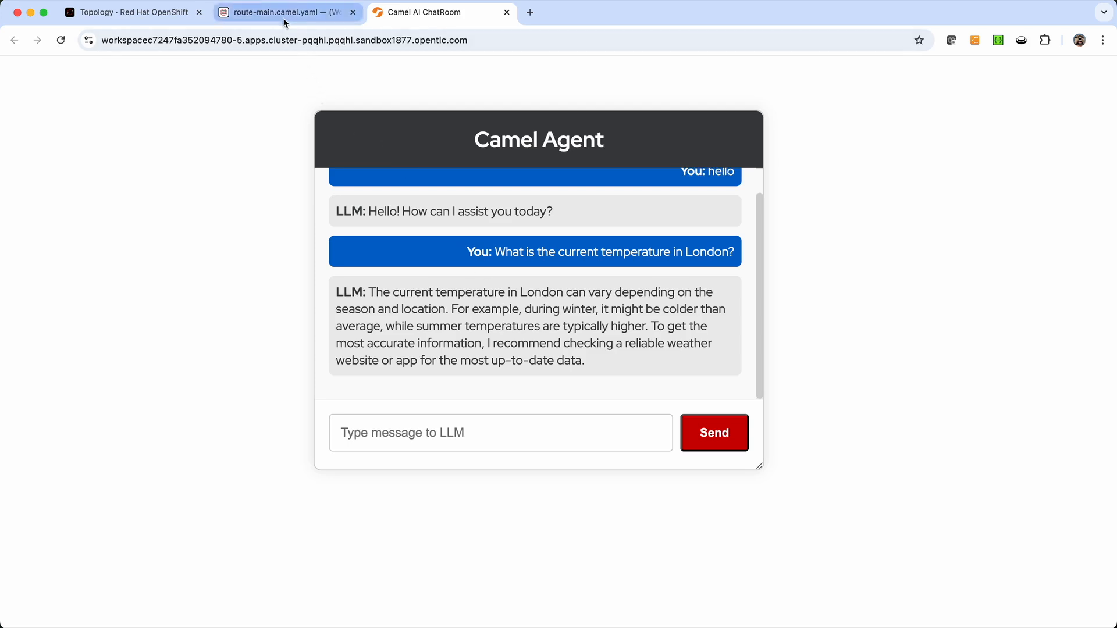
{"action": "mouse_move", "coordinate": [285, 12]}
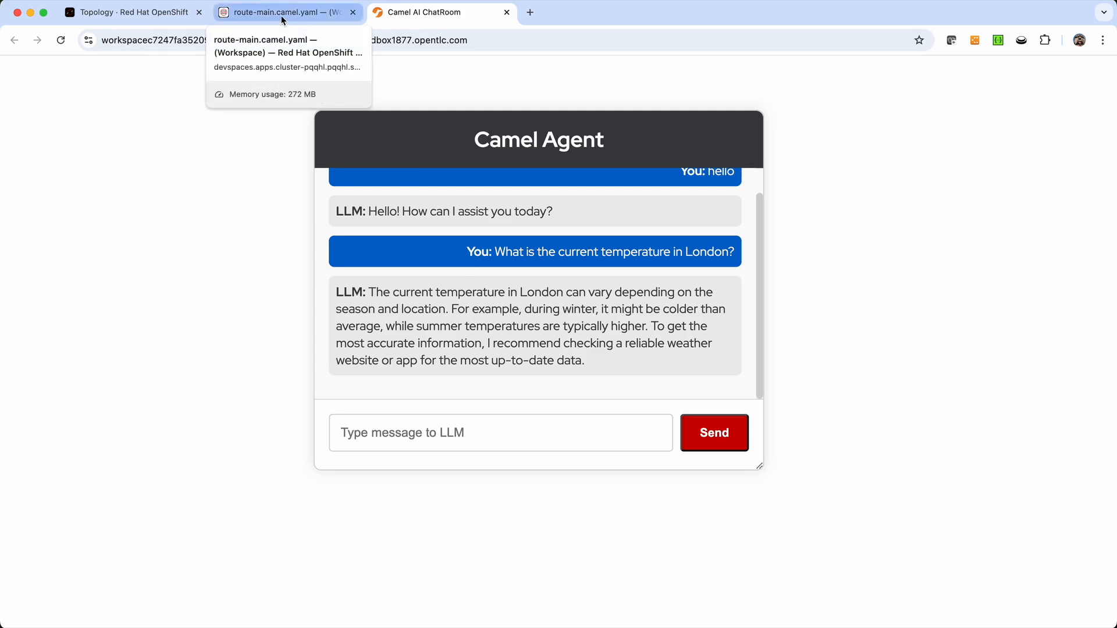
Close the main route editor, clear the terminal, and fast-forward the lab to step 2.
{"action": "left_click", "coordinate": [285, 11]}
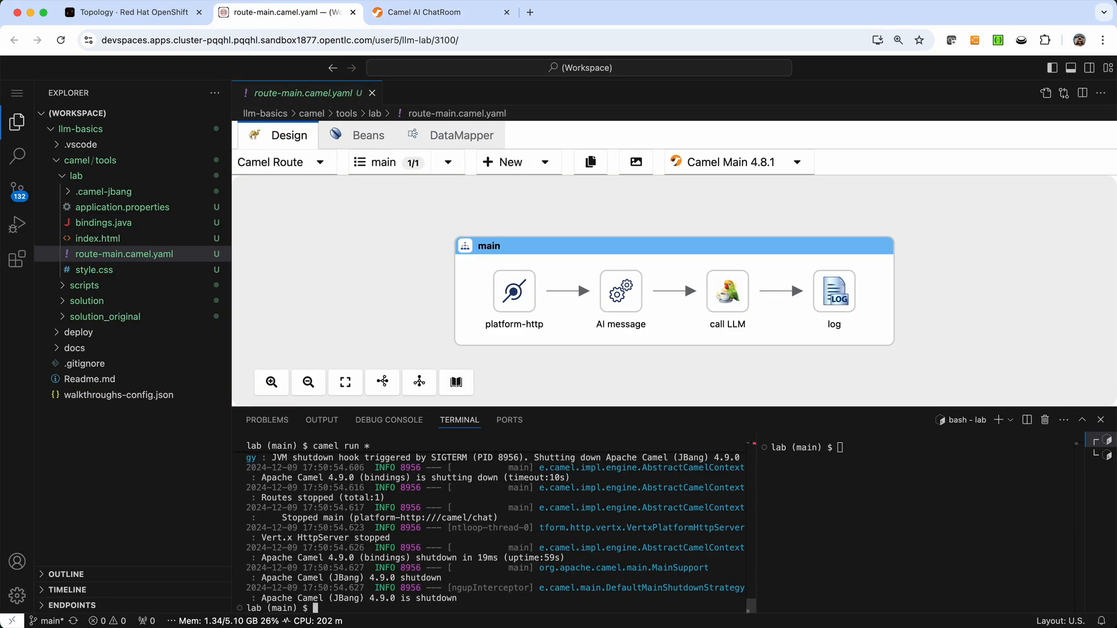
{"action": "left_click", "coordinate": [371, 93]}
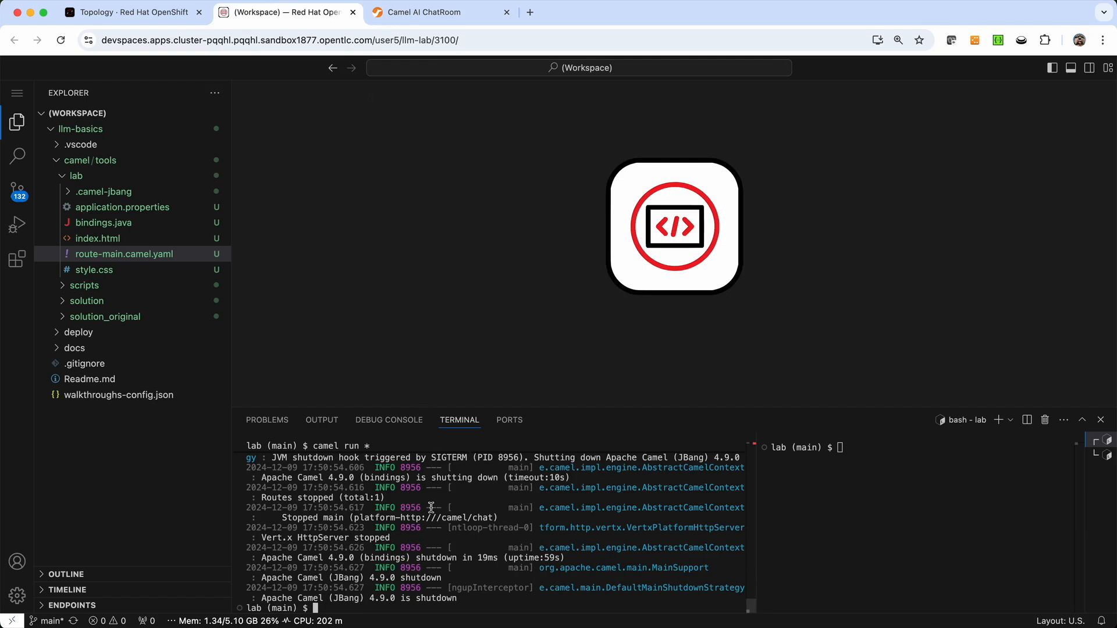
{"action": "type", "text": "clear"}
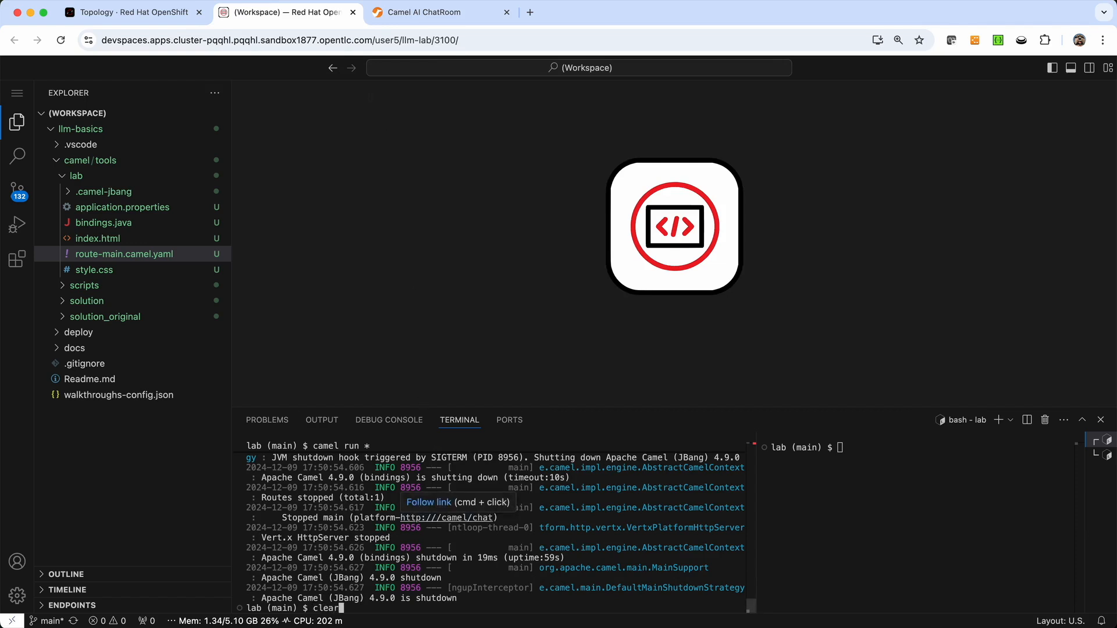
{"action": "key", "text": "Return"}
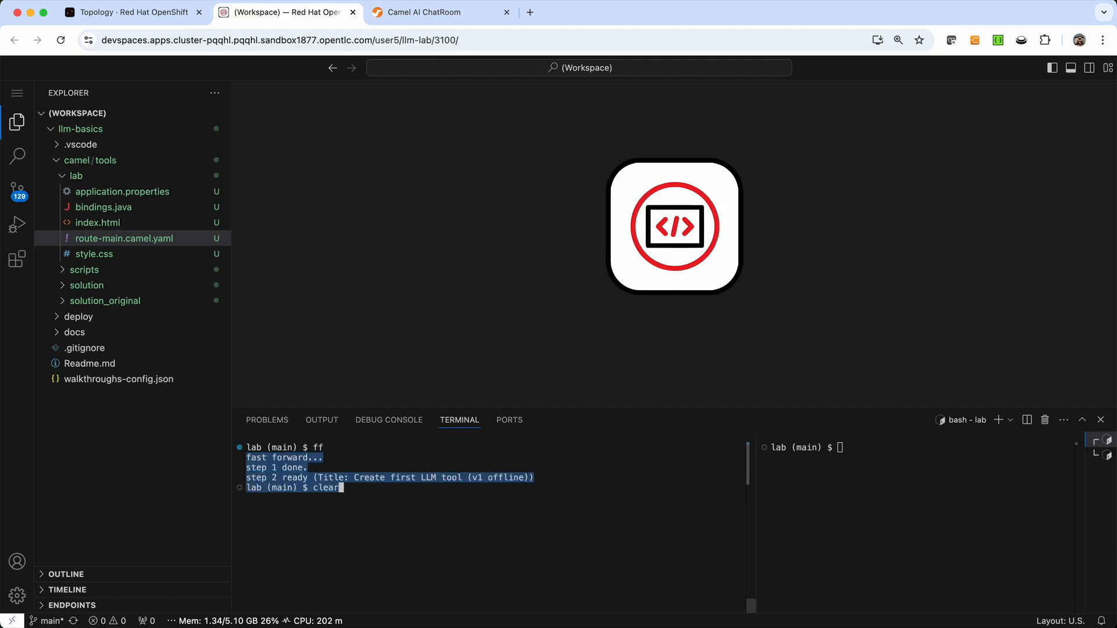
{"action": "key", "text": "Return"}
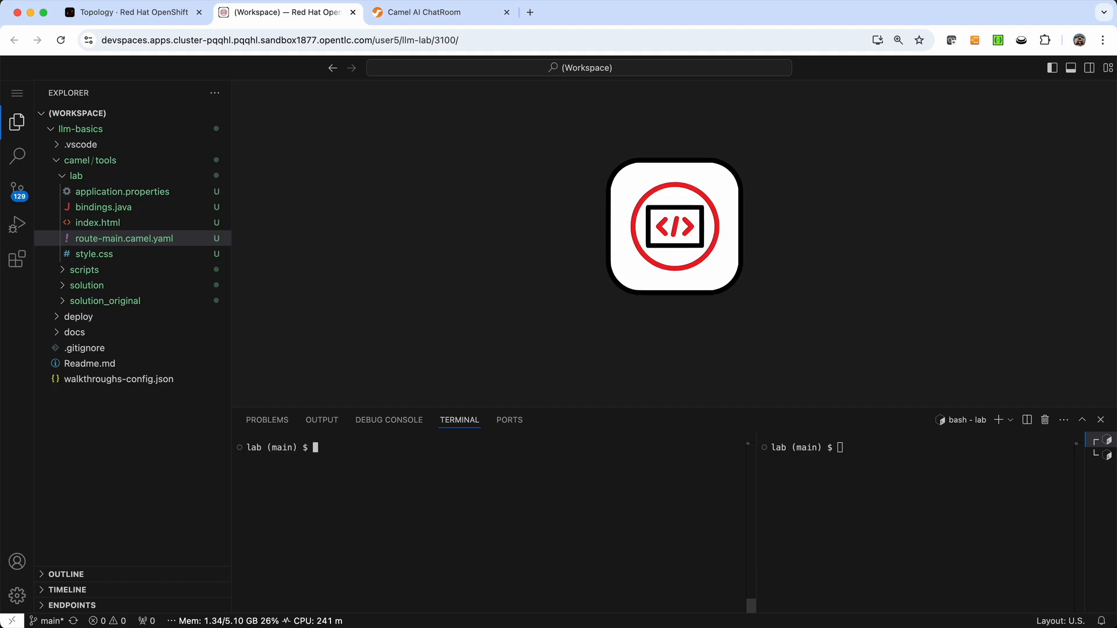
Create route-tool-weather.camel.yaml with camel init in the lab folder.
{"action": "type", "text": "camel"}
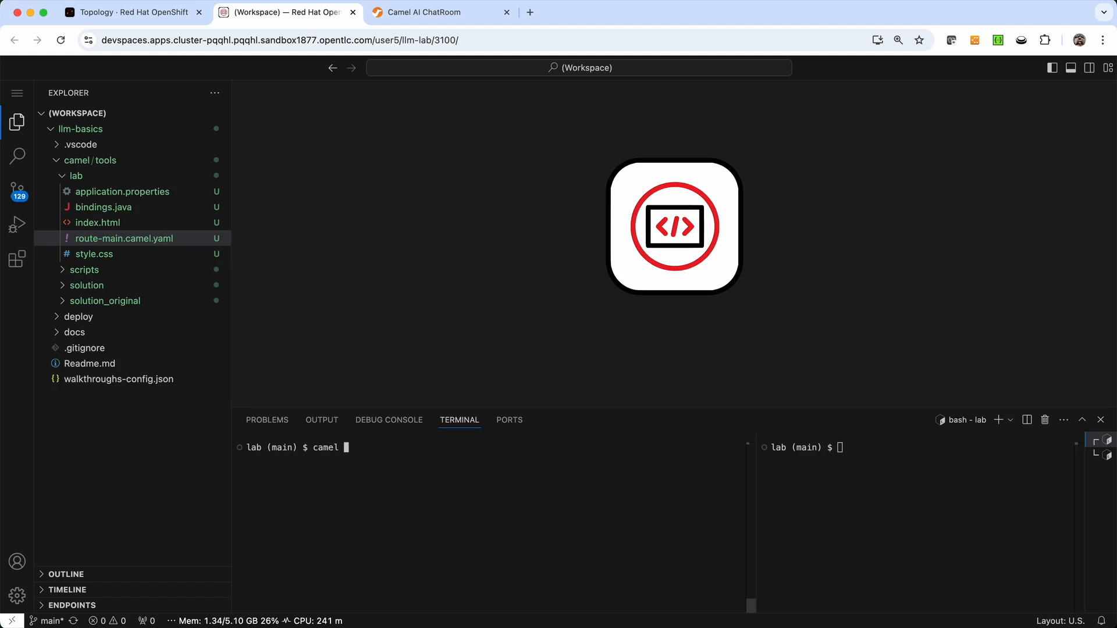
{"action": "type", "text": "ini"}
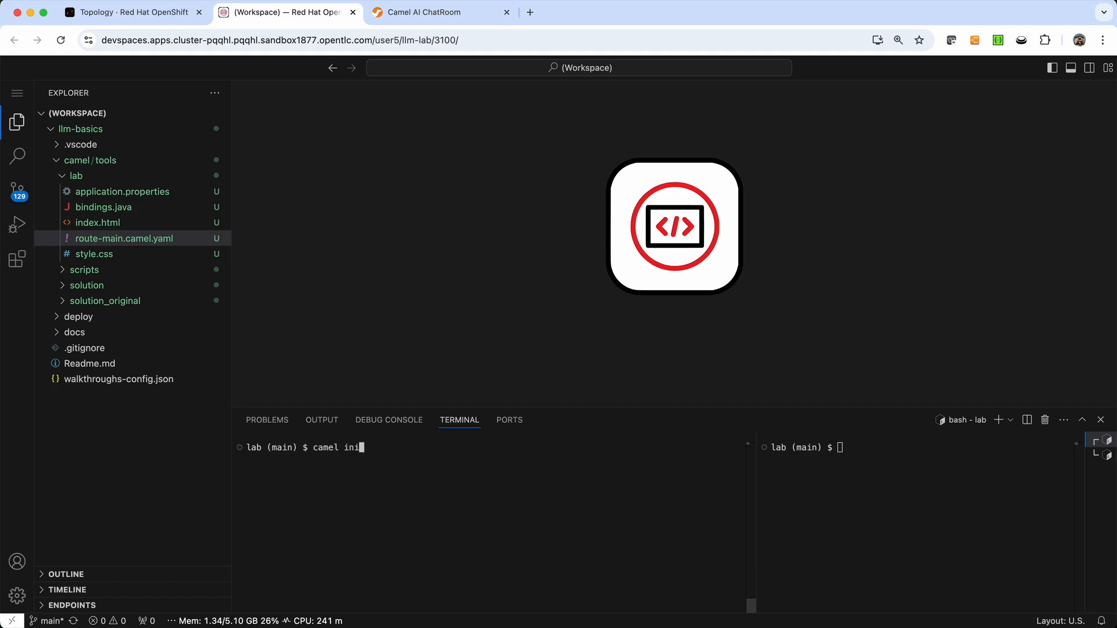
{"action": "type", "text": "t"}
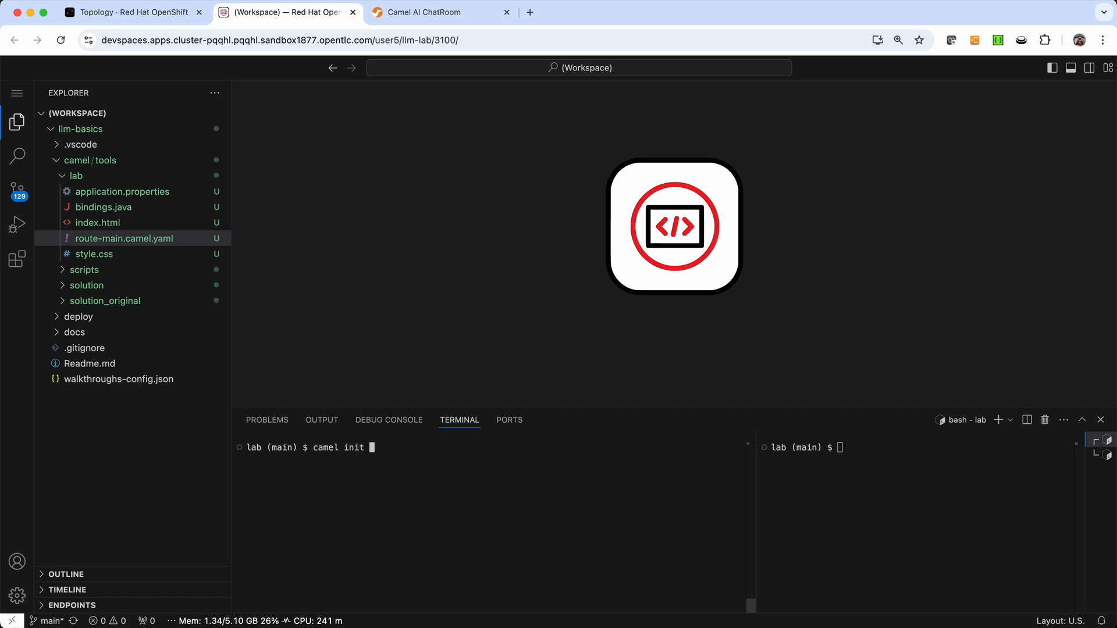
{"action": "type", "text": "route"}
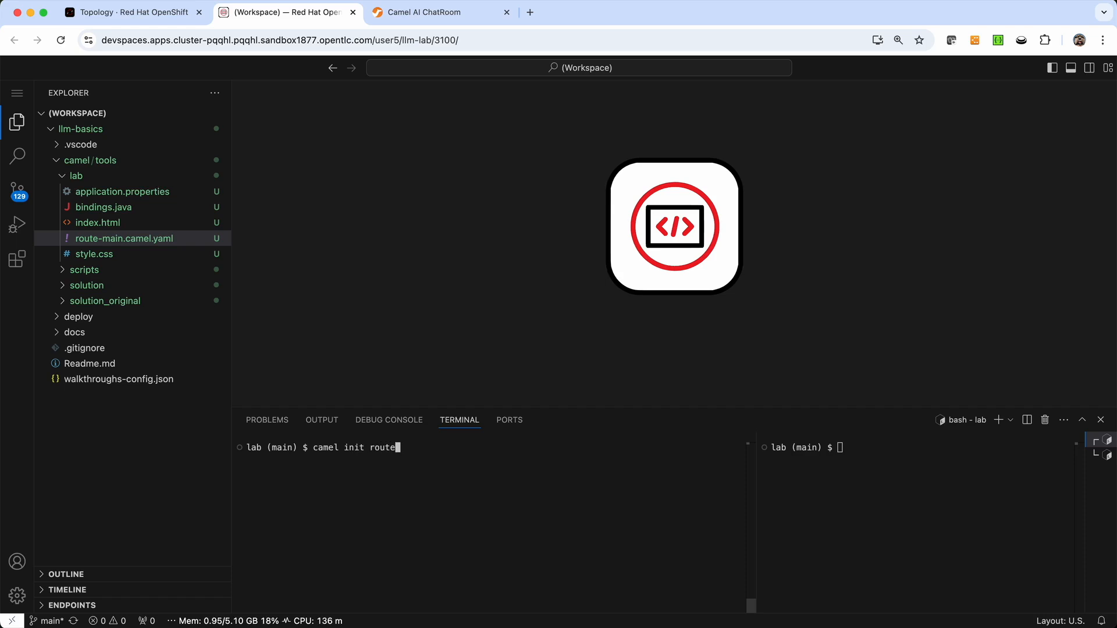
{"action": "type", "text": "-tool-"}
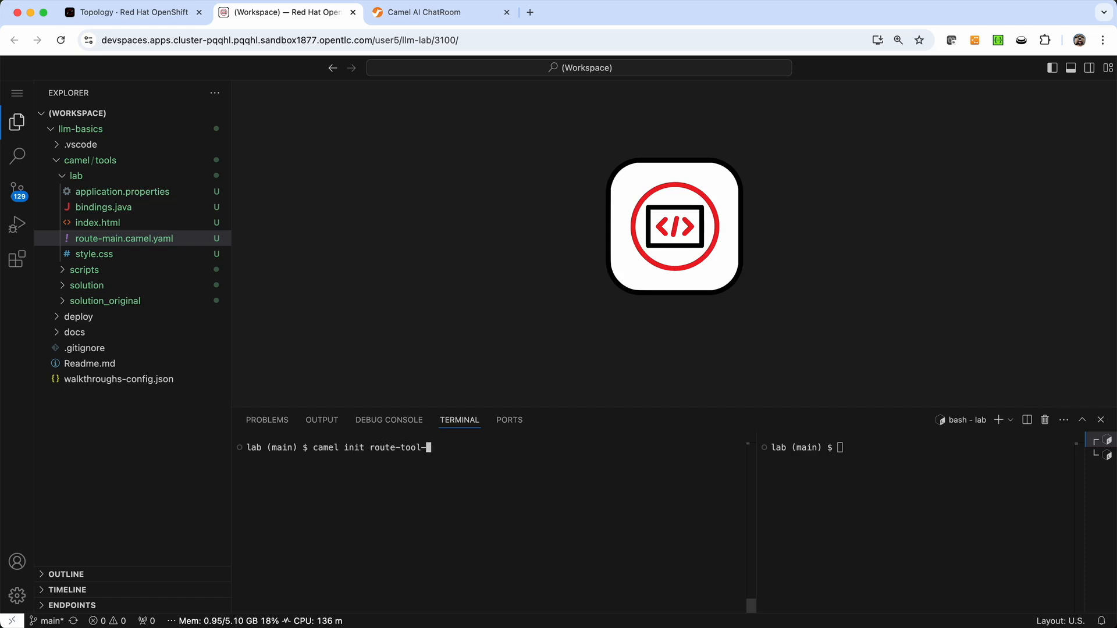
{"action": "type", "text": "weather.ca"}
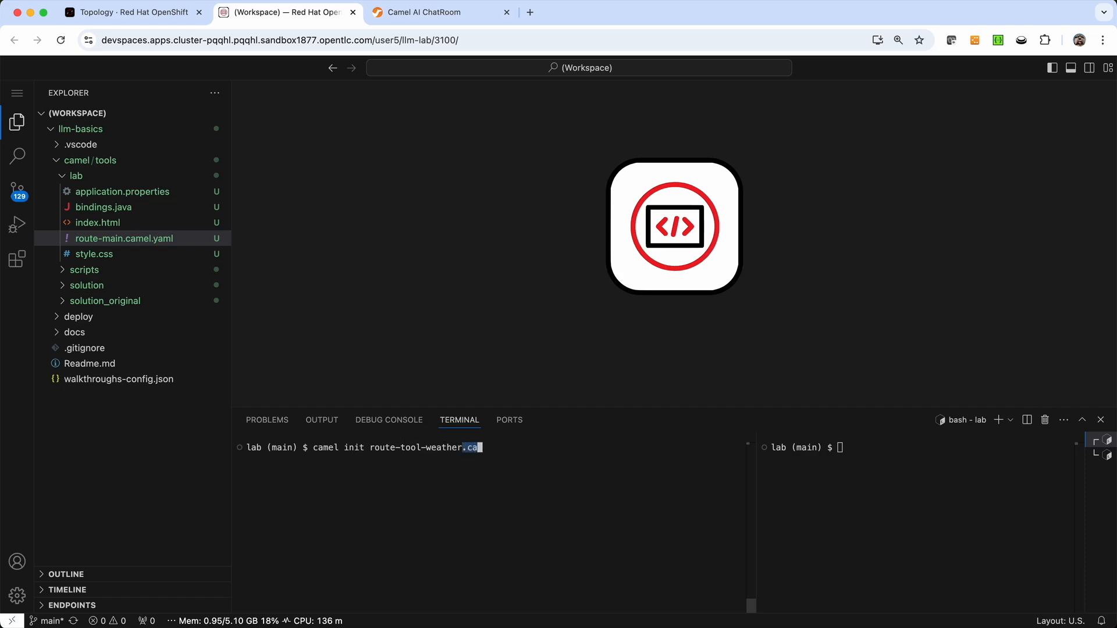
{"action": "type", "text": "mel.yaml"}
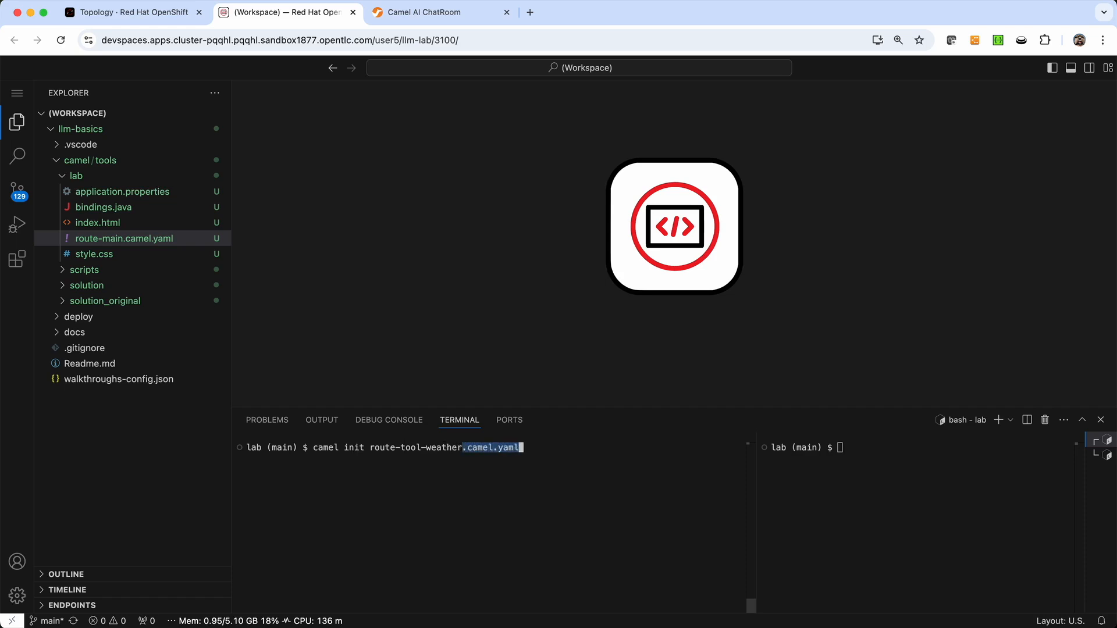
{"action": "key", "text": "Return"}
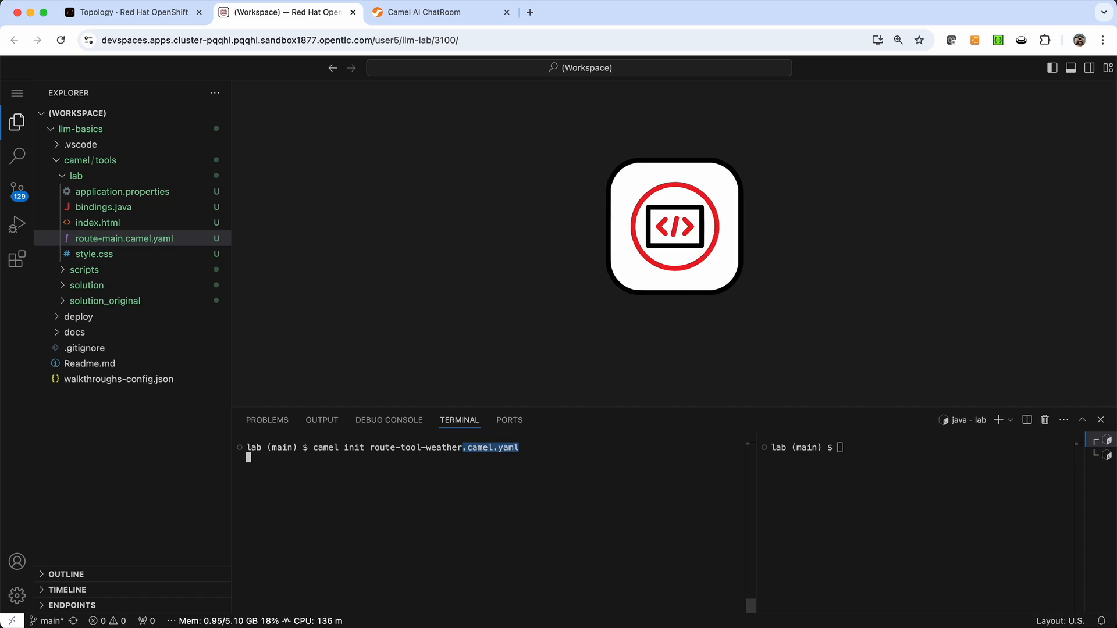
{"action": "key", "text": "Return"}
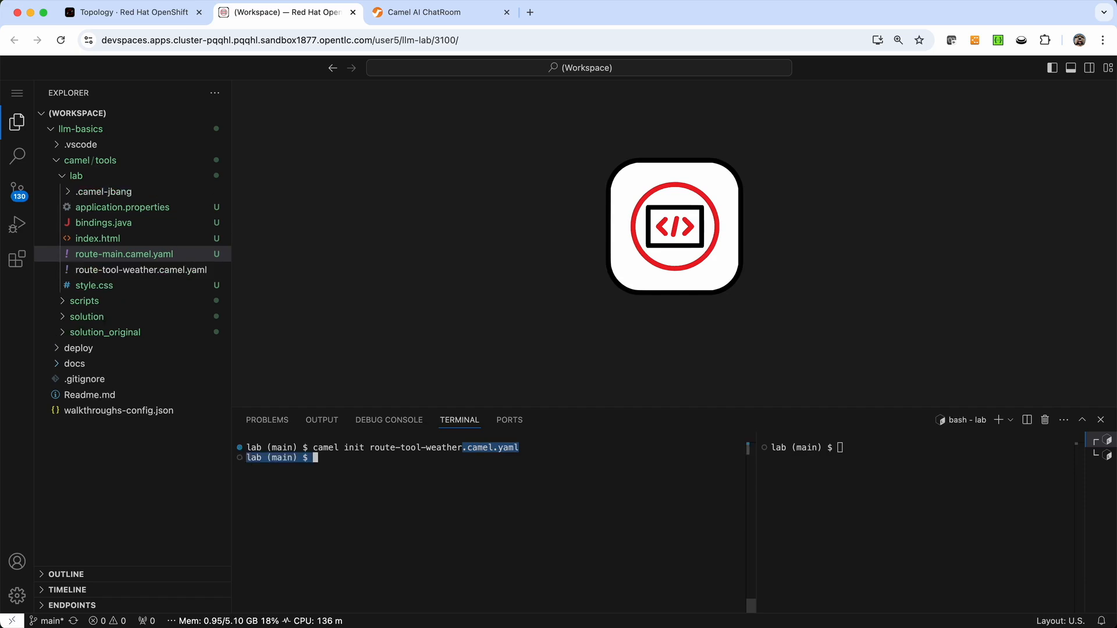
{"action": "mouse_move", "coordinate": [141, 269]}
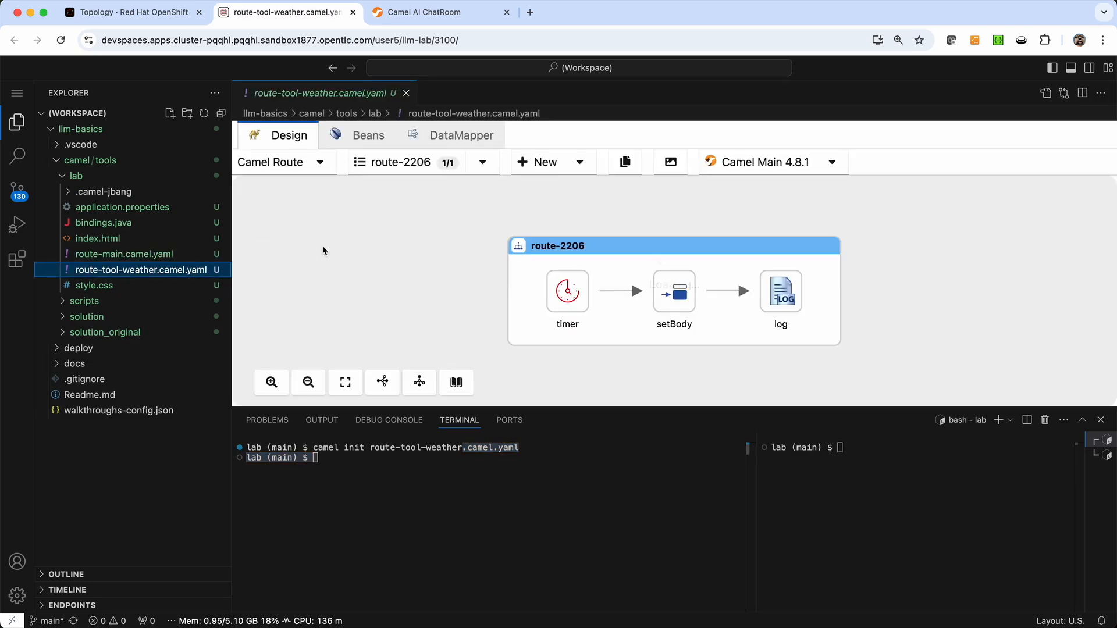
{"action": "mouse_move", "coordinate": [479, 268]}
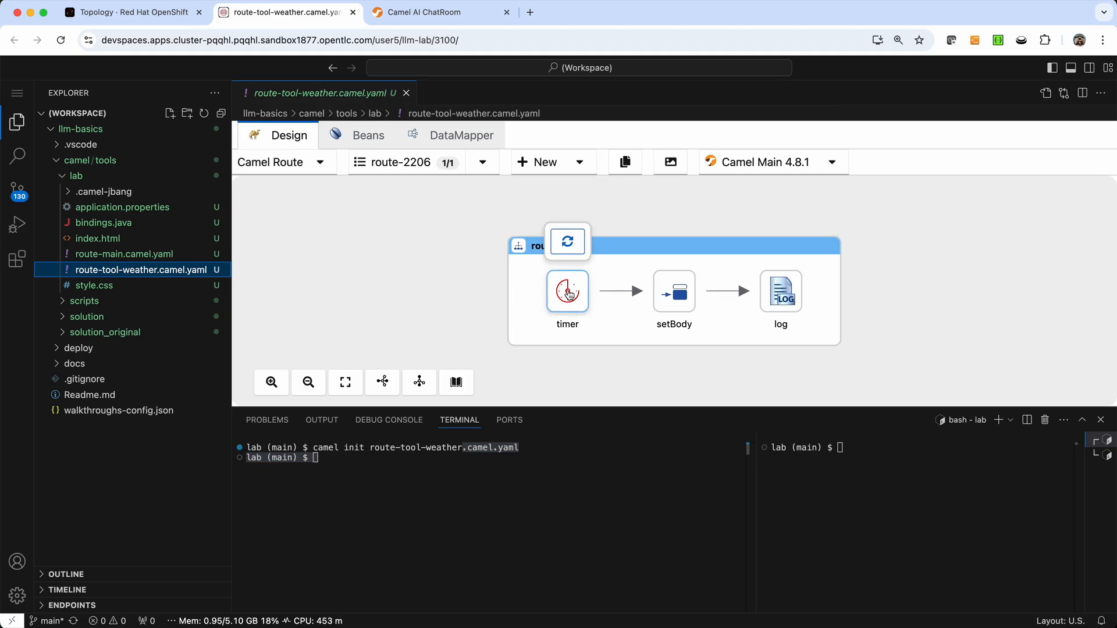
{"action": "mouse_move", "coordinate": [567, 240]}
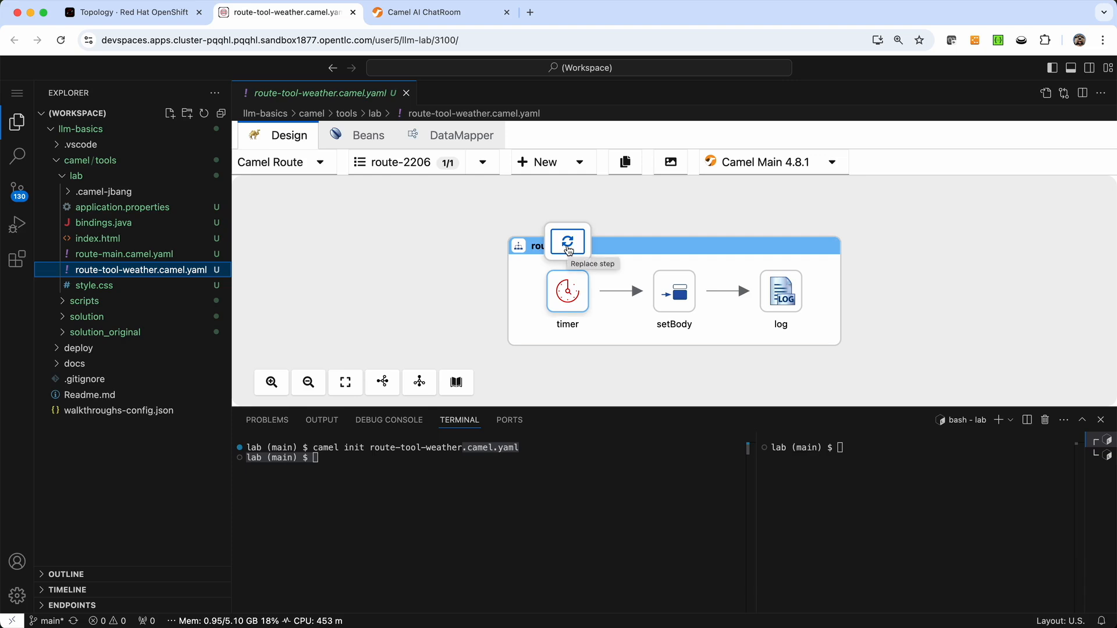
Replace the weather route's timer step, filtering the catalog for 'tool' to find LangChain4j Tools.
{"action": "left_click", "coordinate": [566, 241]}
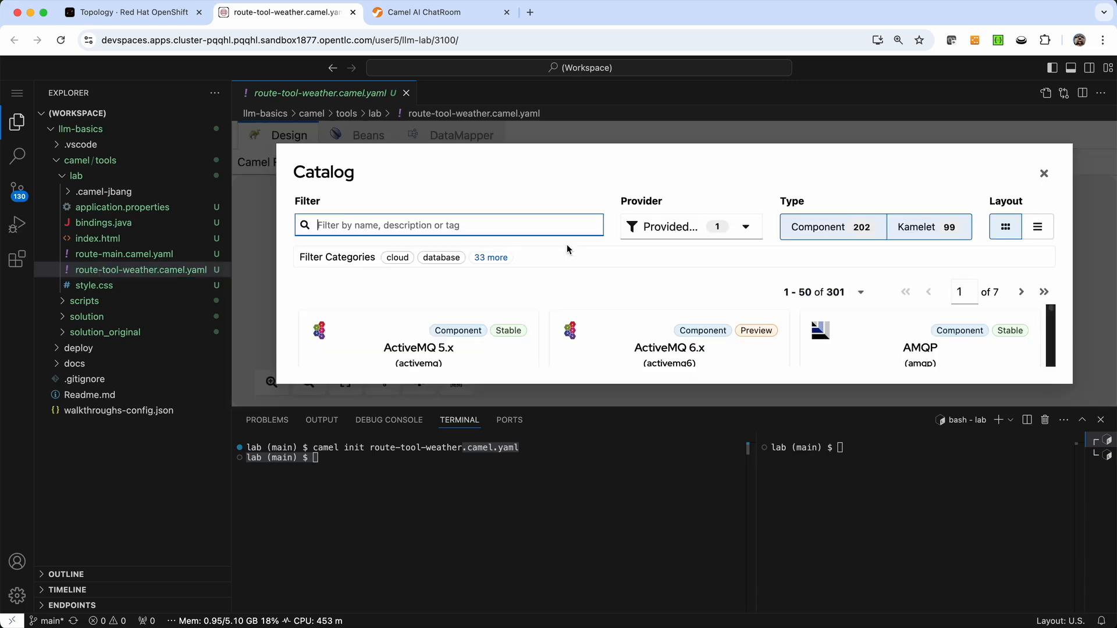
{"action": "type", "text": "t"}
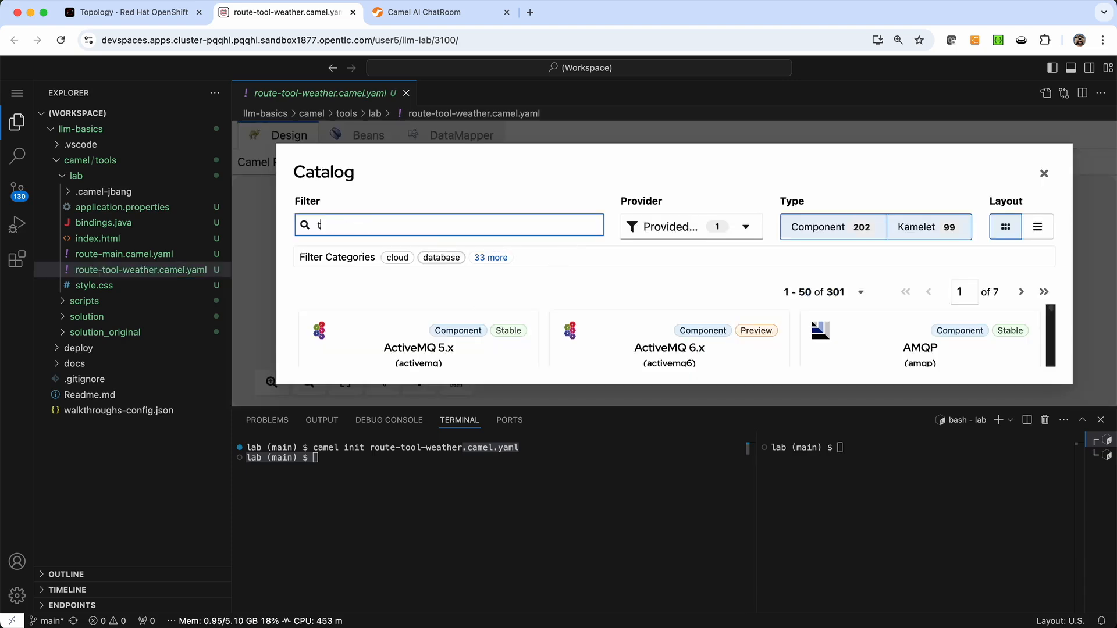
{"action": "type", "text": "ool"}
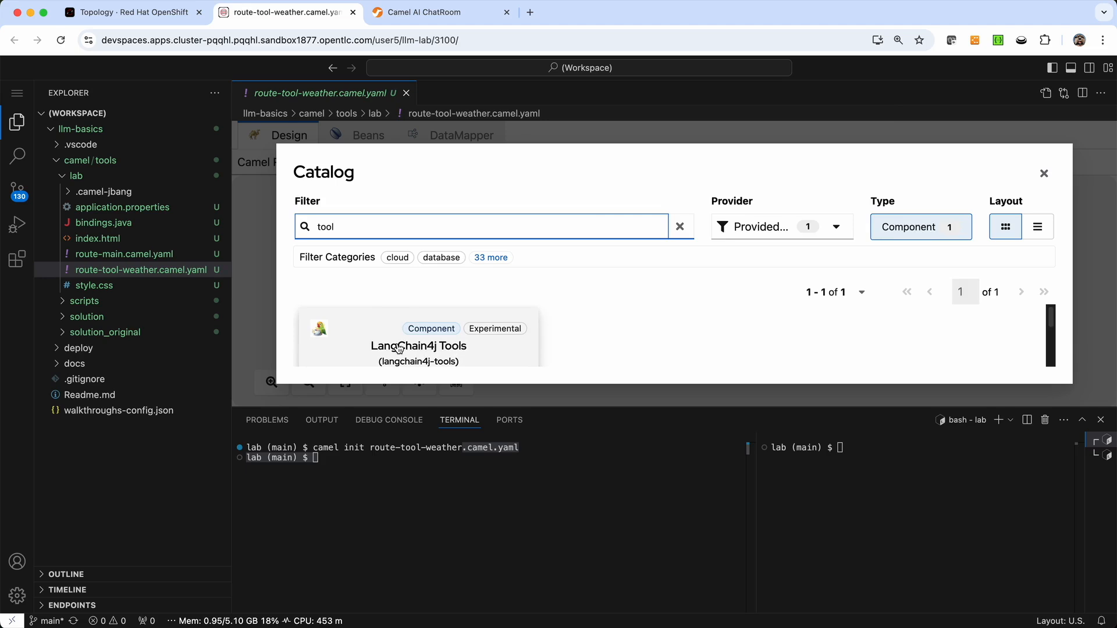
Make LangChain4j Tools the first step with tags all and description 'get weather forecast'.
{"action": "left_click", "coordinate": [418, 338]}
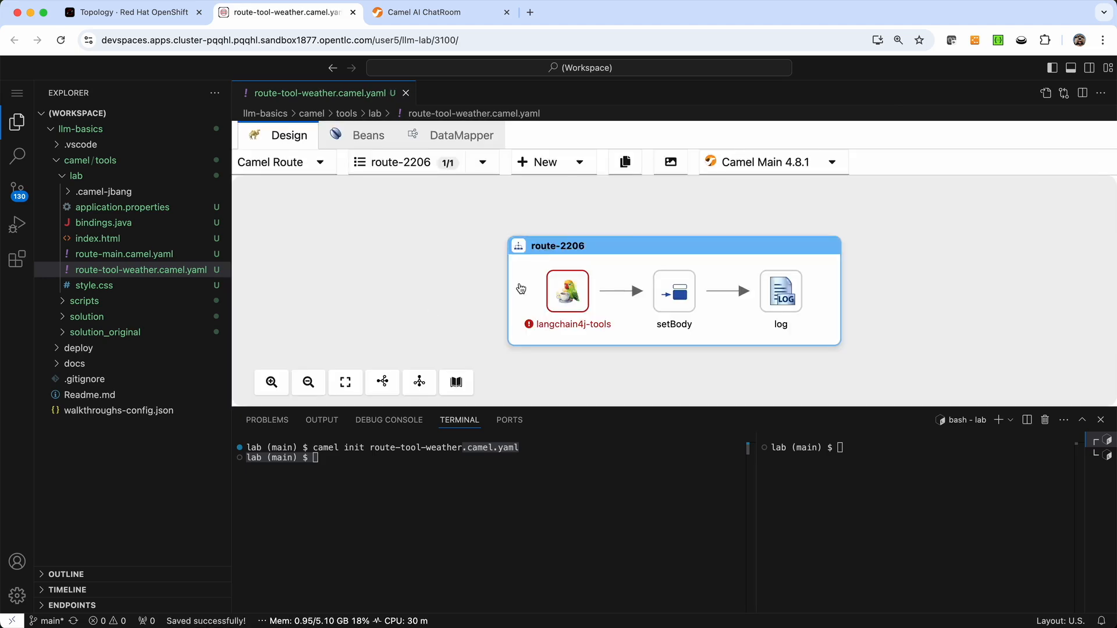
{"action": "left_click", "coordinate": [567, 291]}
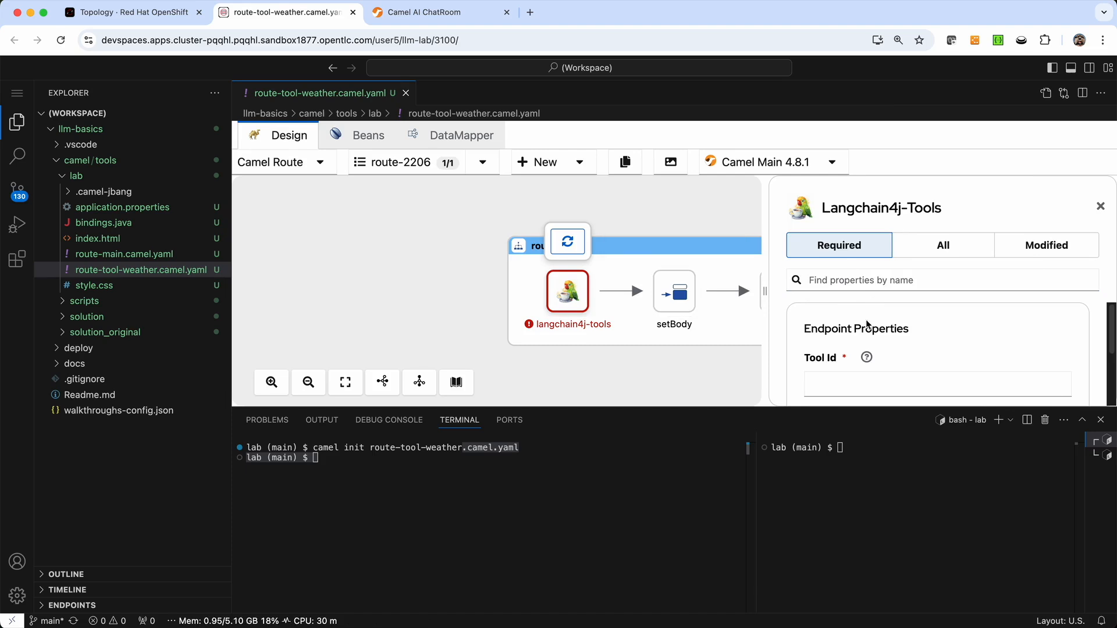
{"action": "left_click", "coordinate": [936, 382]}
{"action": "type", "text": "a"}
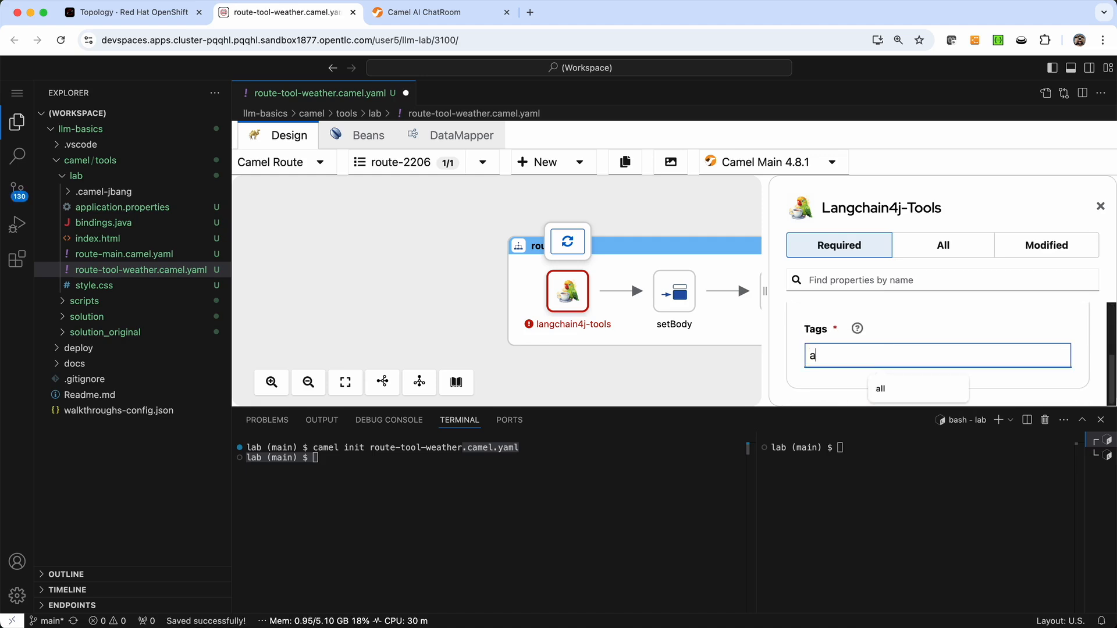
{"action": "left_click", "coordinate": [881, 388]}
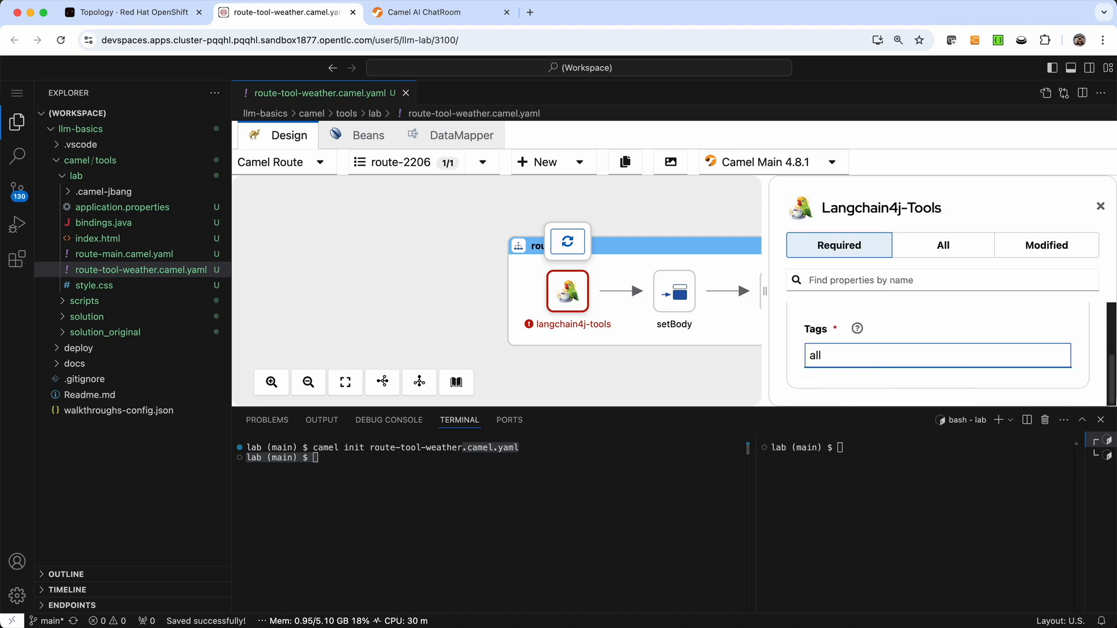
{"action": "left_click", "coordinate": [942, 246]}
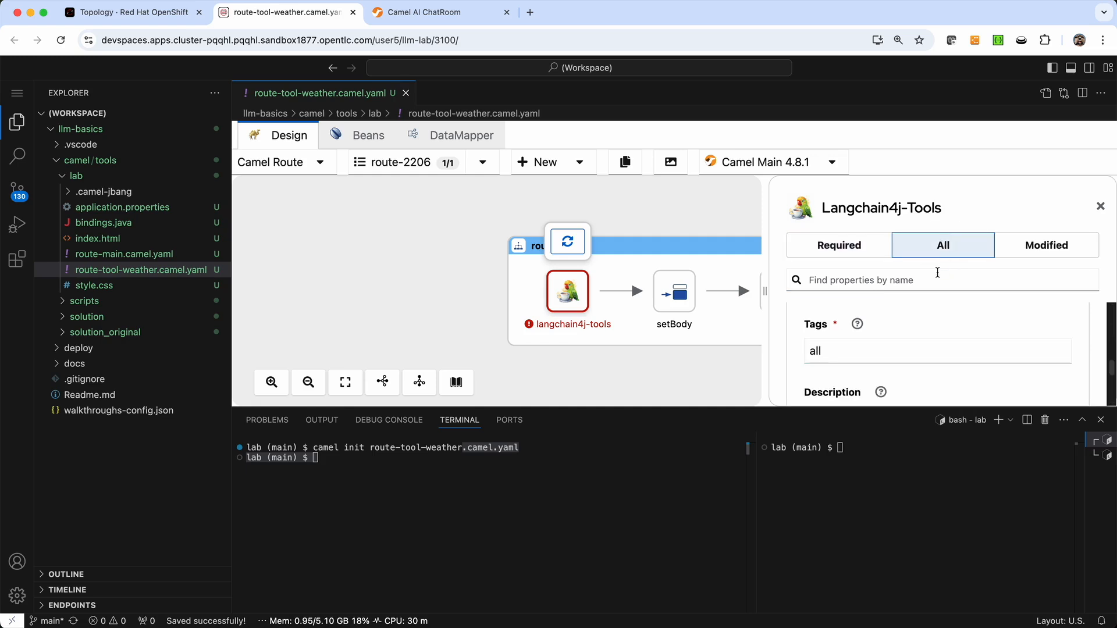
{"action": "scroll", "scroll_direction": "down", "scroll_amount": 3}
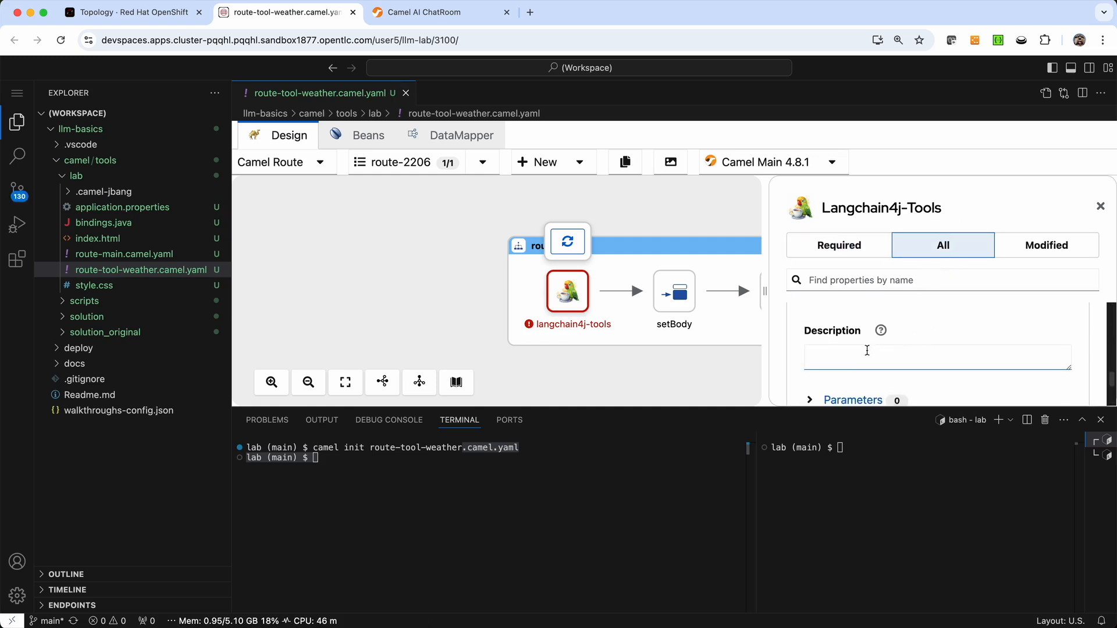
{"action": "type", "text": "get"}
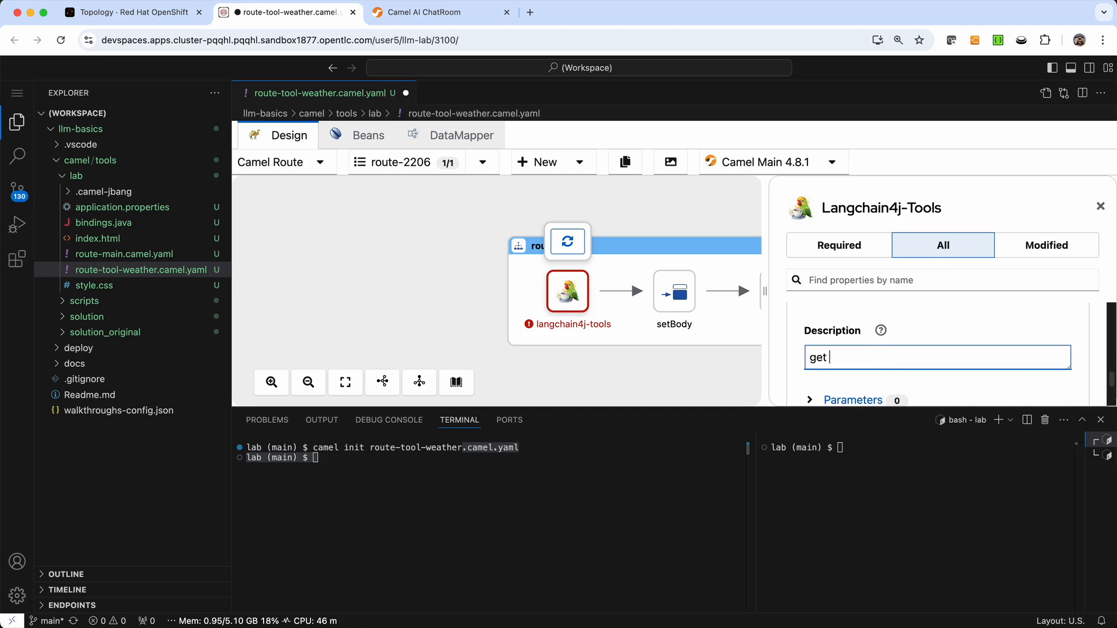
{"action": "type", "text": "weather"}
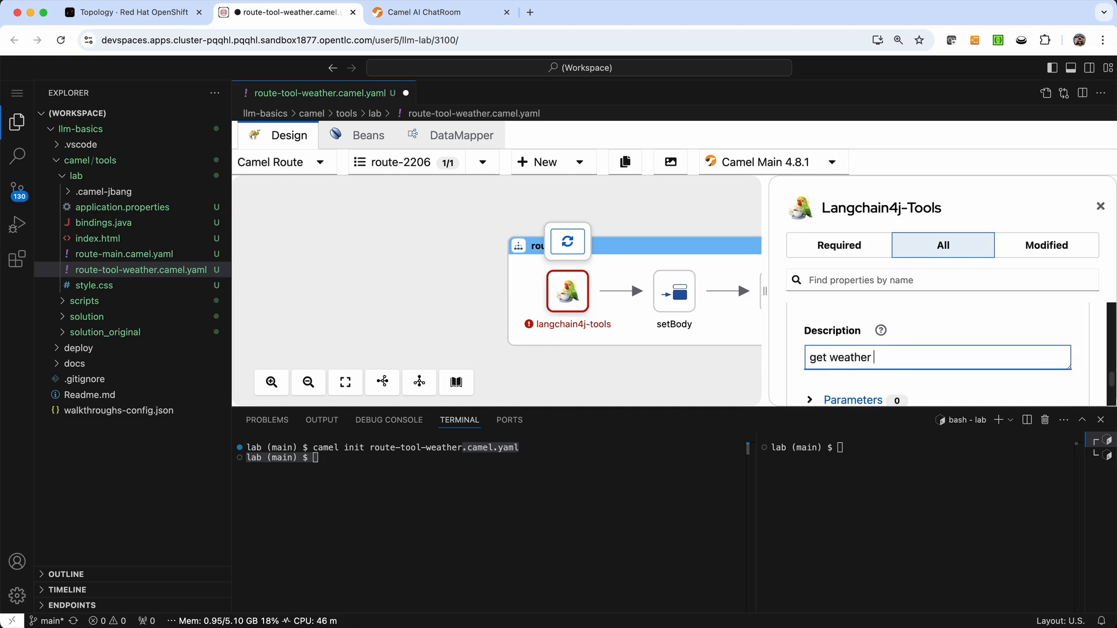
{"action": "type", "text": "forecast"}
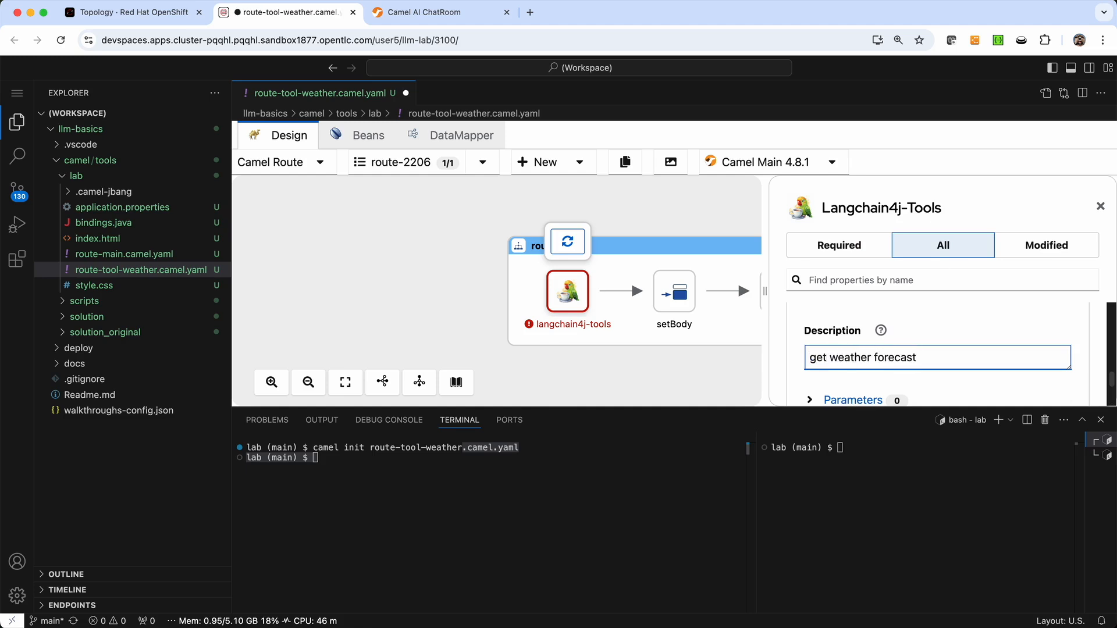
{"action": "key", "text": "ctrl+s"}
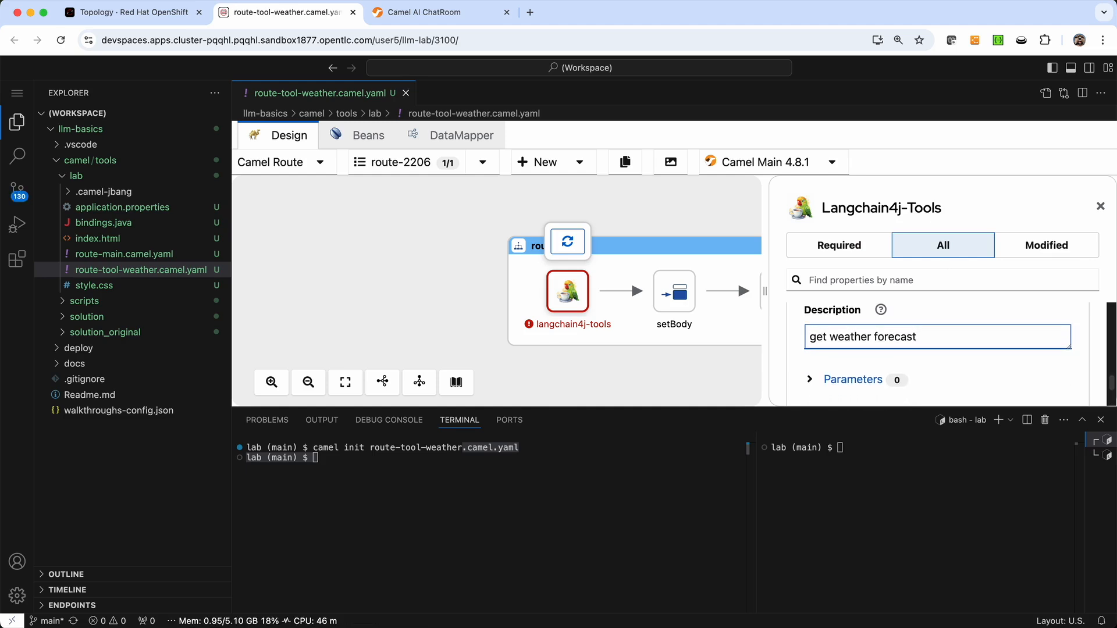
Add a tool parameter city of type string.
{"action": "scroll", "scroll_direction": "down", "scroll_amount": 3}
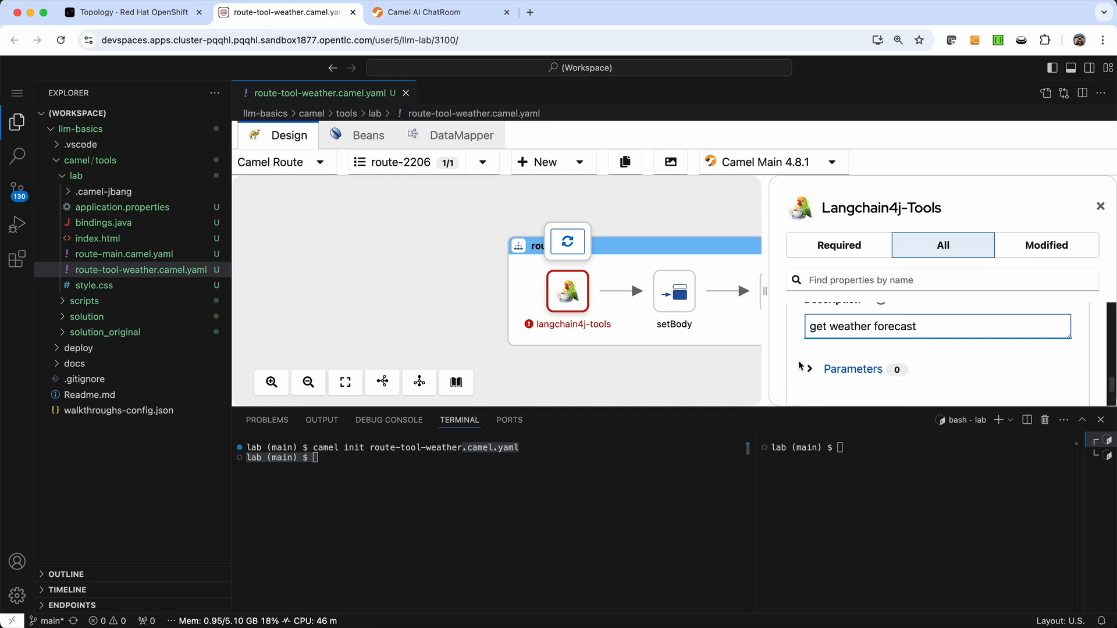
{"action": "left_click", "coordinate": [805, 369]}
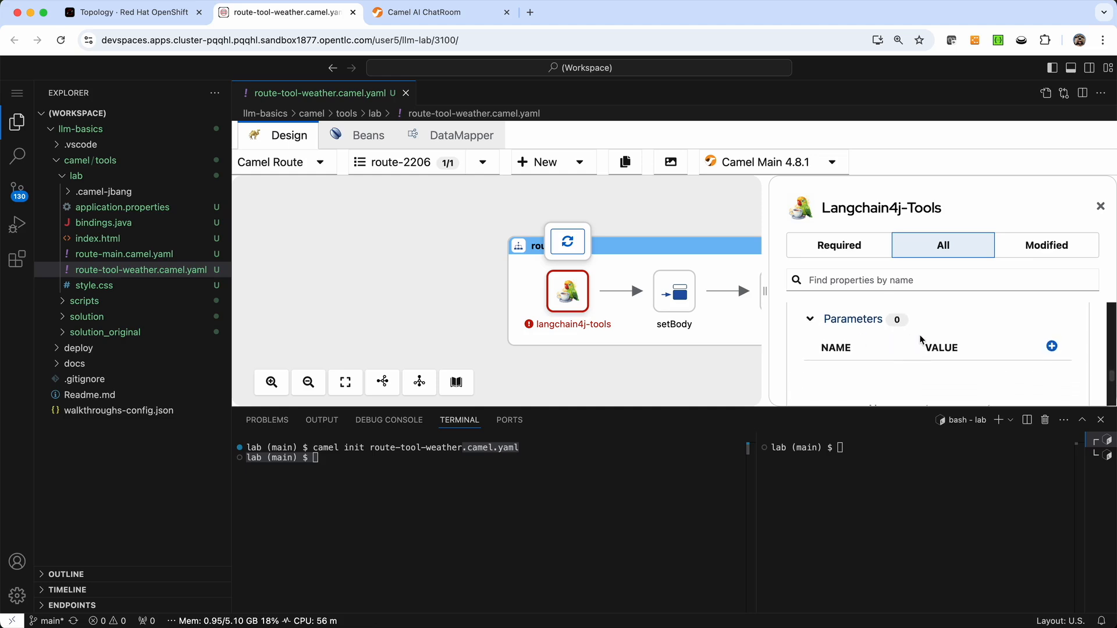
{"action": "left_click", "coordinate": [1052, 347]}
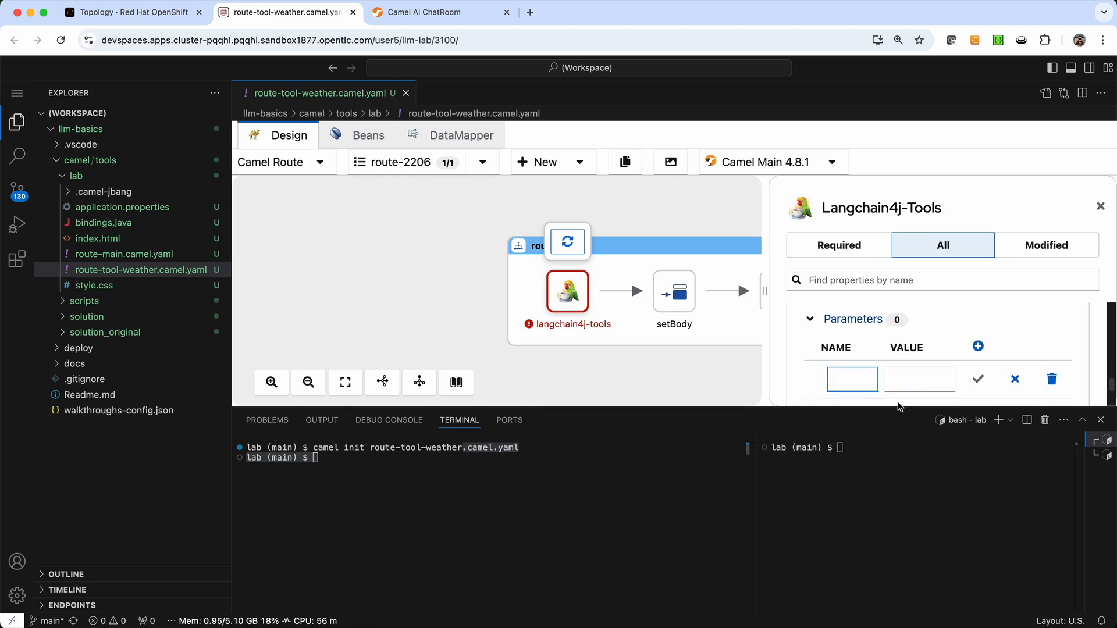
{"action": "type", "text": "city"}
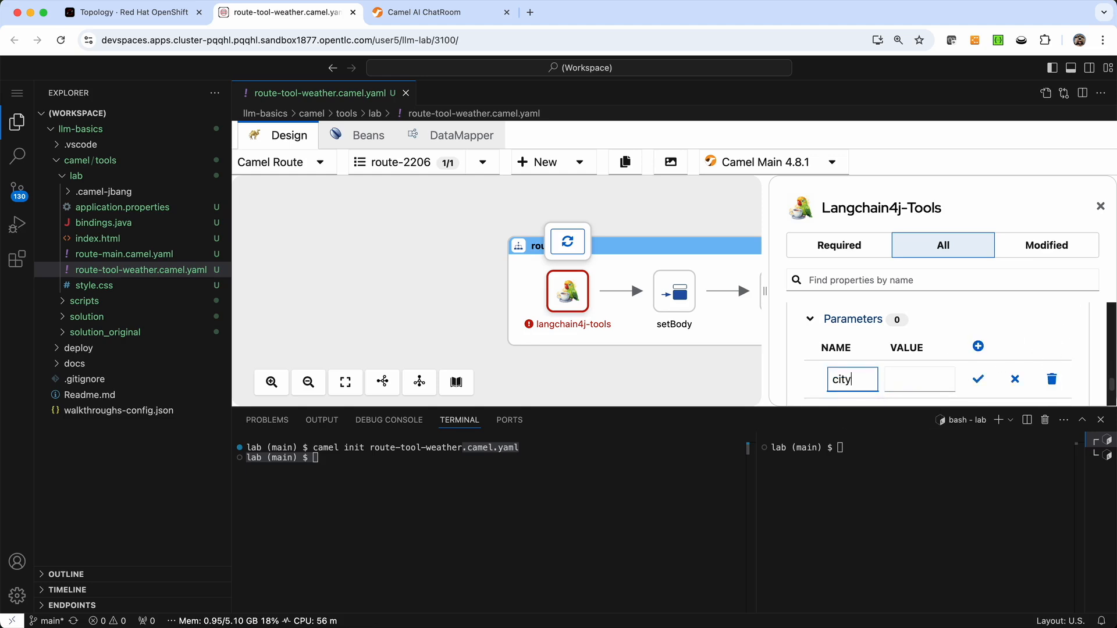
{"action": "left_click", "coordinate": [919, 378]}
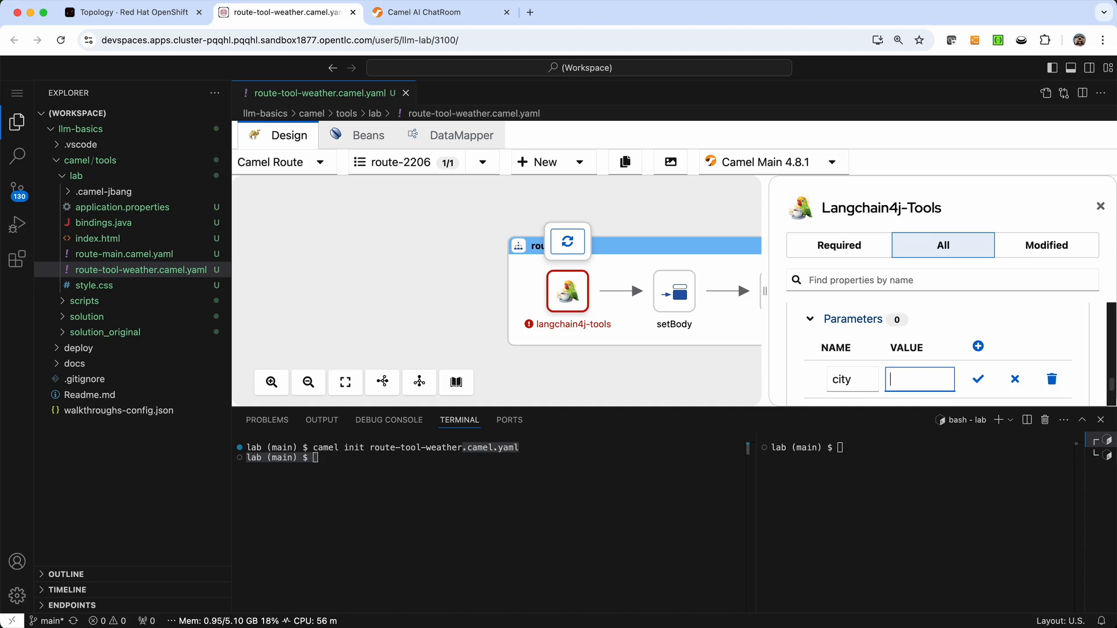
{"action": "type", "text": "string"}
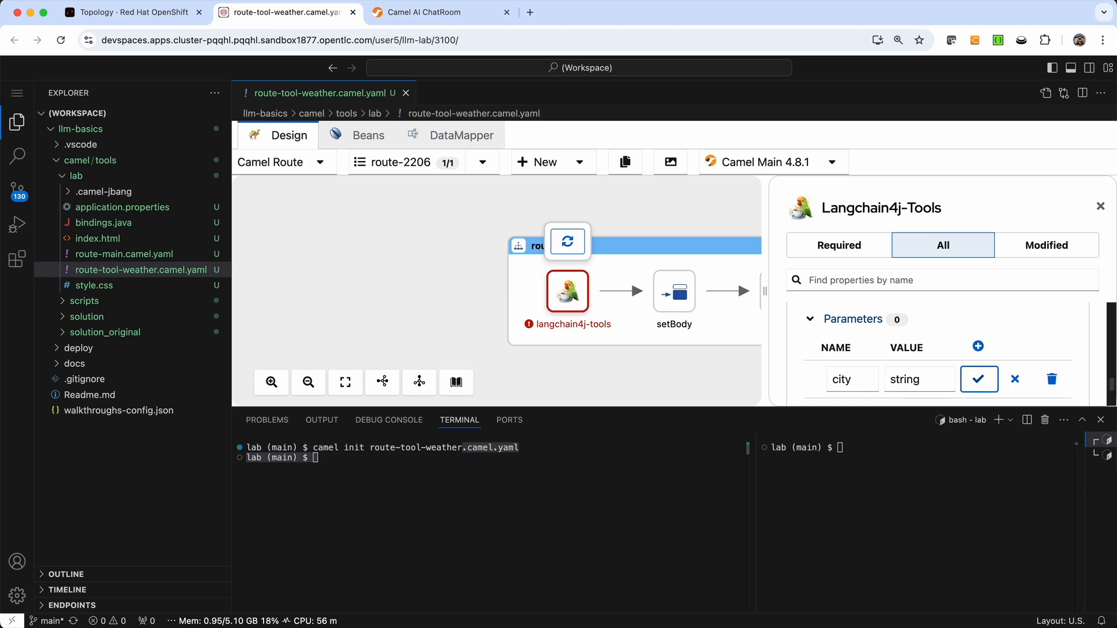
{"action": "left_click", "coordinate": [978, 378]}
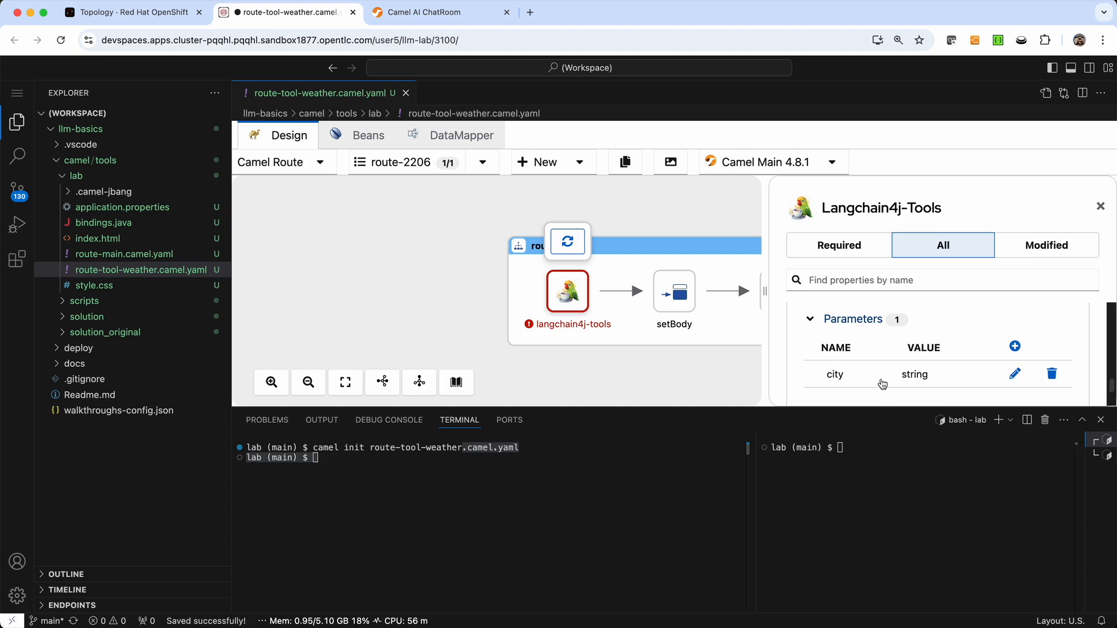
{"action": "scroll", "scroll_direction": "down", "scroll_amount": 3}
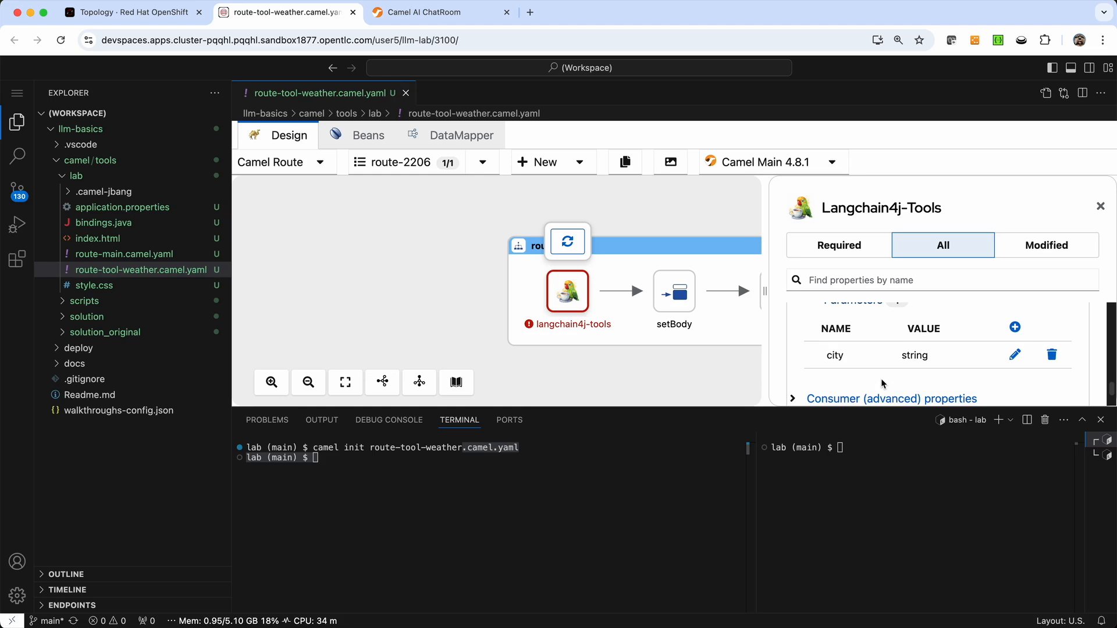
Set the setBody expression to the fixed reply '35 degrees Celsius'.
{"action": "left_click", "coordinate": [673, 290]}
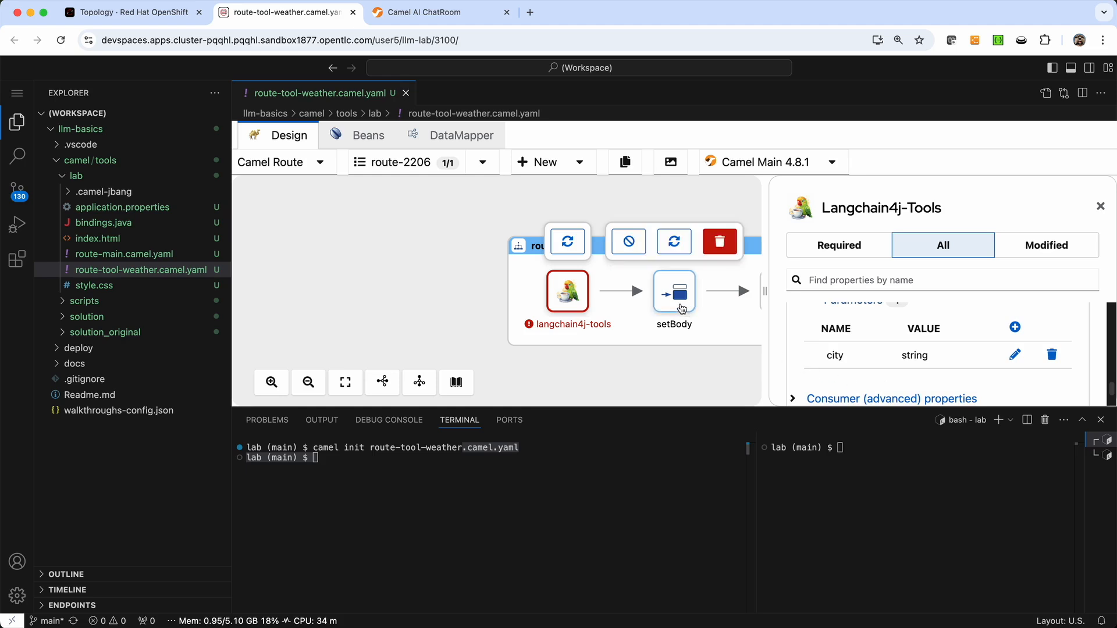
{"action": "left_click", "coordinate": [672, 291]}
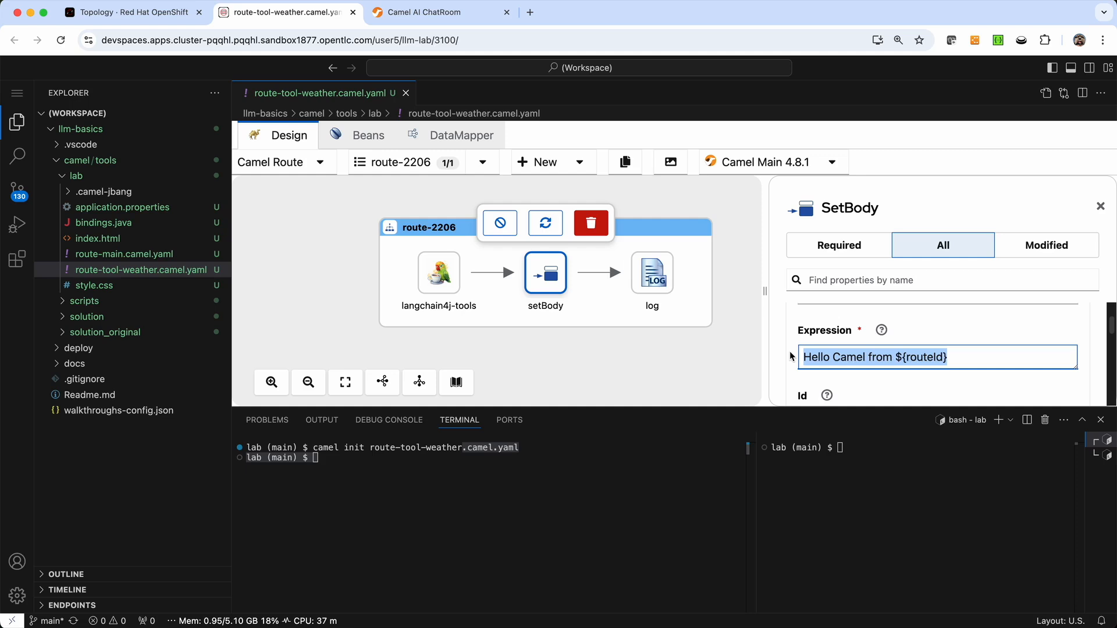
{"action": "type", "text": "3"}
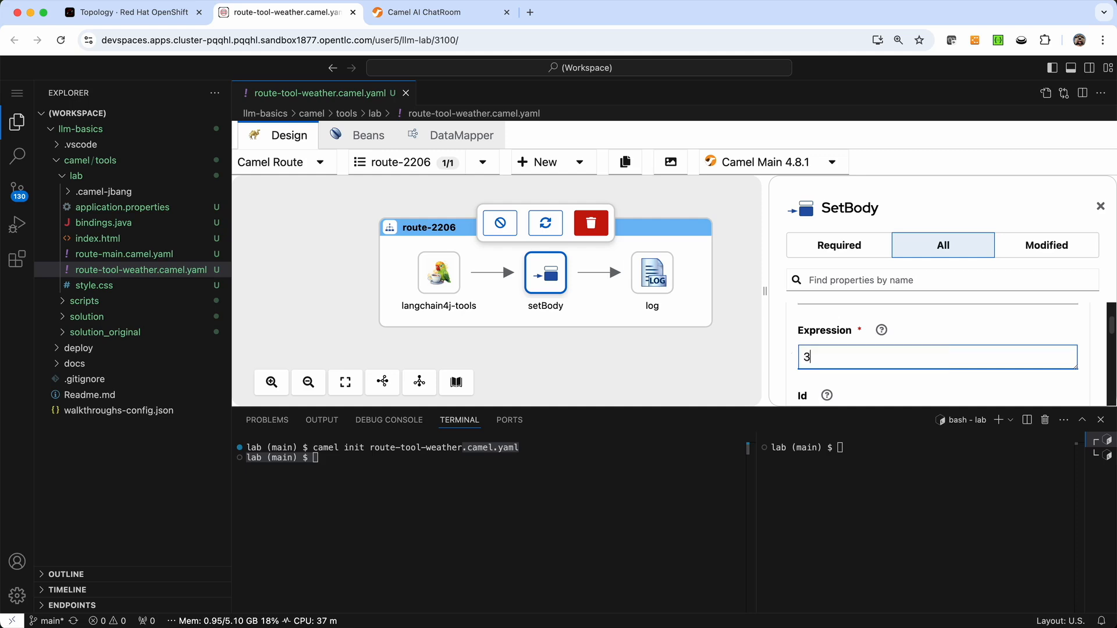
{"action": "type", "text": "5 defre"}
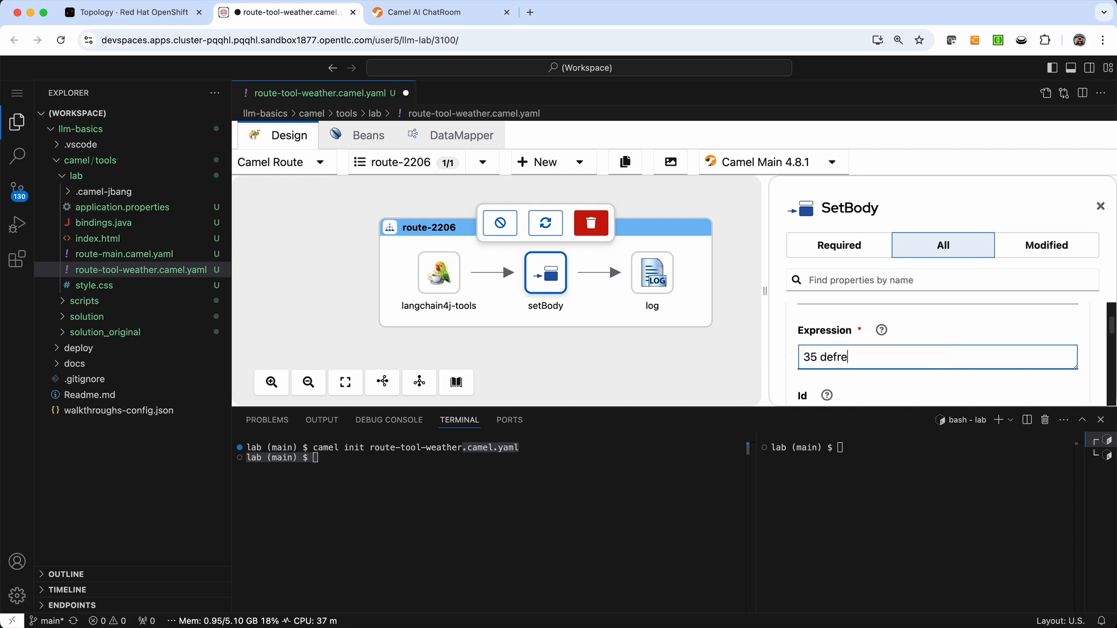
{"action": "type", "text": "grees Ce"}
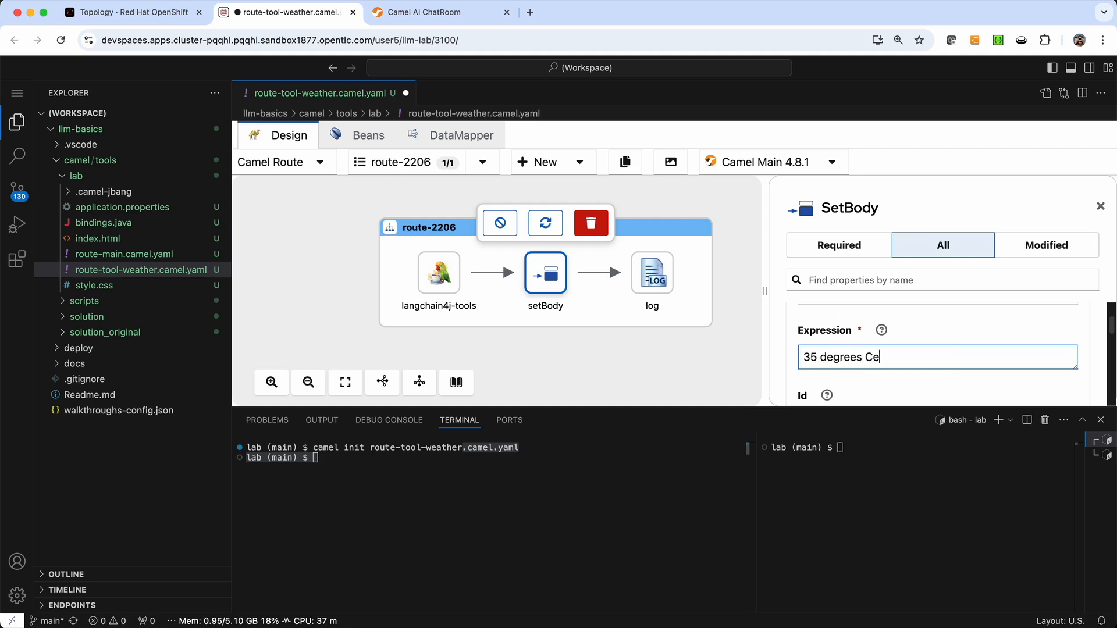
{"action": "type", "text": "lsi"}
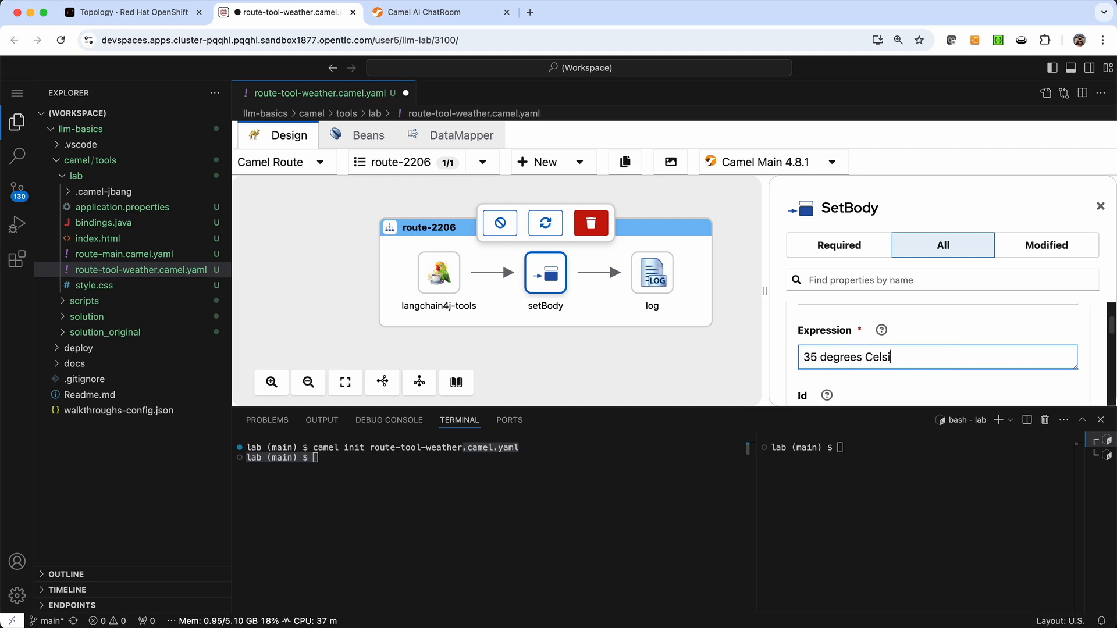
{"action": "type", "text": "us"}
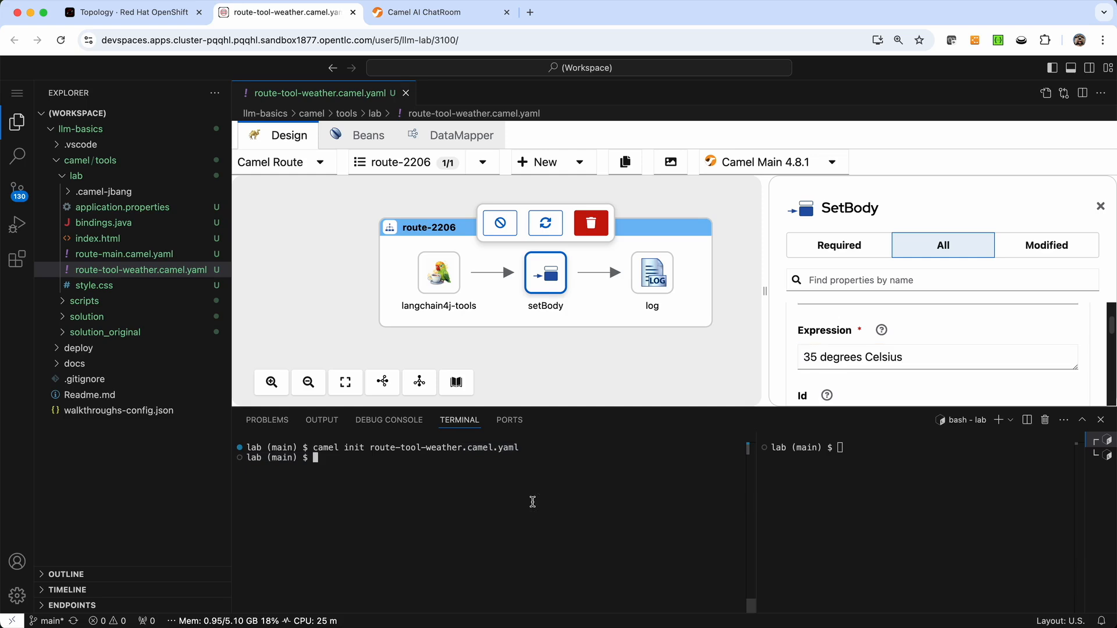
Launch every route with 'camel run * --dev' and return to the ChatRoom tab.
{"action": "type", "text": "camel run"}
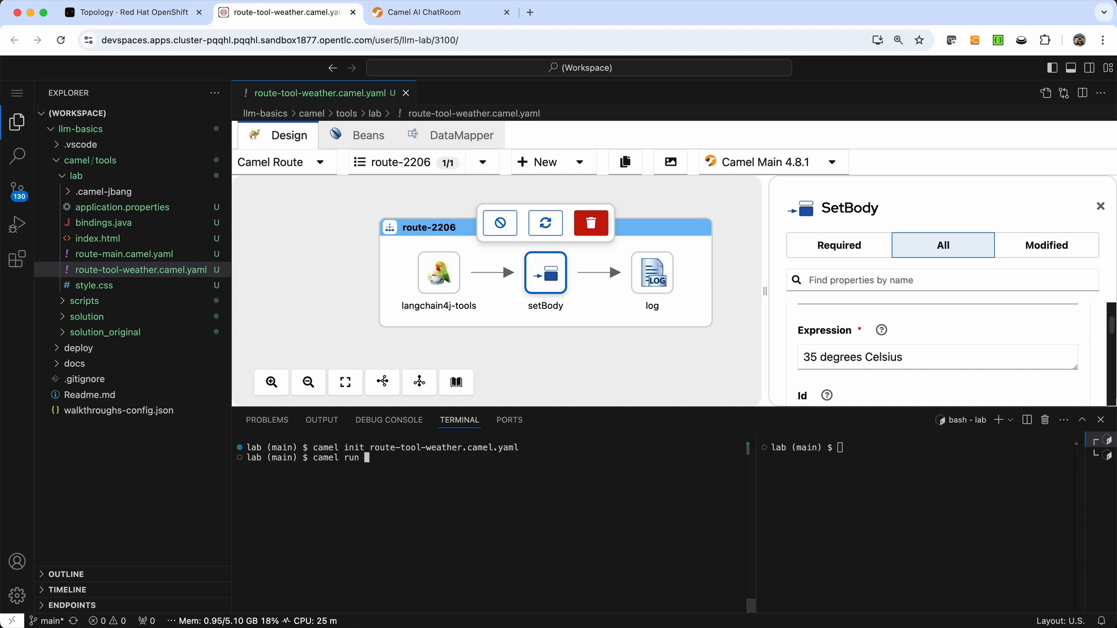
{"action": "type", "text": "*"}
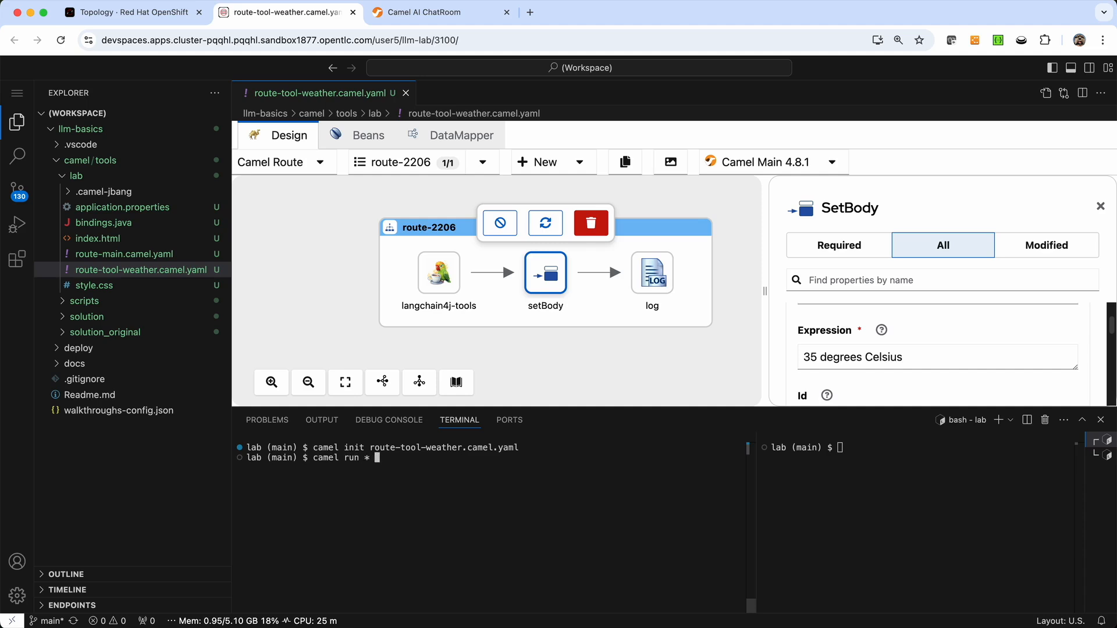
{"action": "type", "text": "--dev"}
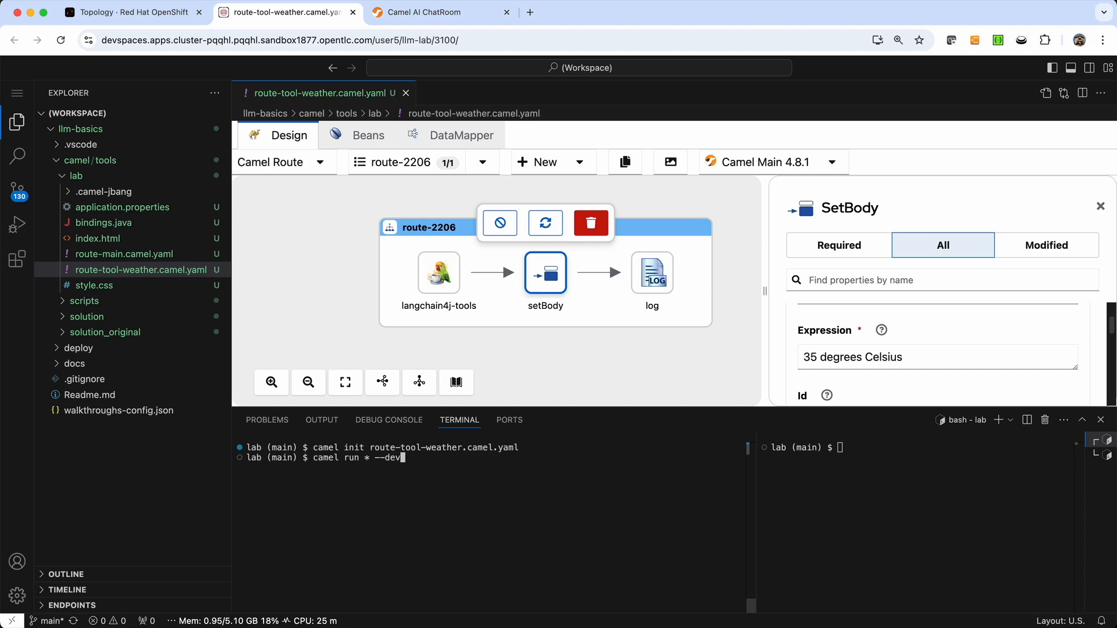
{"action": "key", "text": "Return"}
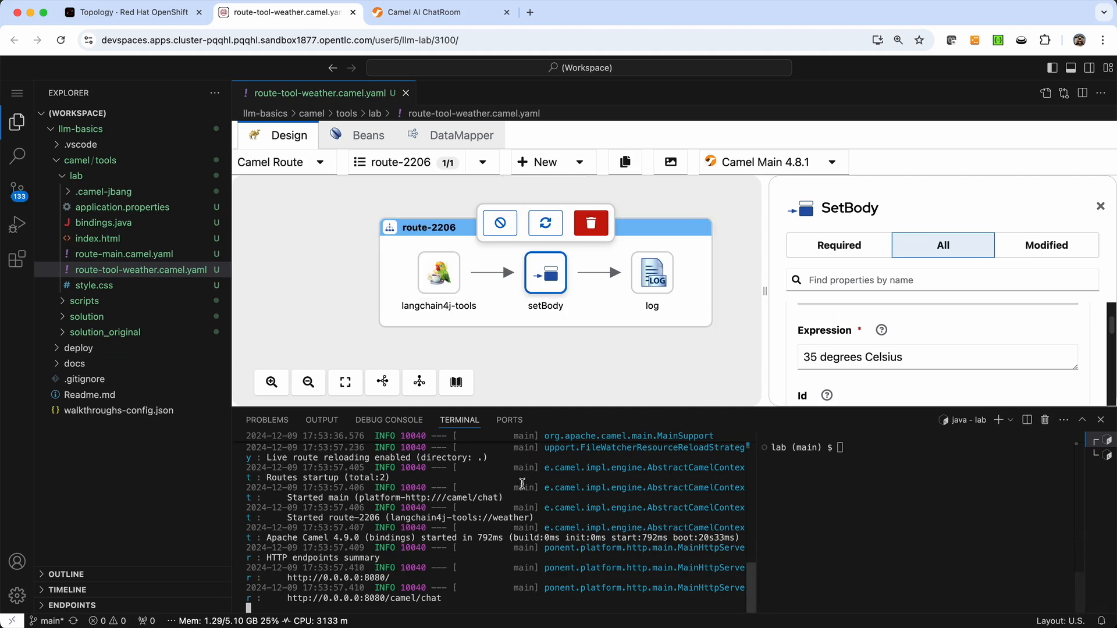
{"action": "left_click", "coordinate": [423, 11]}
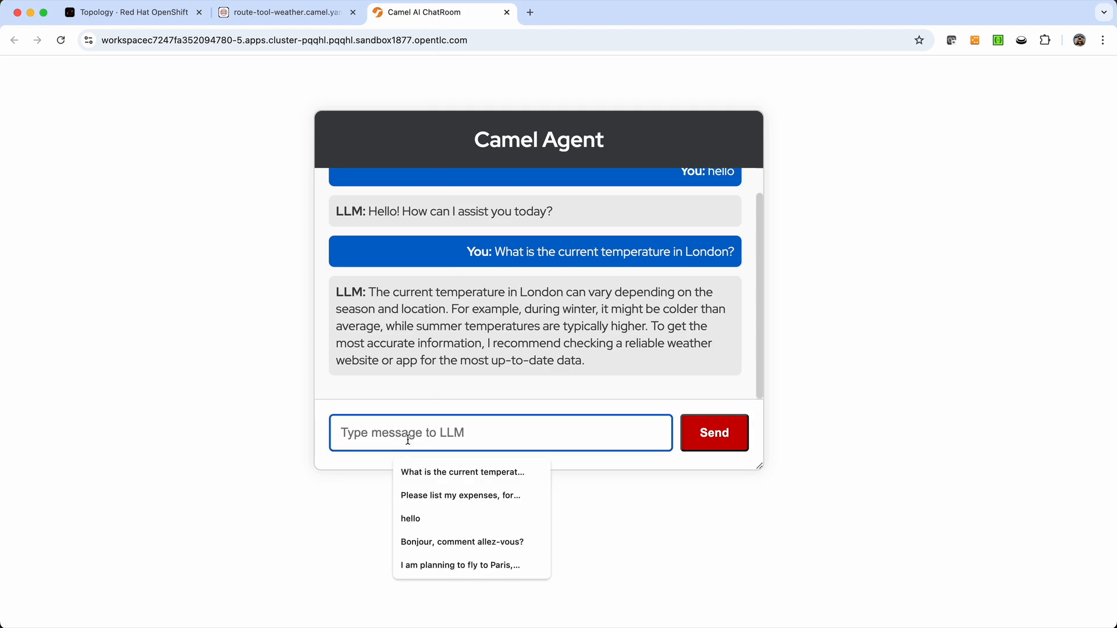
Resend the earlier London temperature question and get 35 degrees Celsius.
{"action": "left_click", "coordinate": [462, 471]}
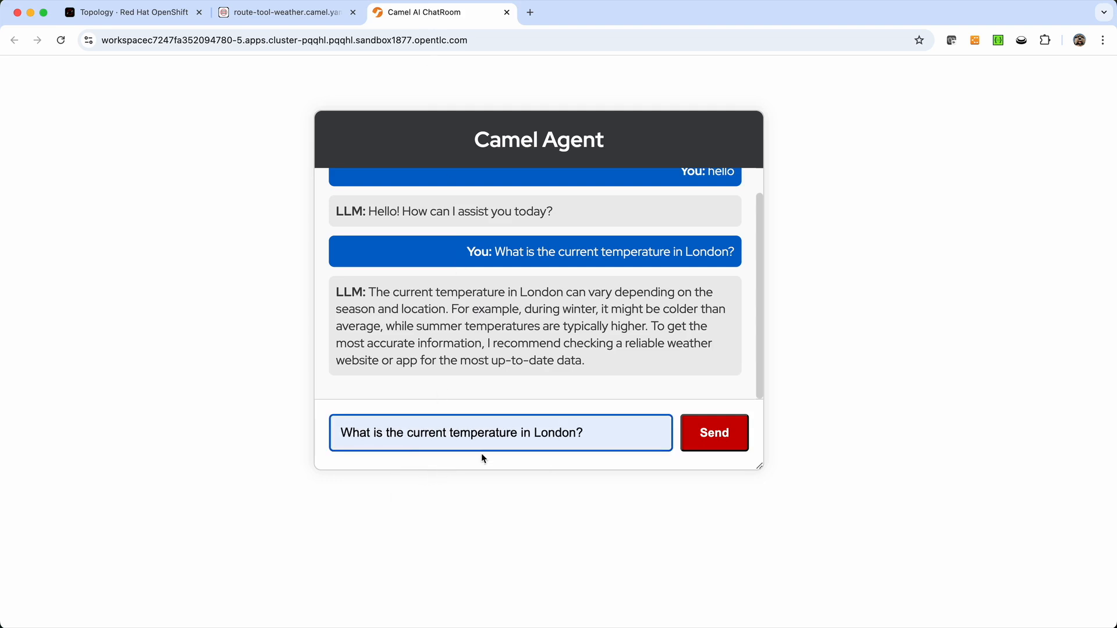
{"action": "left_click", "coordinate": [713, 433]}
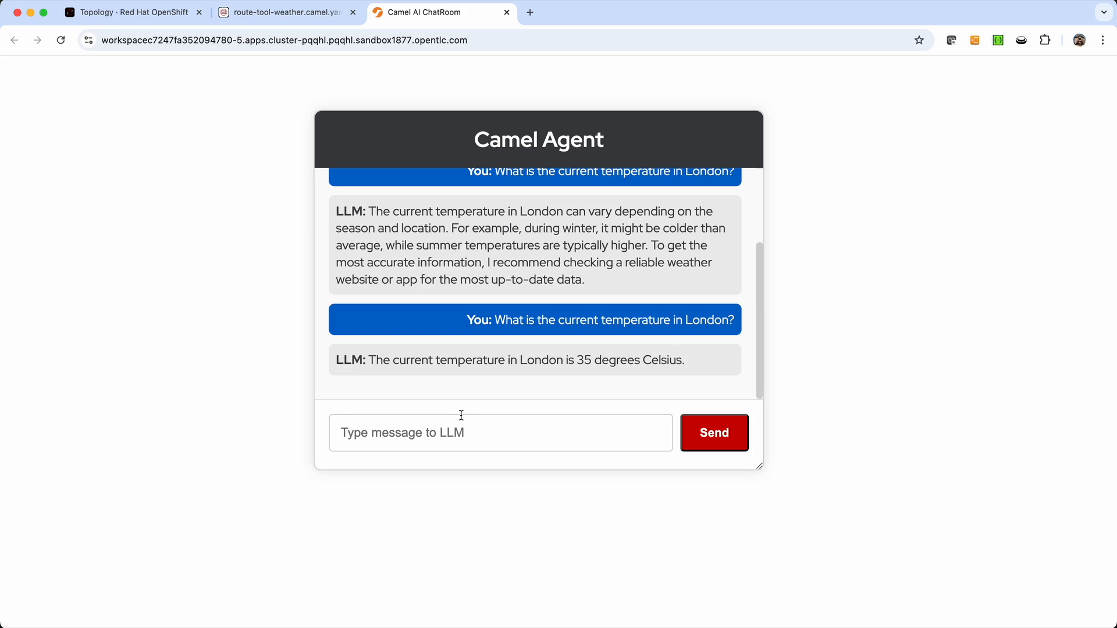
{"action": "mouse_move", "coordinate": [557, 358]}
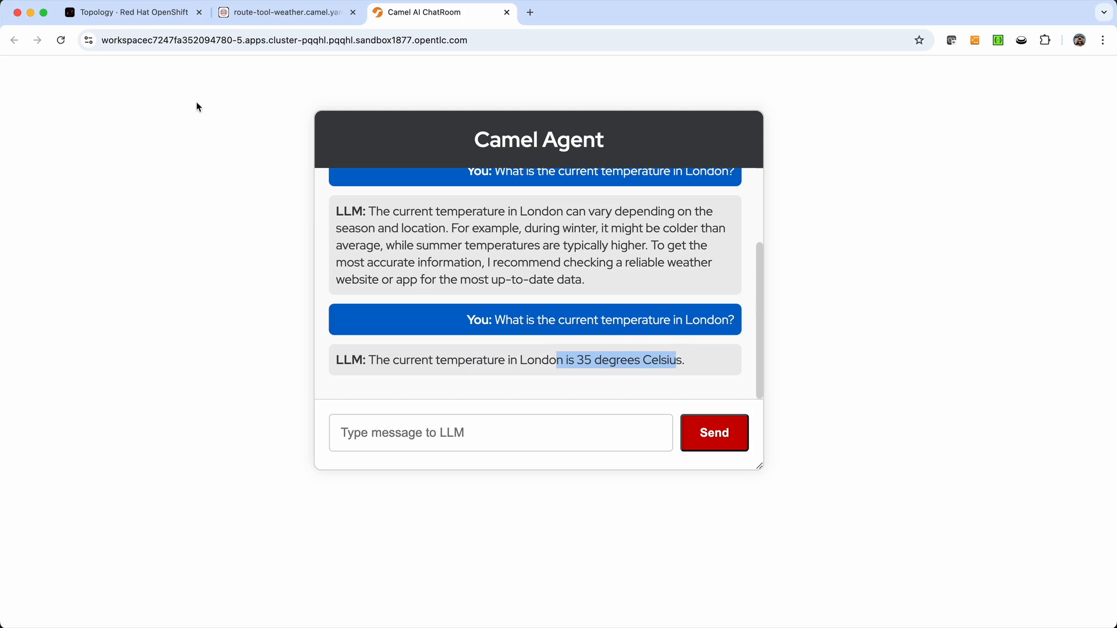
Inspect the terminal log of getWeatherForecast called with city London returning 35 degrees Celsius.
{"action": "left_click", "coordinate": [285, 11]}
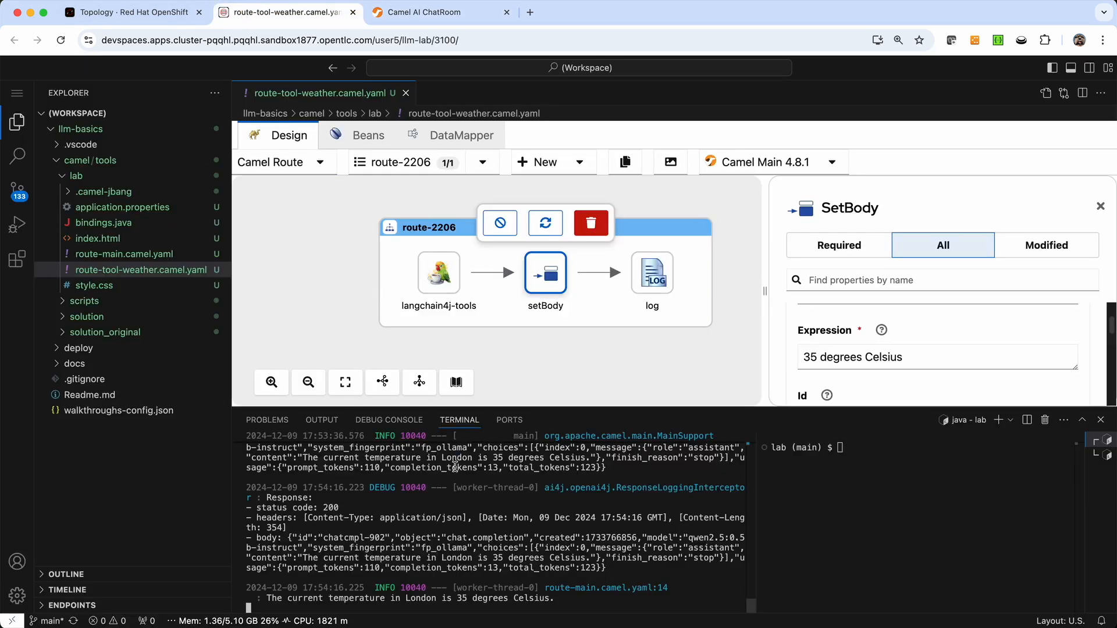
{"action": "scroll", "scroll_direction": "up", "scroll_amount": 3}
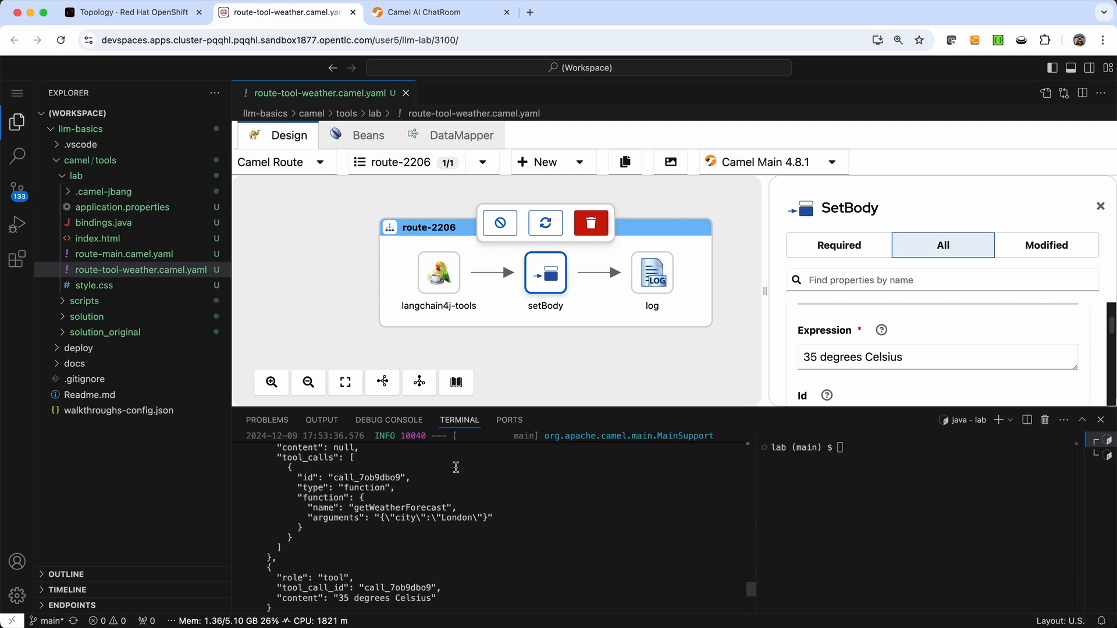
{"action": "scroll", "scroll_direction": "up", "scroll_amount": 3}
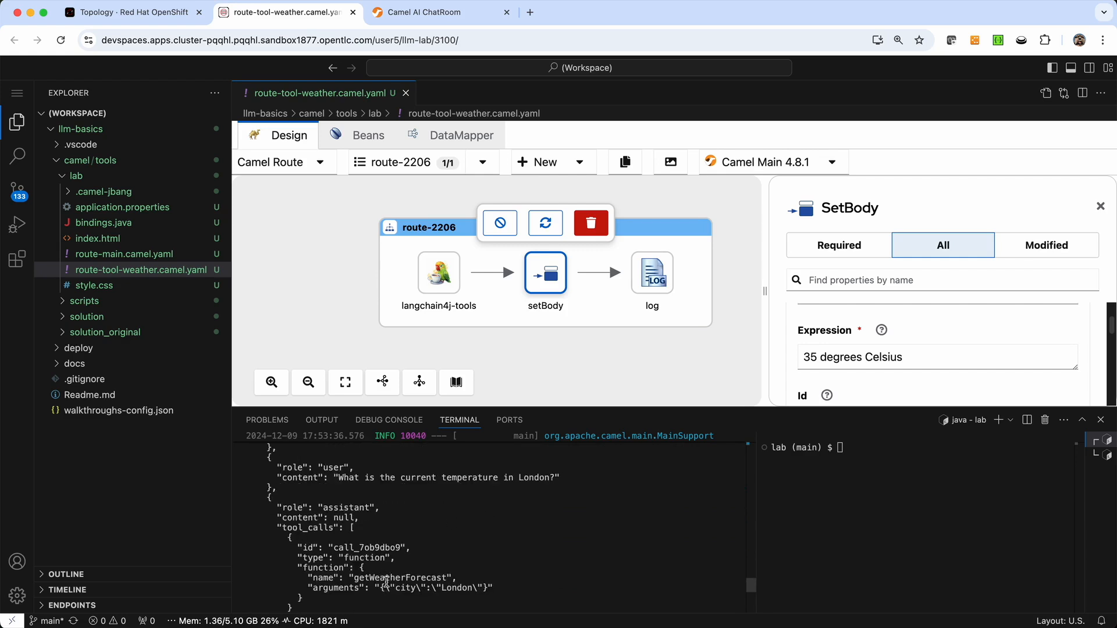
{"action": "double_click", "coordinate": [399, 578]}
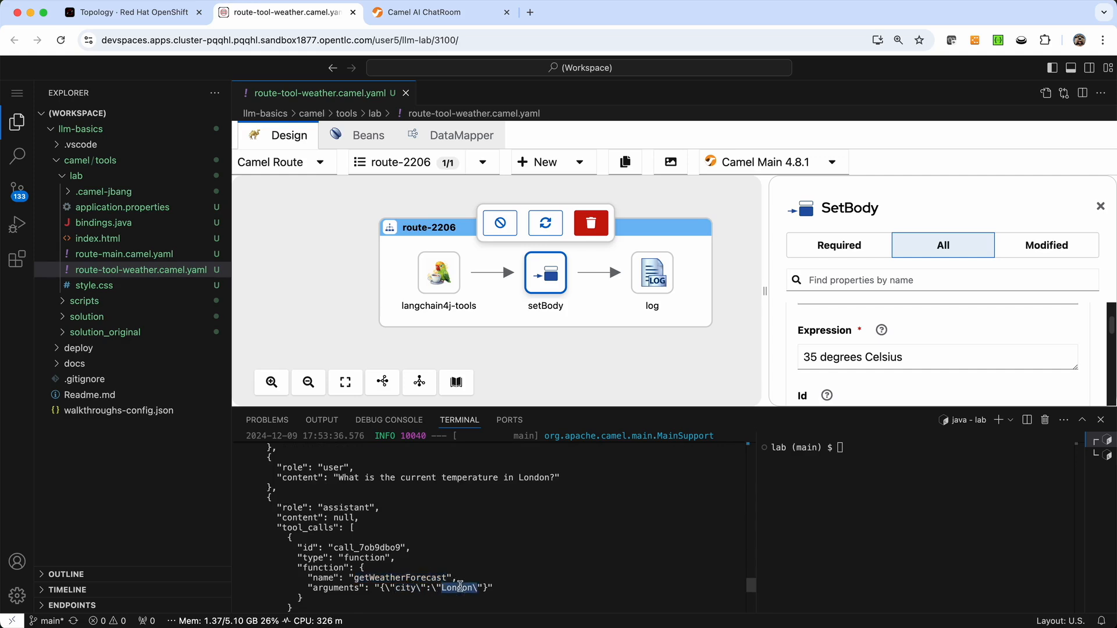
{"action": "scroll", "scroll_direction": "down", "scroll_amount": 3}
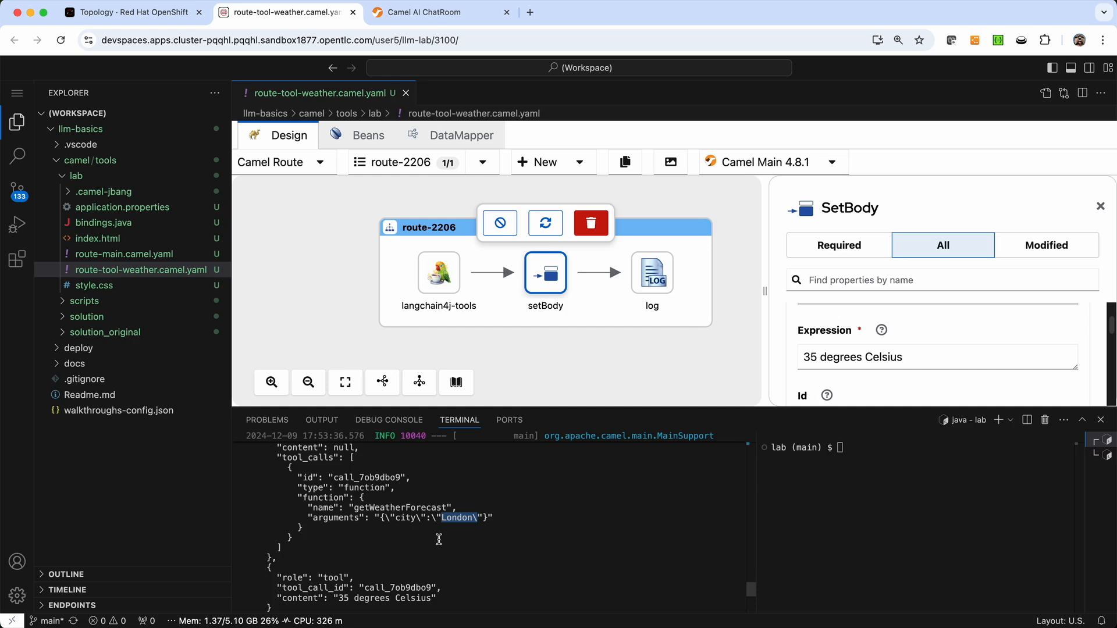
{"action": "scroll", "scroll_direction": "down", "scroll_amount": 3}
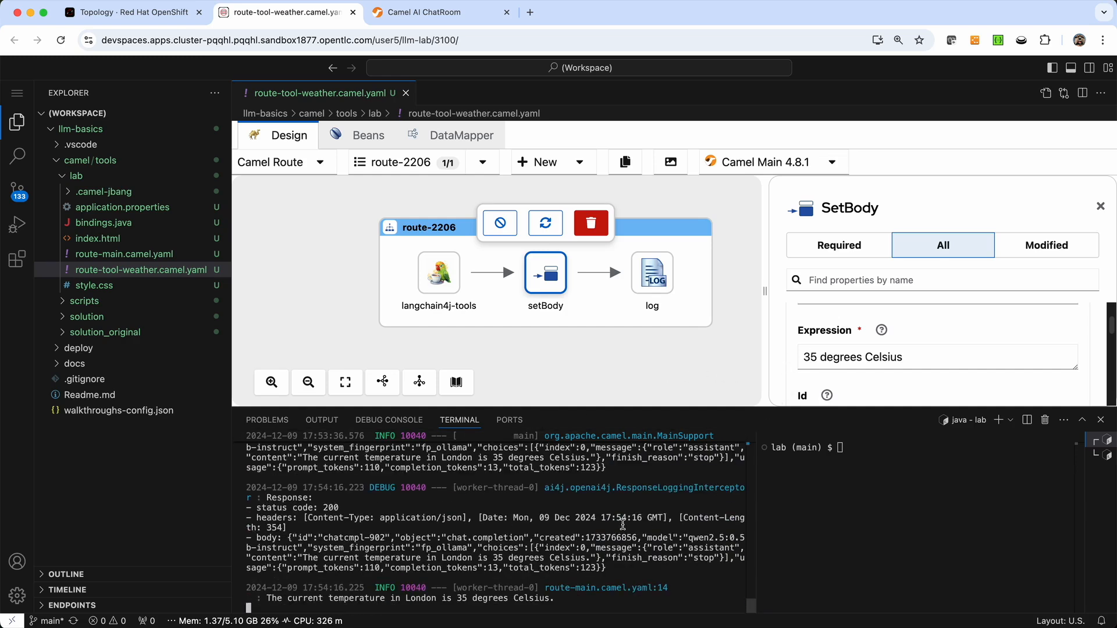
Edit the setBody expression to '135 degrees Celsius' and let the routes hot-reload.
{"action": "left_click", "coordinate": [936, 357]}
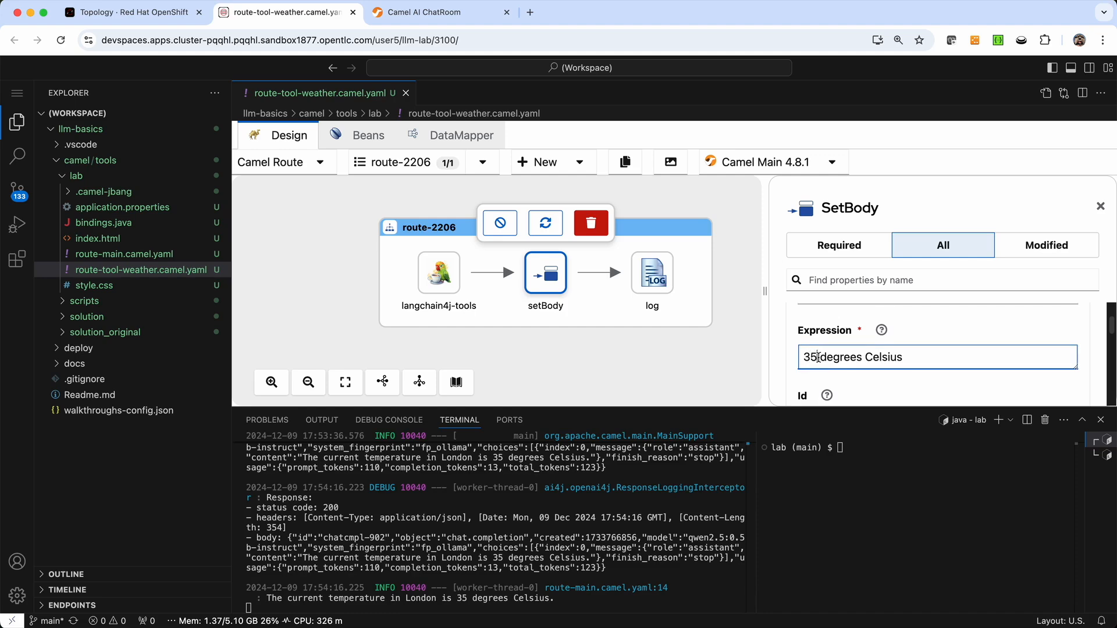
{"action": "type", "text": "1"}
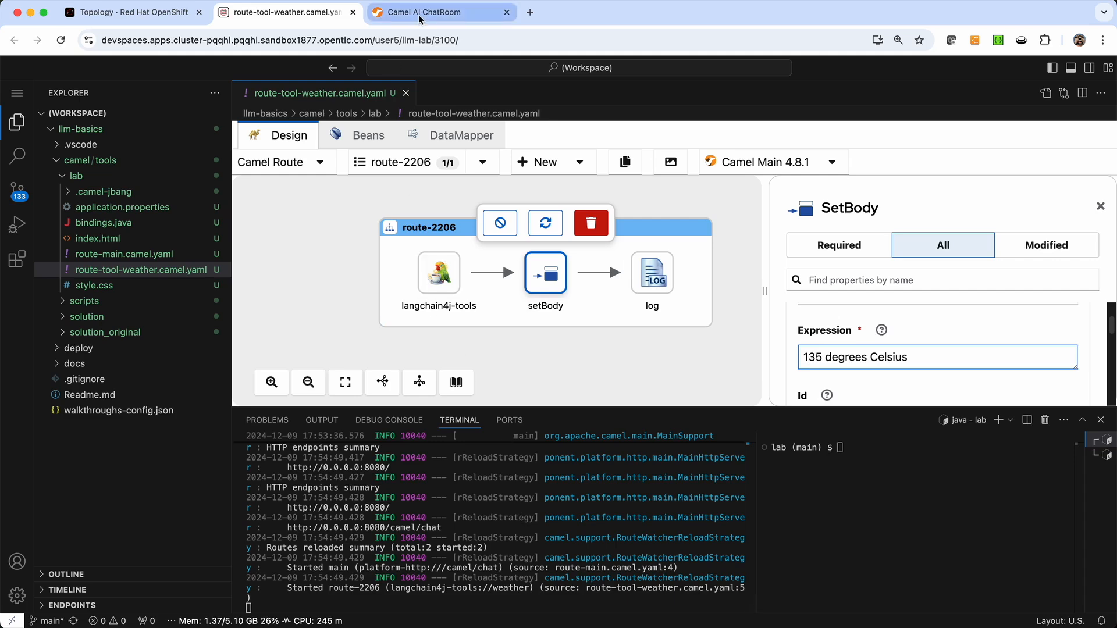
Ask London's temperature again, get 135 degrees Celsius, and return to the workspace.
{"action": "left_click", "coordinate": [427, 11]}
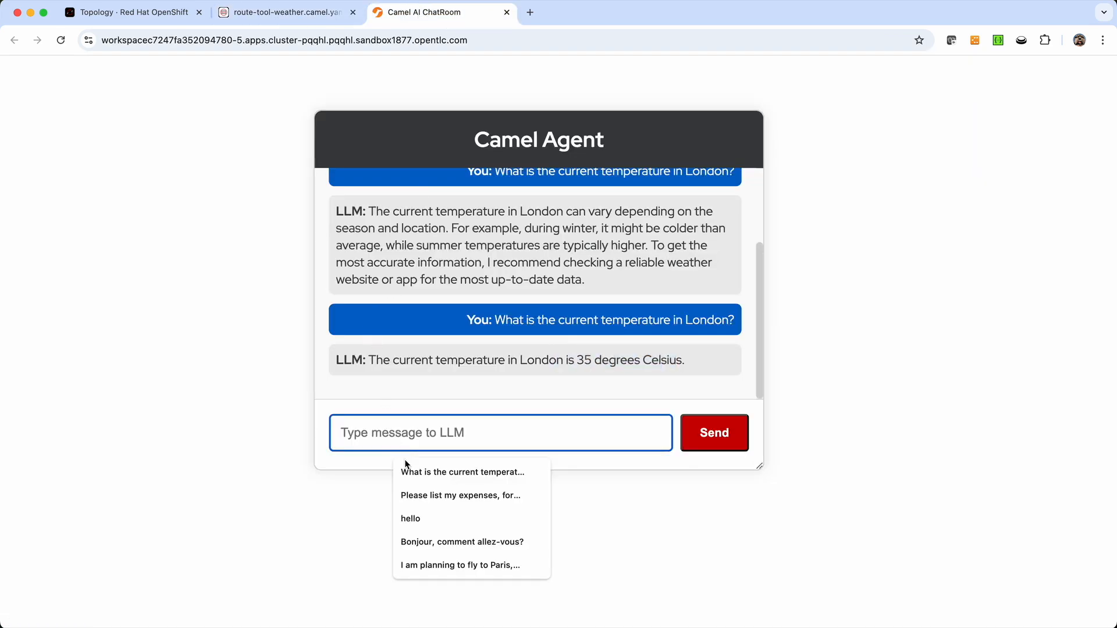
{"action": "left_click", "coordinate": [713, 433]}
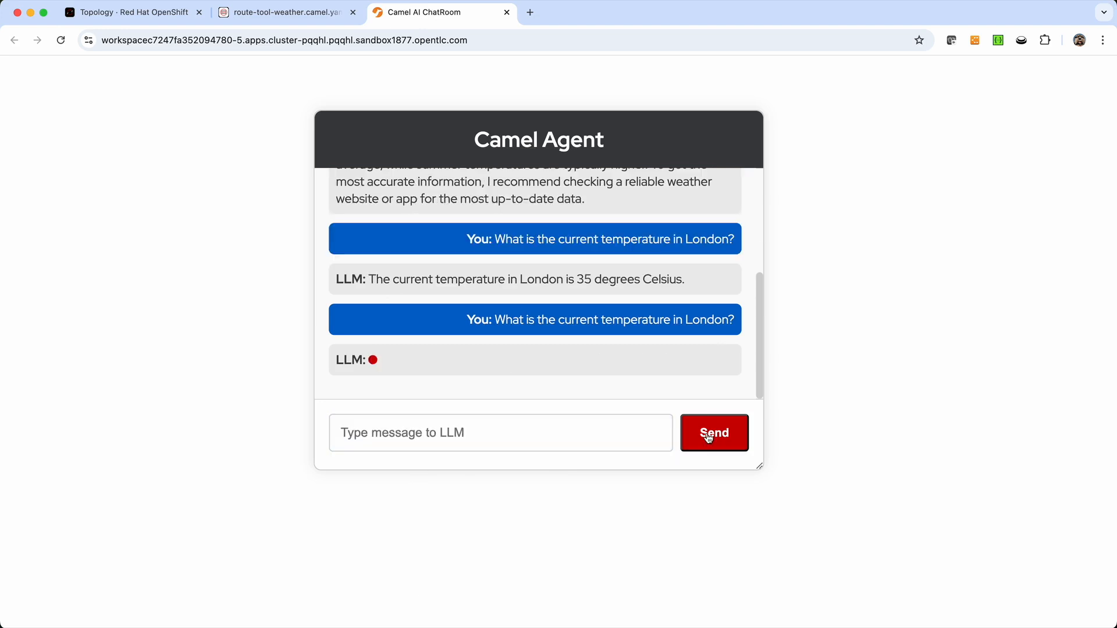
{"action": "mouse_move", "coordinate": [551, 507]}
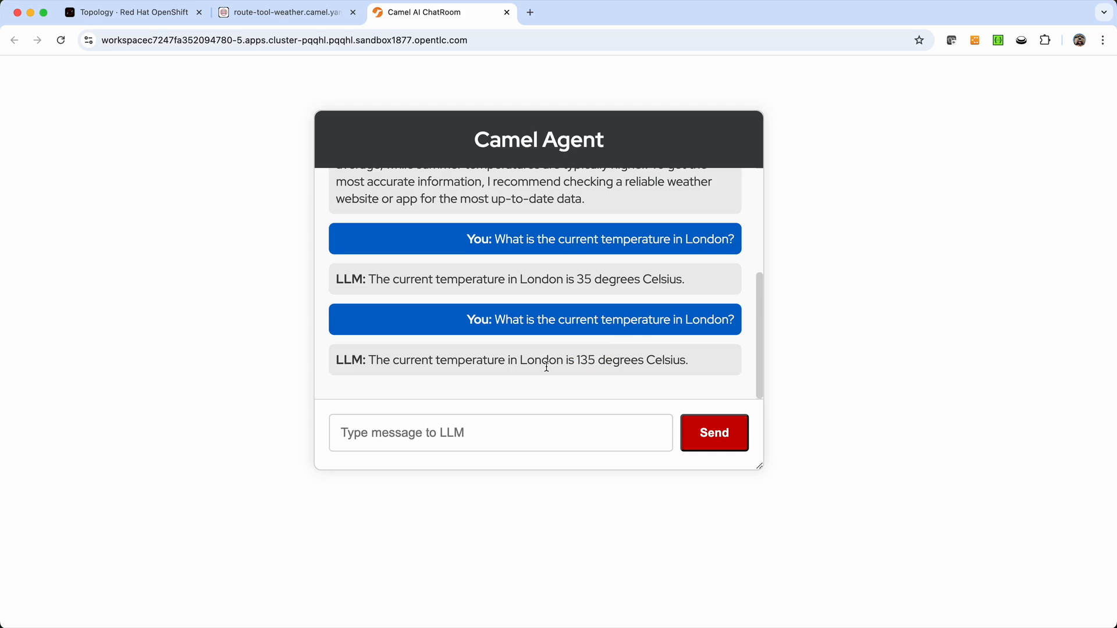
{"action": "left_click", "coordinate": [285, 12]}
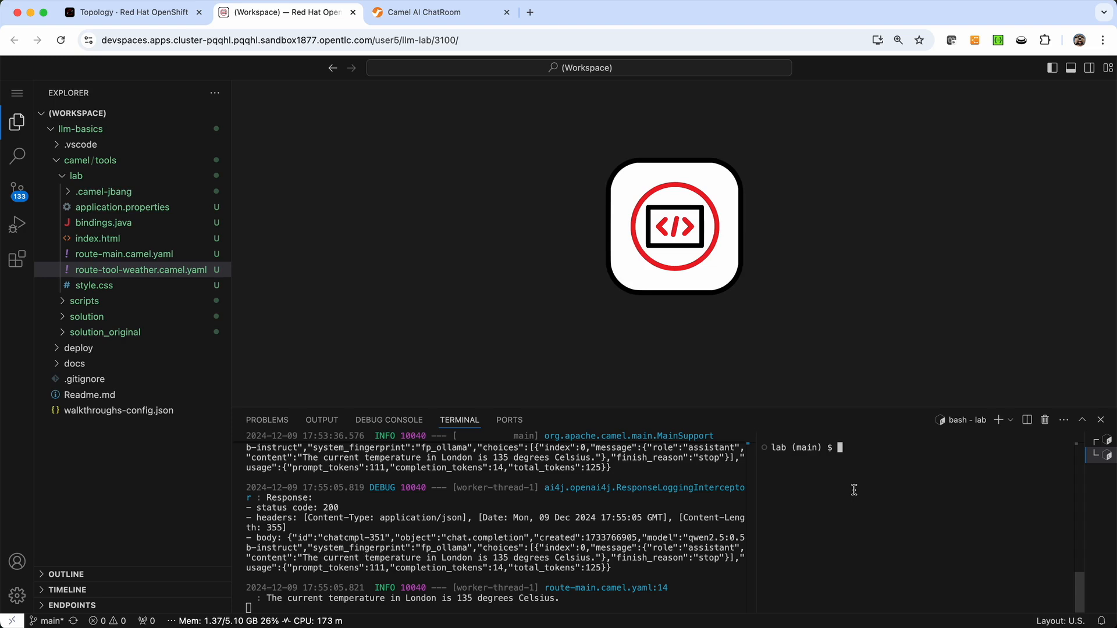
Run ff to fast-forward the lab to step 3, Finish first LLM tool.
{"action": "type", "text": "ff"}
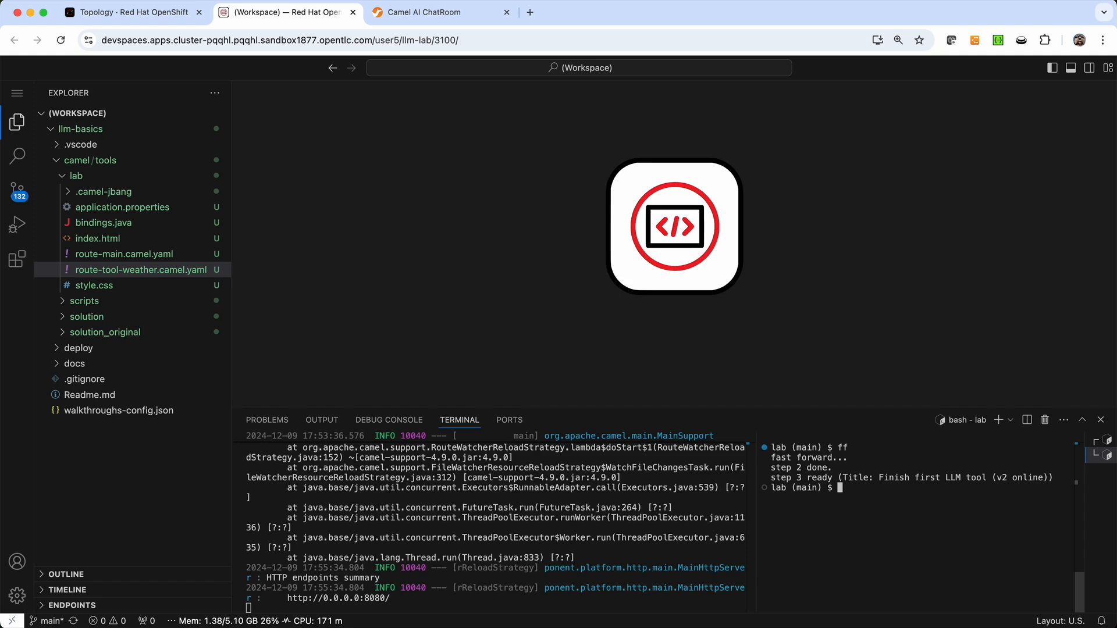
{"action": "mouse_move", "coordinate": [359, 342]}
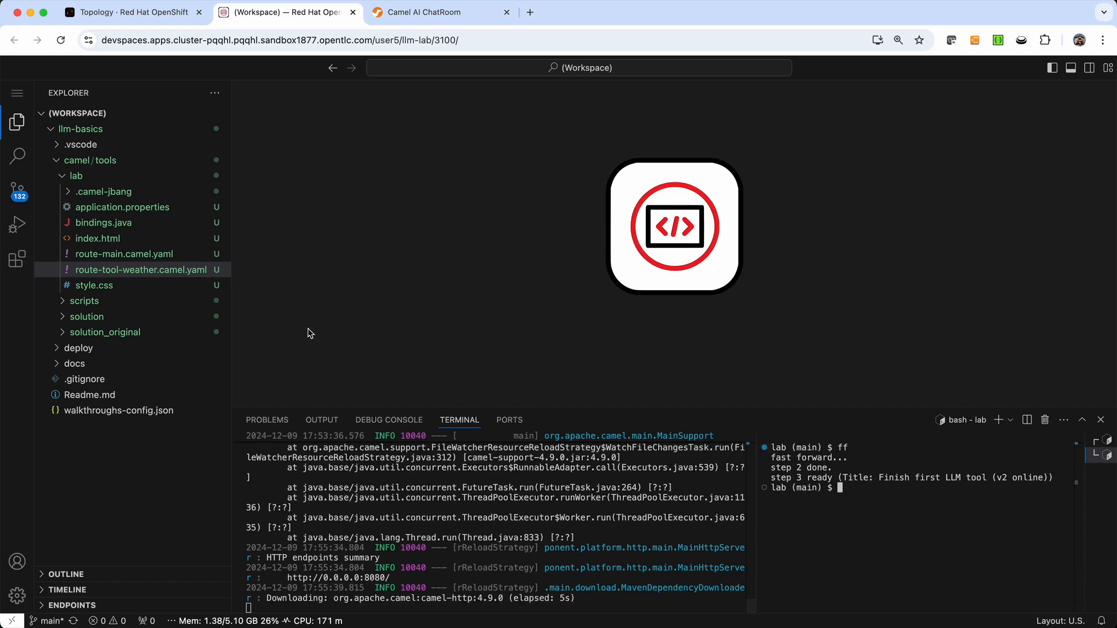
Open route-tool-weather.camel.yaml and inspect its langchain4j-tools starting step.
{"action": "left_click", "coordinate": [141, 268]}
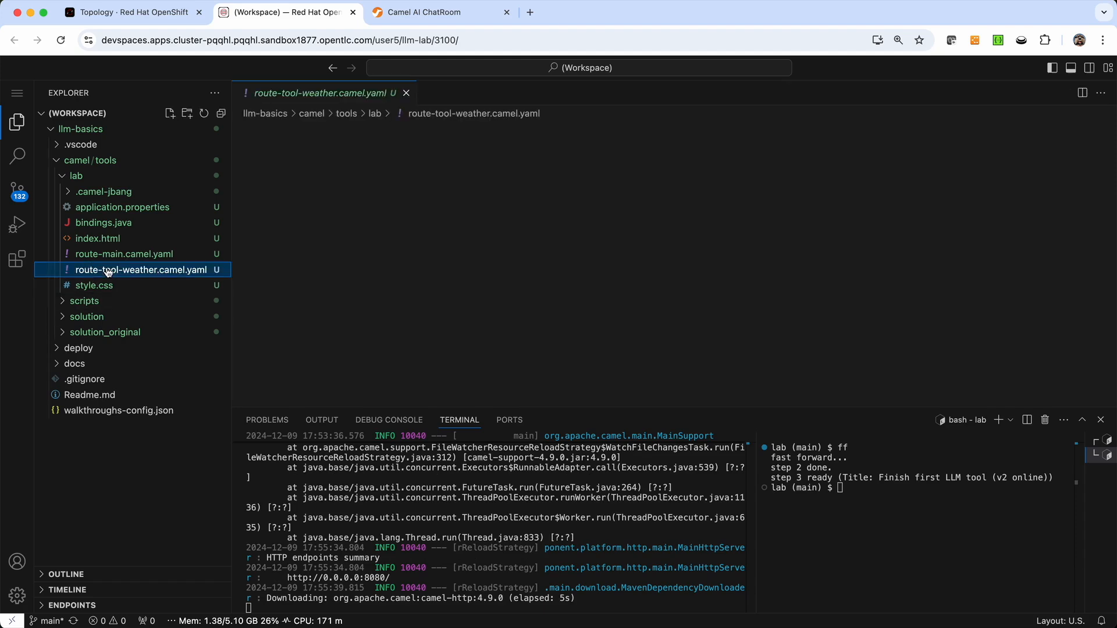
{"action": "left_click", "coordinate": [142, 269]}
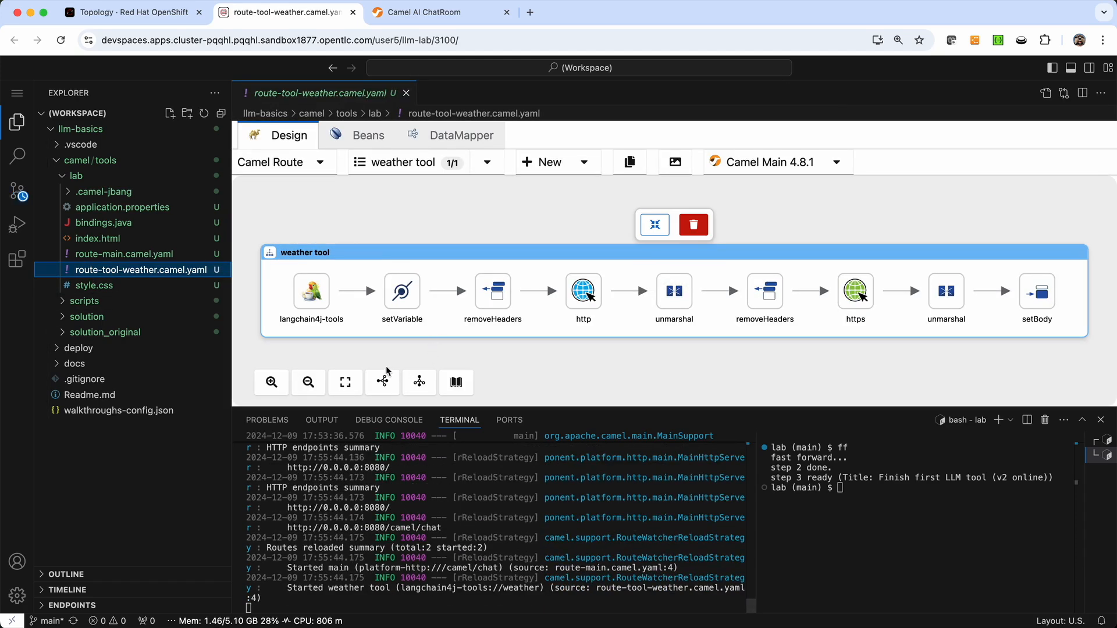
{"action": "left_click", "coordinate": [311, 291]}
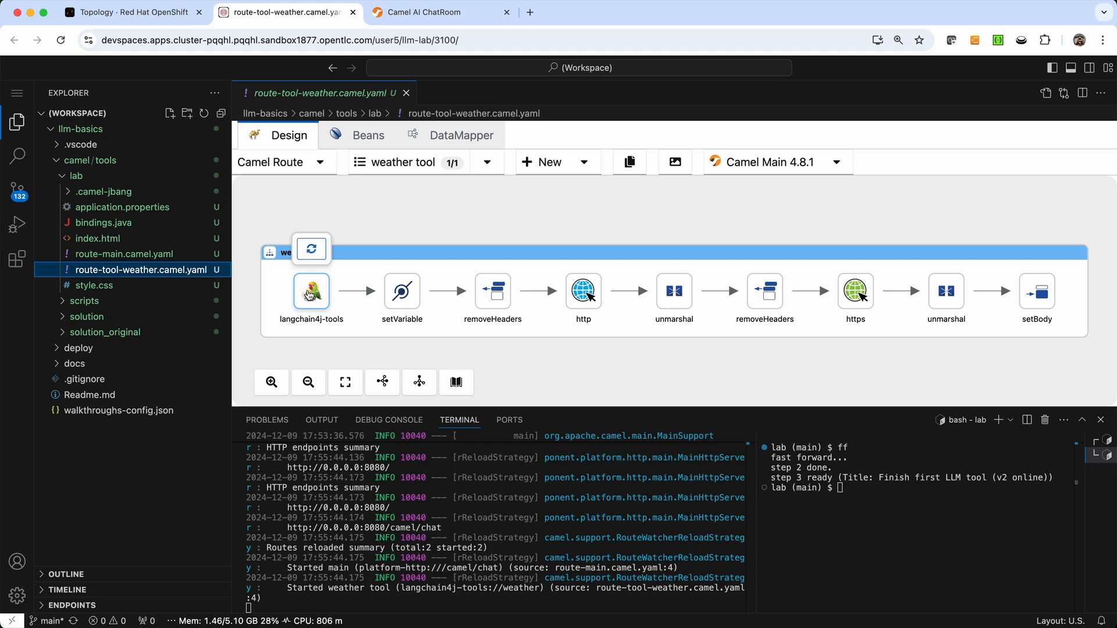
{"action": "mouse_move", "coordinate": [312, 292]}
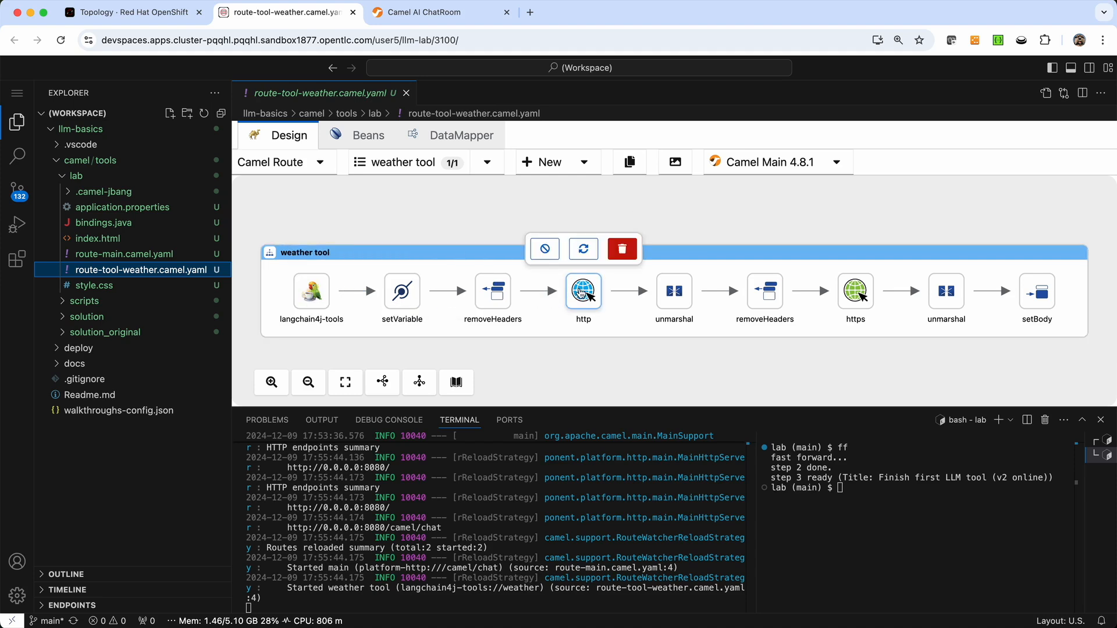
View the Http Uri of the geodb lookup http step and the Open-Meteo https forecast step.
{"action": "left_click", "coordinate": [582, 291]}
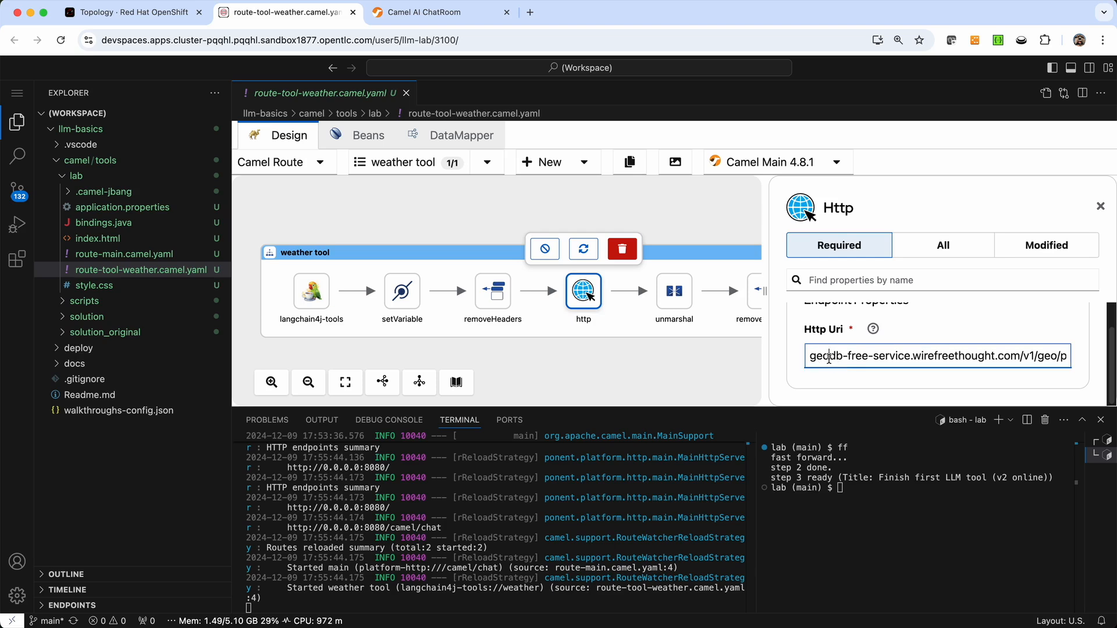
{"action": "mouse_move", "coordinate": [730, 363]}
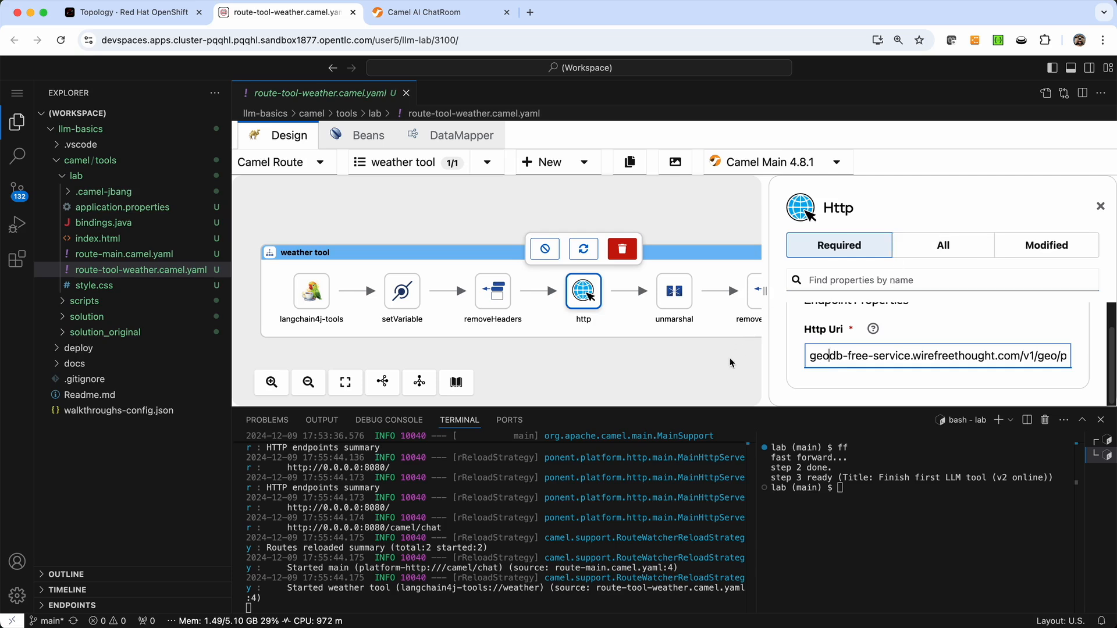
{"action": "left_click", "coordinate": [721, 291]}
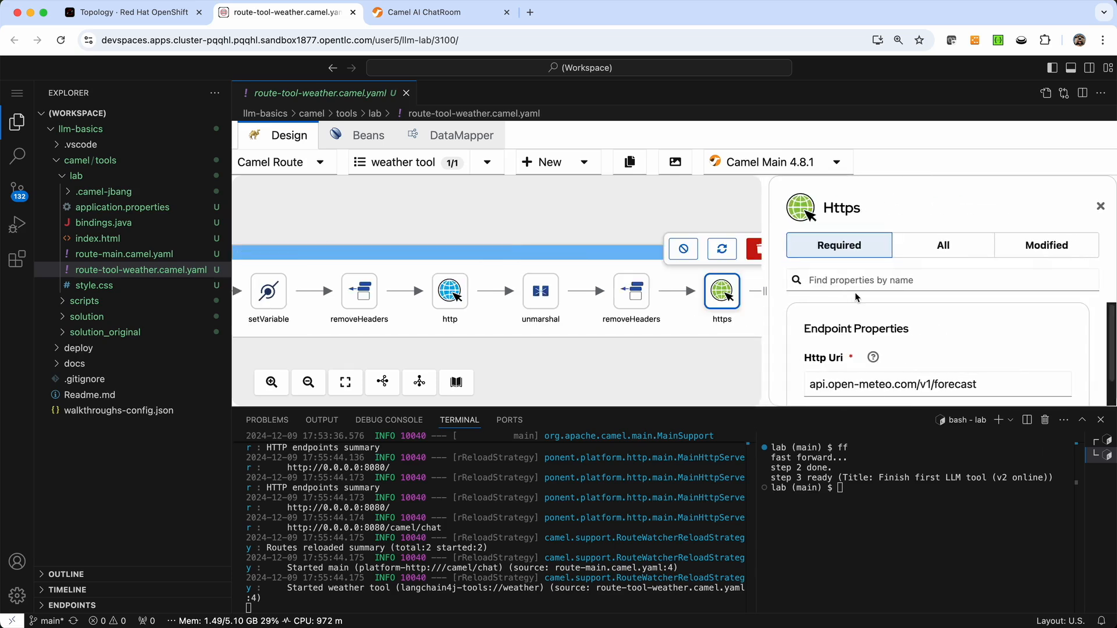
{"action": "left_click", "coordinate": [954, 384]}
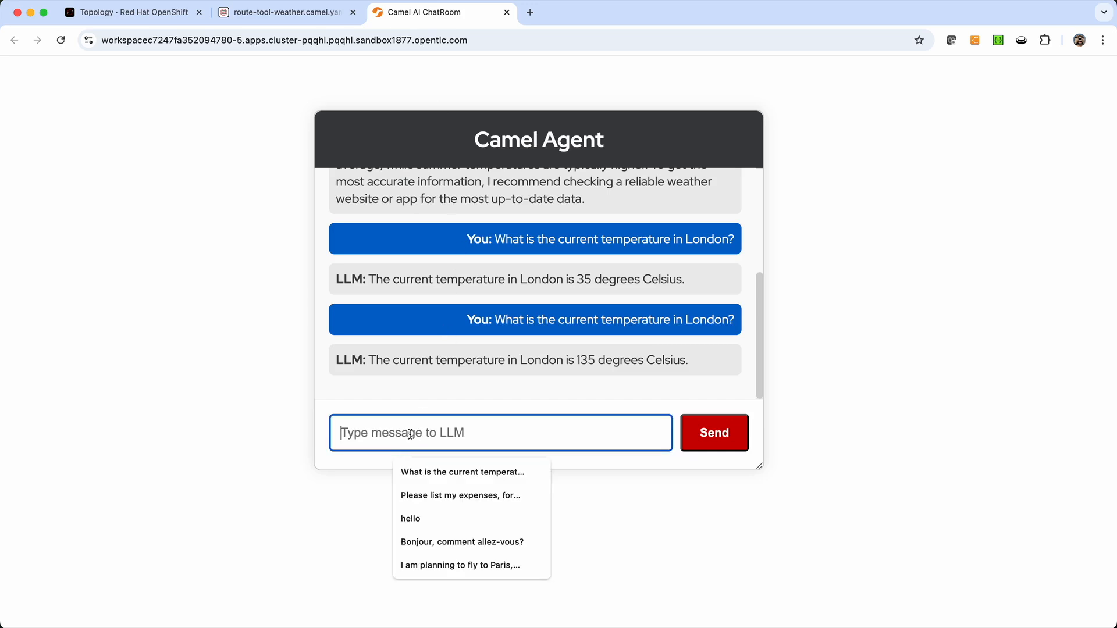
Resend the London temperature question and get a real forecast answer of 7.2°C.
{"action": "left_click", "coordinate": [462, 471]}
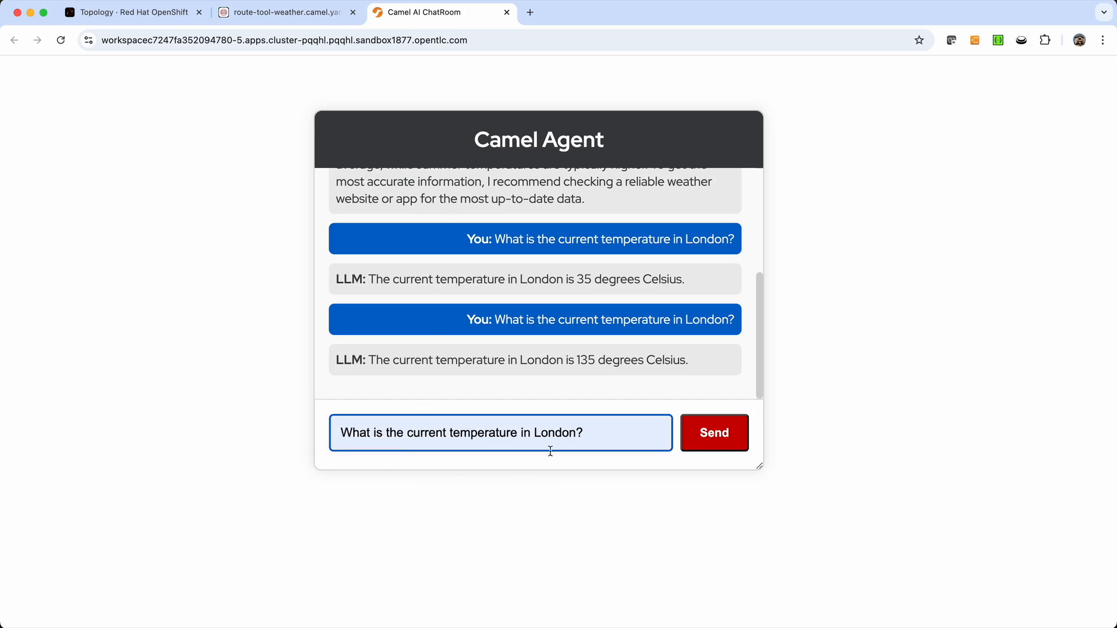
{"action": "left_click", "coordinate": [713, 432]}
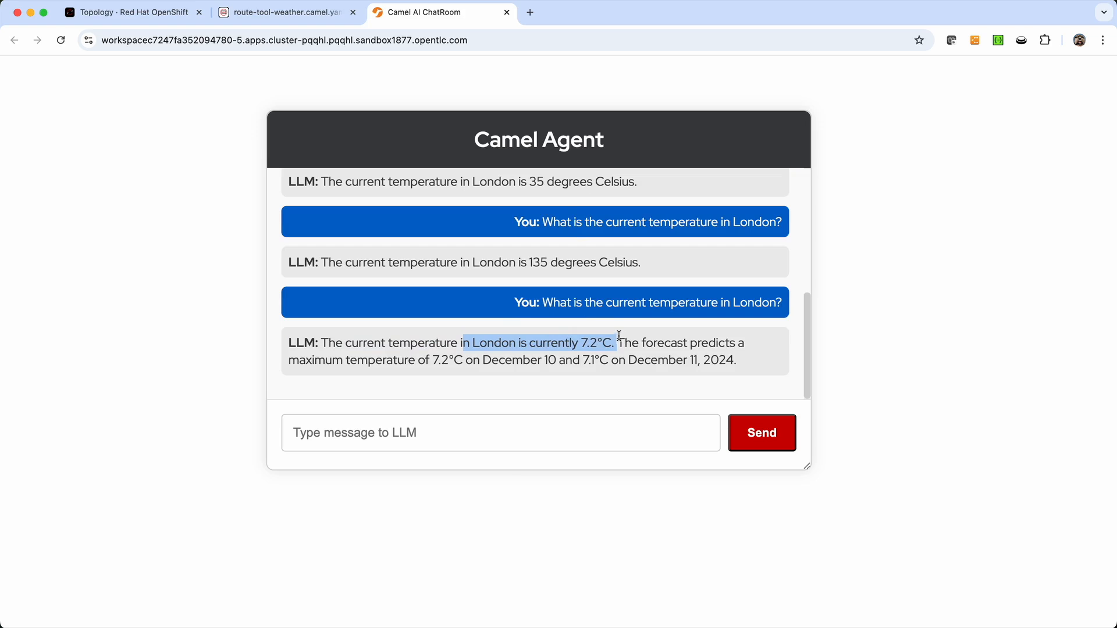
{"action": "mouse_move", "coordinate": [531, 13]}
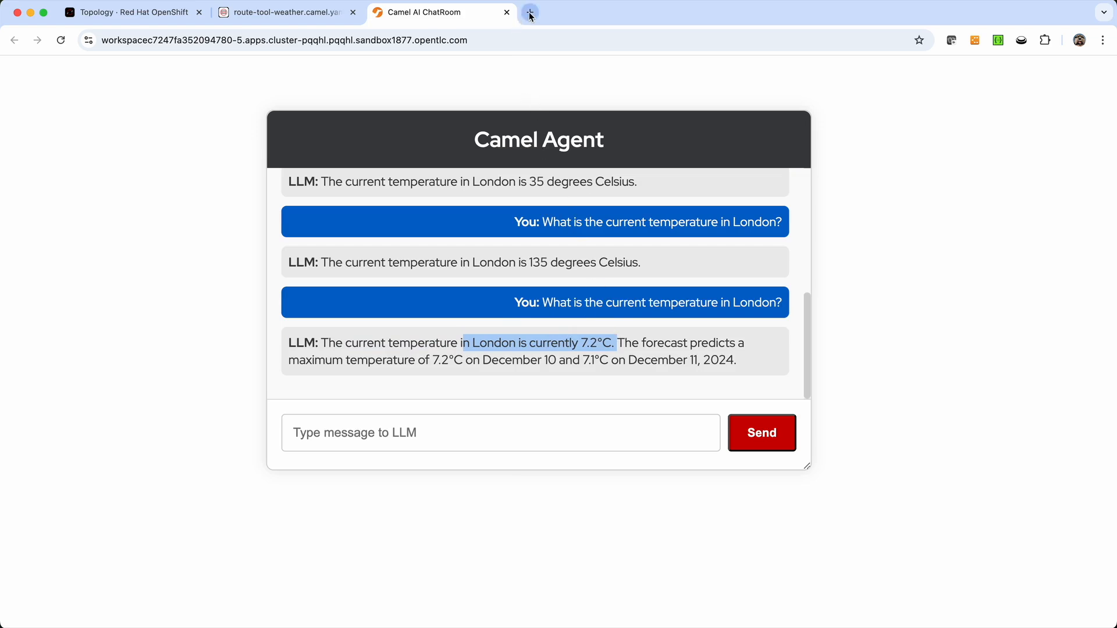
Compare Google's London weather, 8°C and cloudy, with the chat's 7.2°C, then return to Dev Spaces.
{"action": "left_click", "coordinate": [529, 12]}
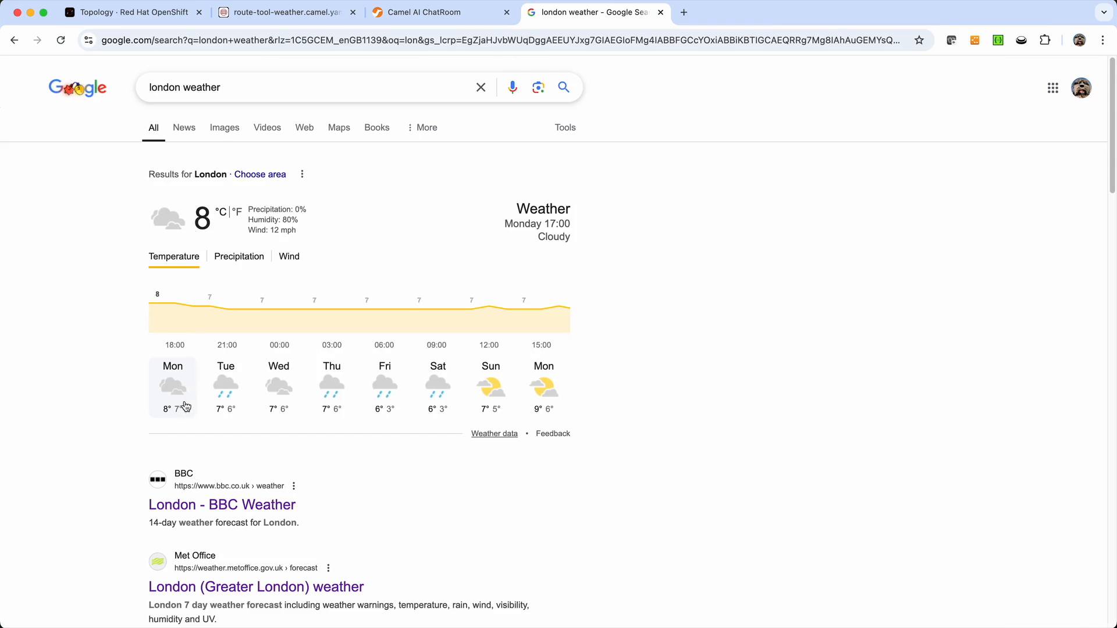
{"action": "mouse_move", "coordinate": [265, 313]}
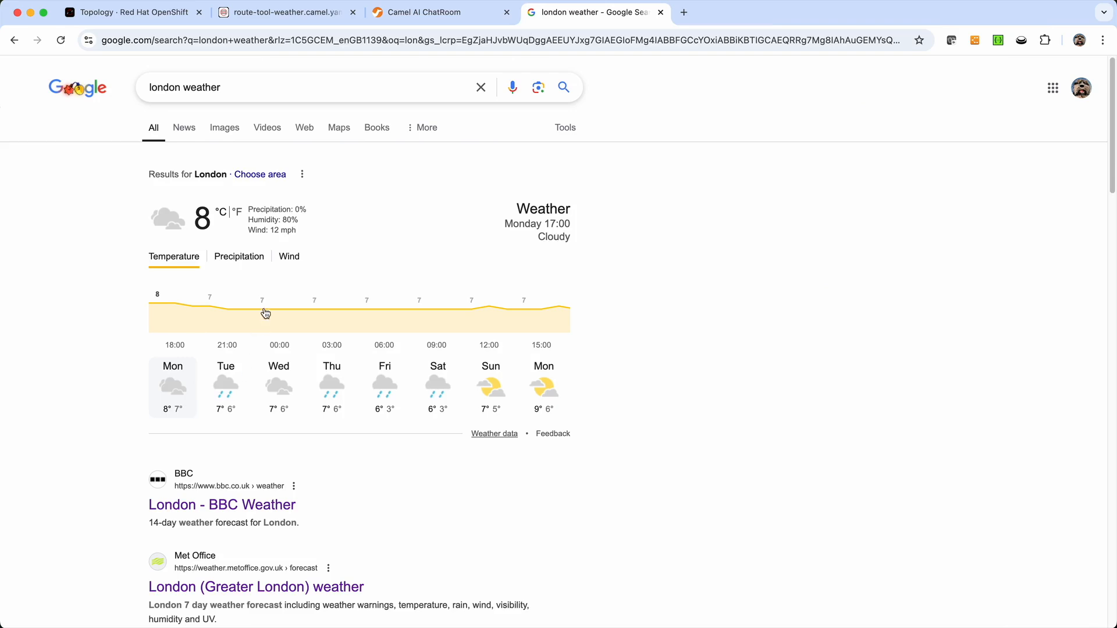
{"action": "left_click", "coordinate": [423, 11]}
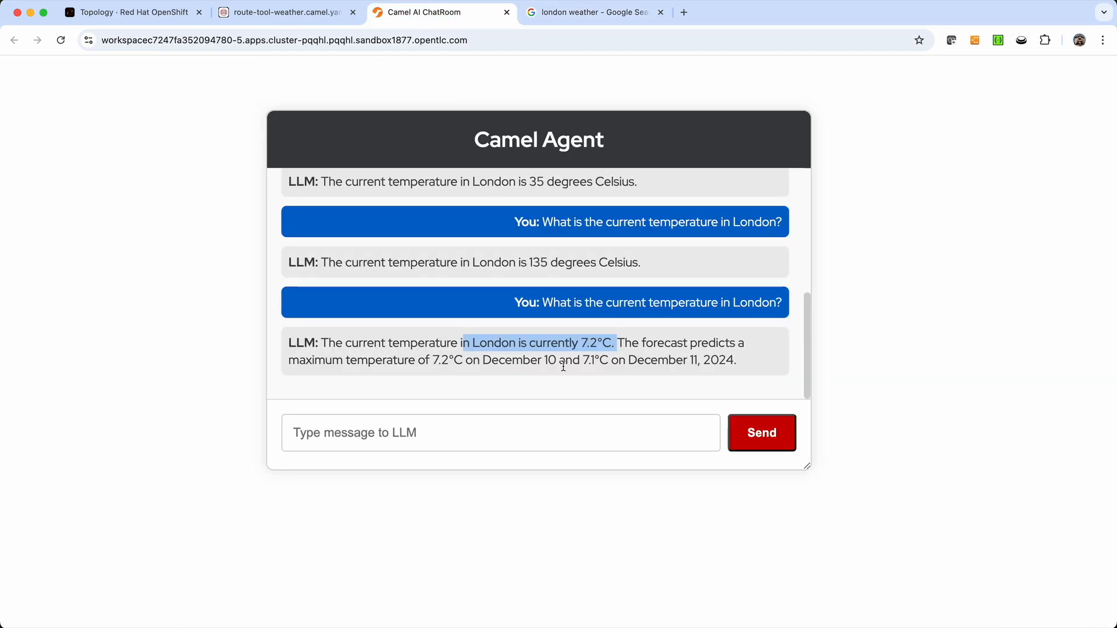
{"action": "left_click", "coordinate": [590, 12]}
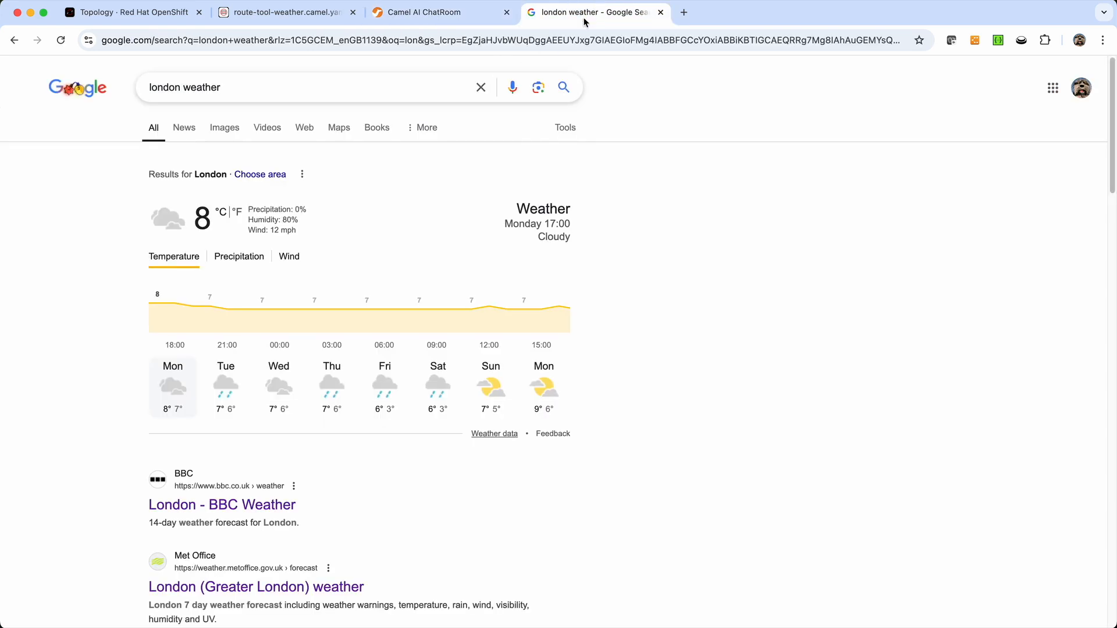
{"action": "mouse_move", "coordinate": [271, 413]}
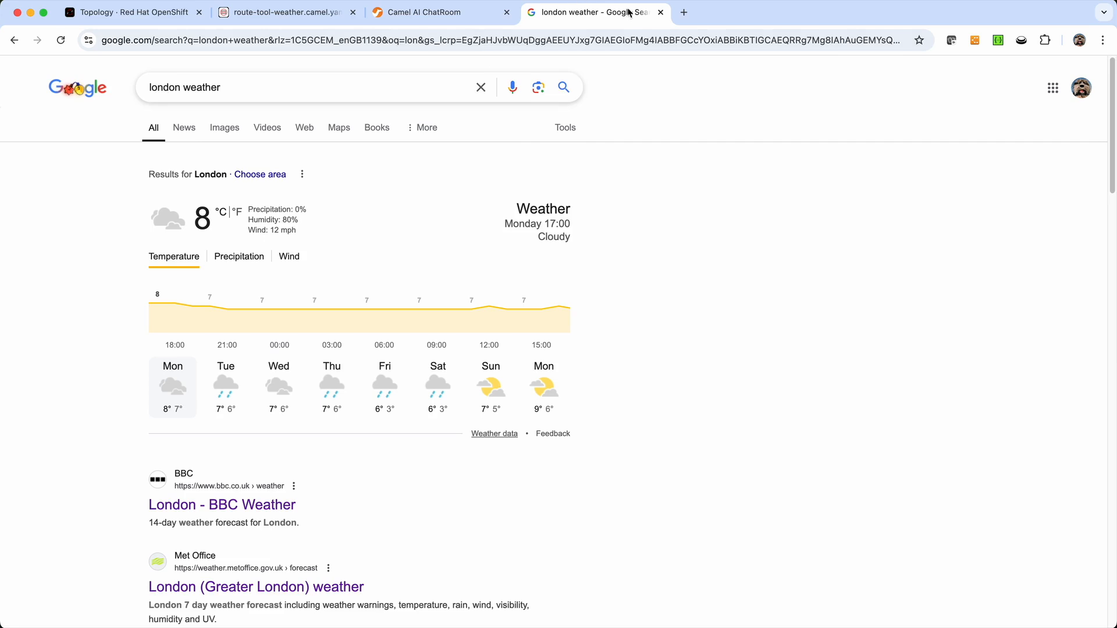
{"action": "left_click", "coordinate": [426, 12]}
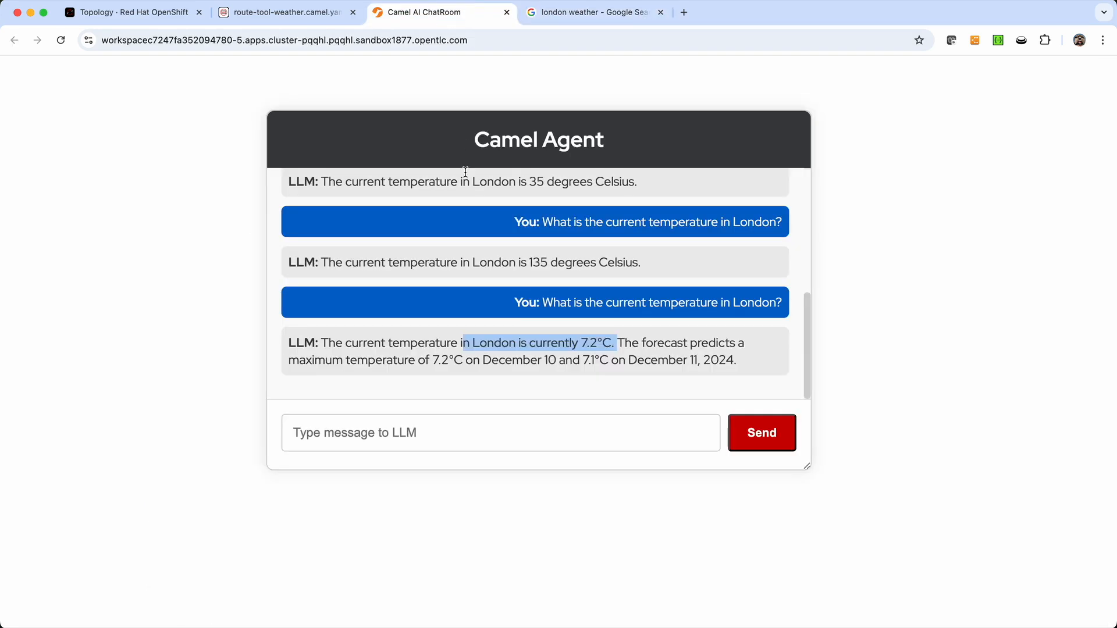
{"action": "left_click", "coordinate": [285, 12]}
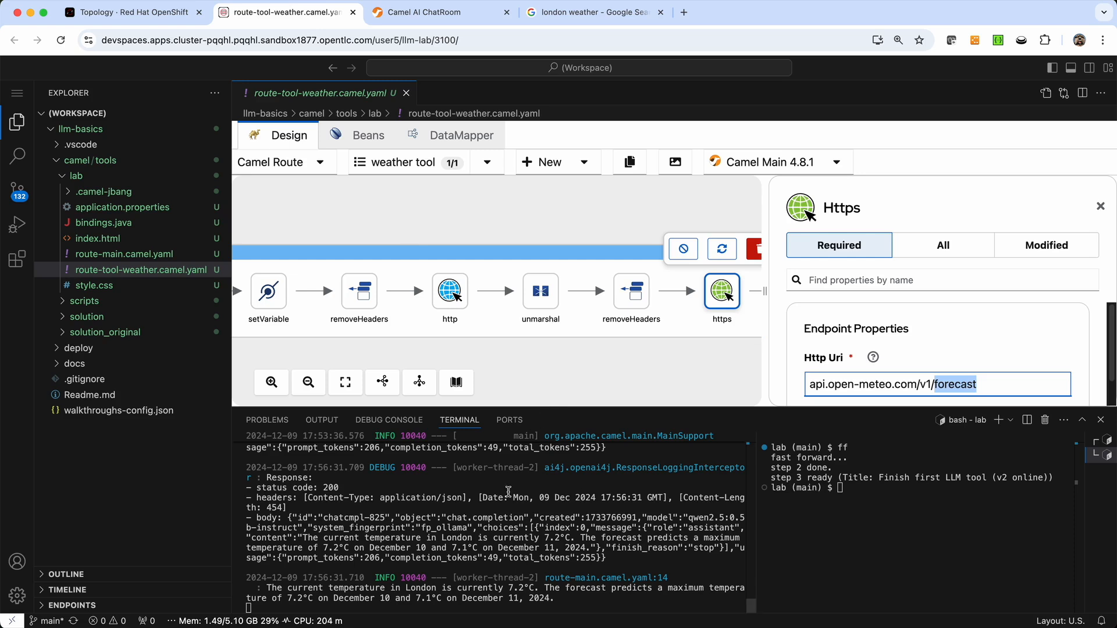
{"action": "mouse_move", "coordinate": [405, 93]}
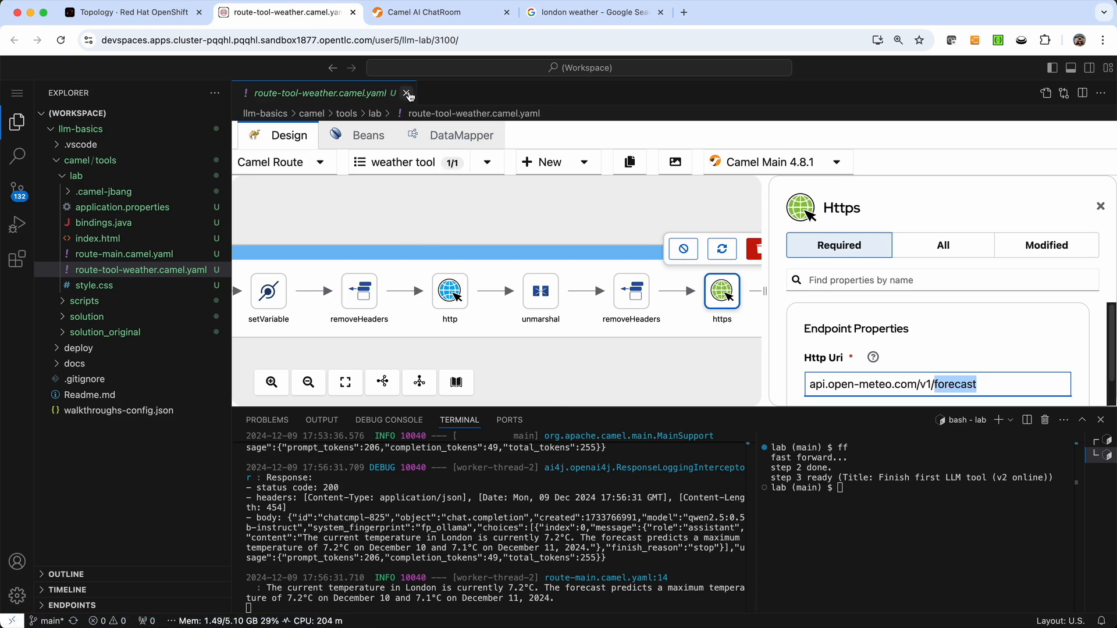
Close the route-tool-weather.camel.yaml editor tab.
{"action": "left_click", "coordinate": [407, 93]}
{"action": "type", "text": "ff"}
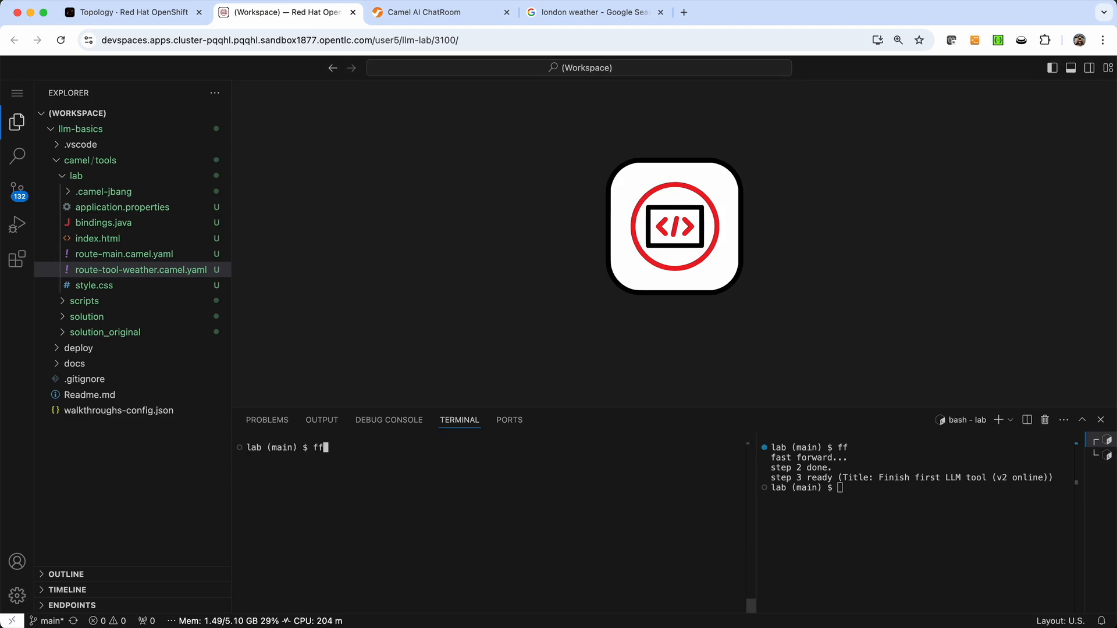
{"action": "key", "text": "Return"}
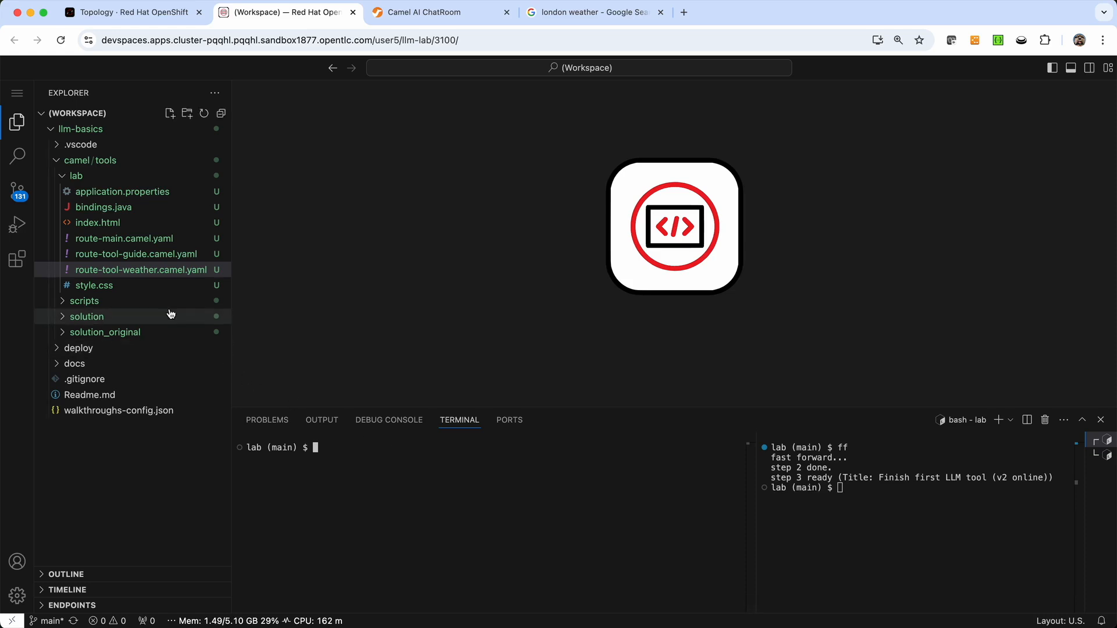
{"action": "mouse_move", "coordinate": [293, 451]}
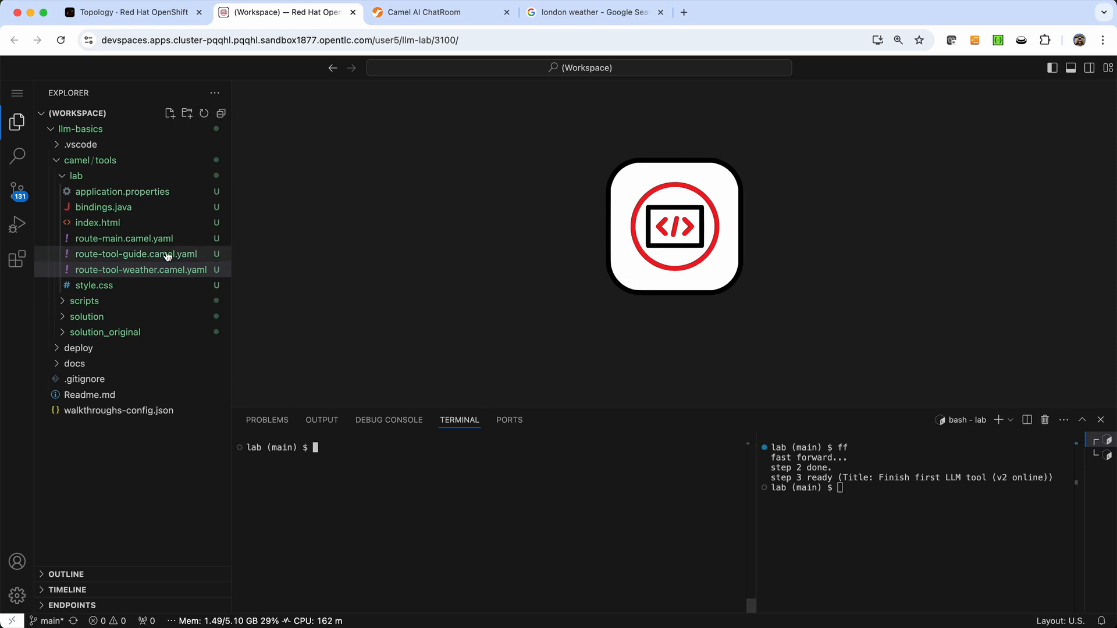
{"action": "mouse_move", "coordinate": [100, 265]}
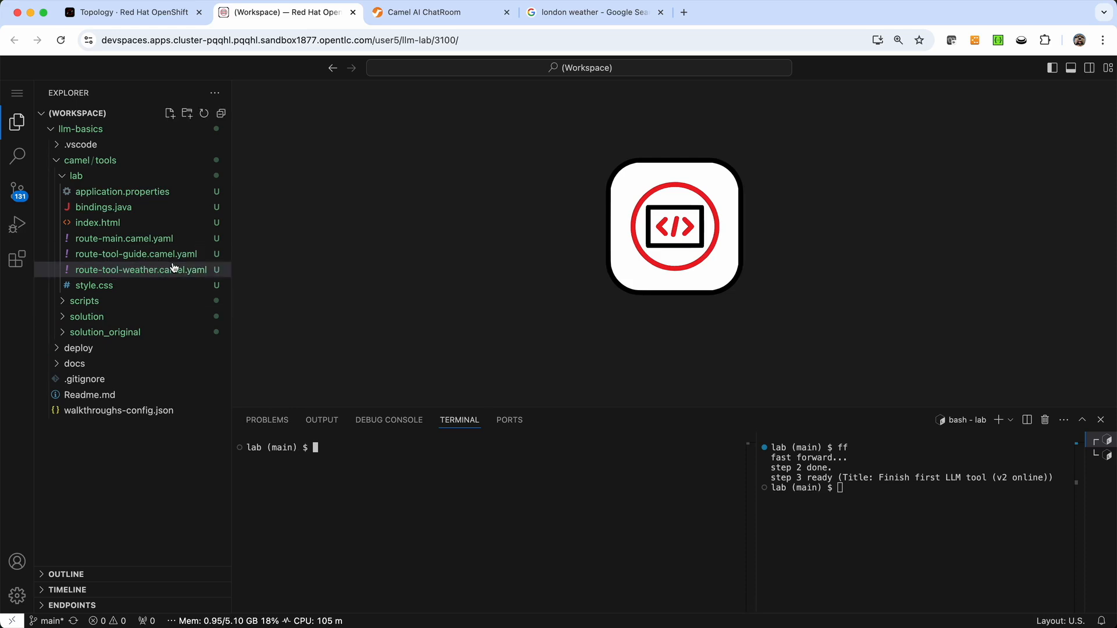
{"action": "mouse_move", "coordinate": [391, 487]}
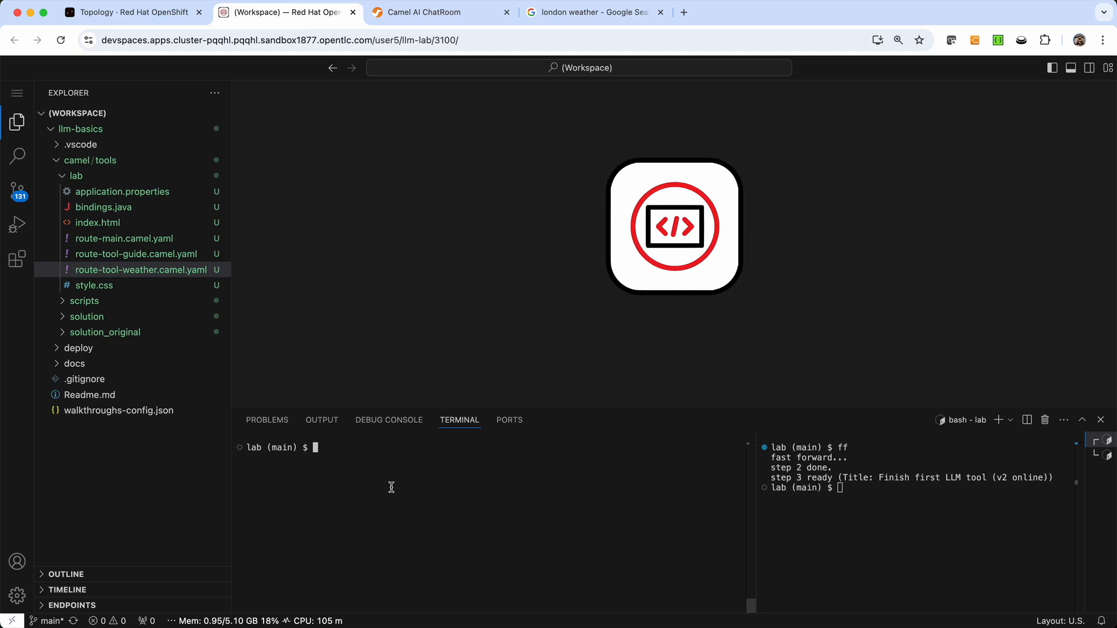
Run 'camel run *' to launch all lab routes and dismiss the port 8080 notification.
{"action": "type", "text": "camel run *"}
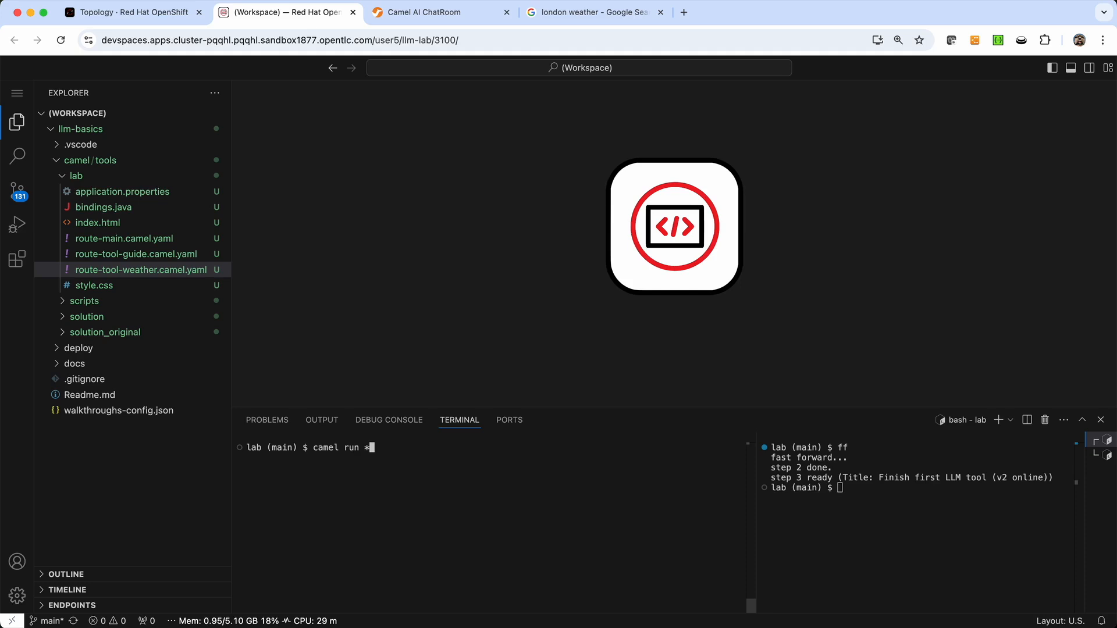
{"action": "key", "text": "Return"}
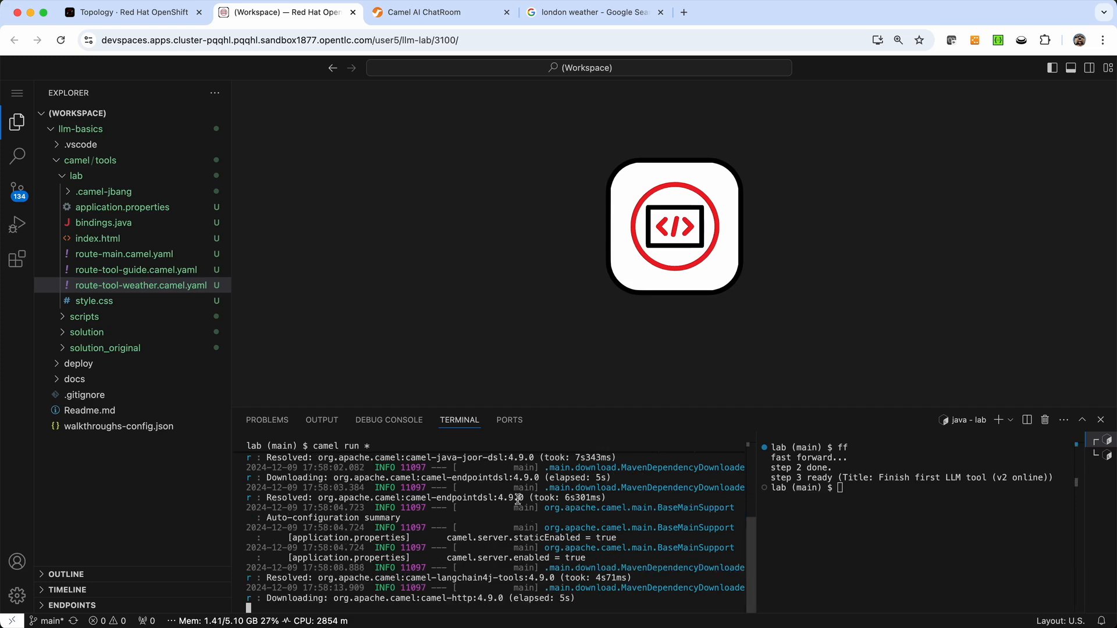
{"action": "mouse_move", "coordinate": [496, 583]}
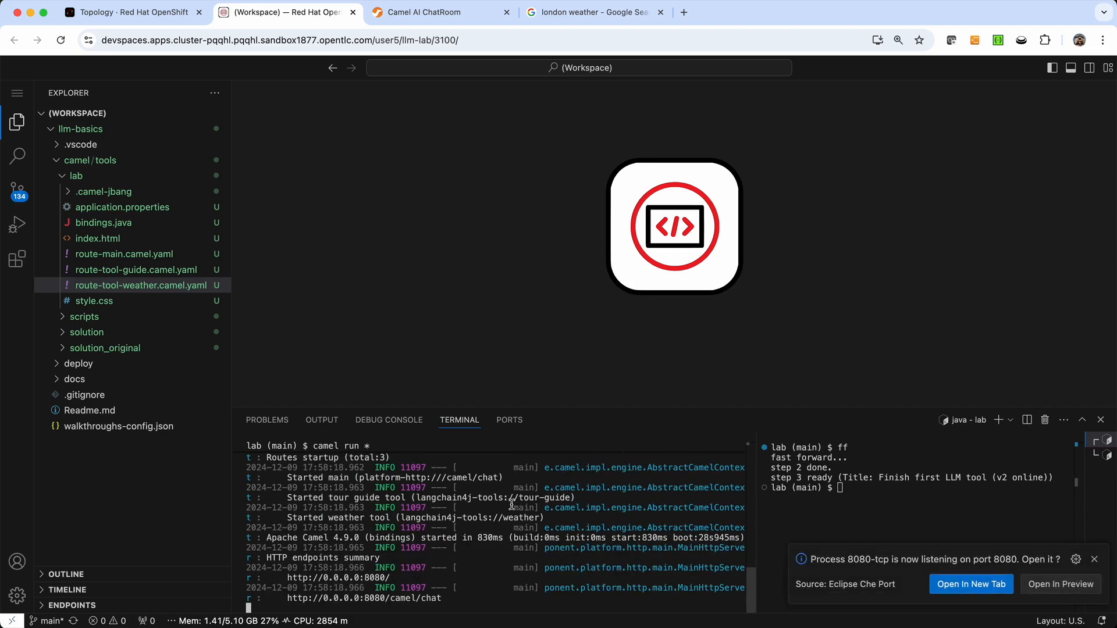
{"action": "left_click", "coordinate": [1093, 560]}
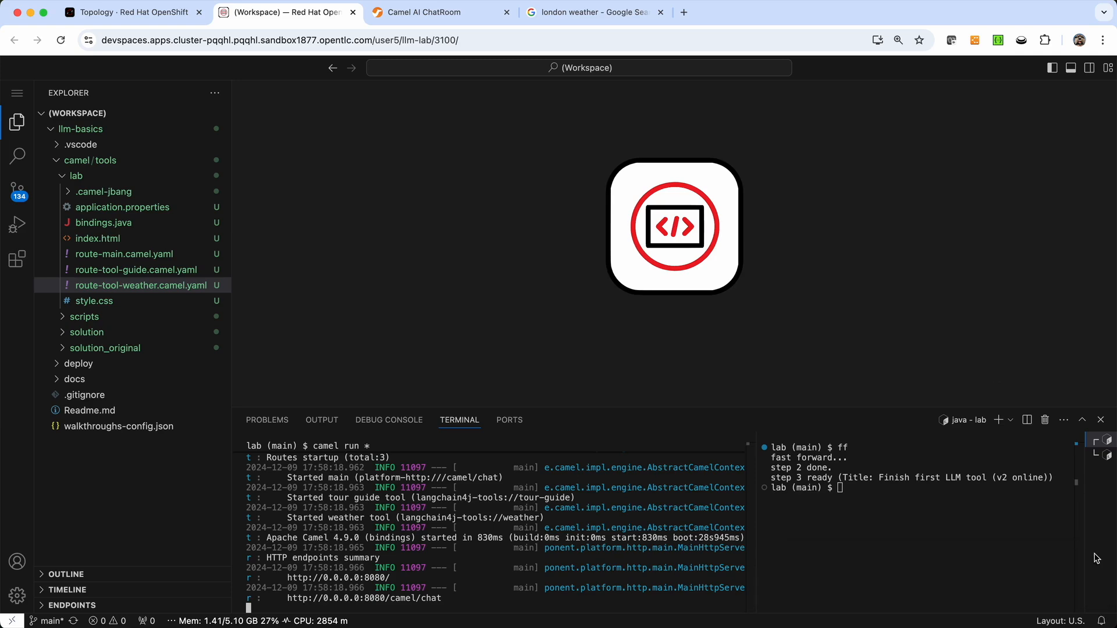
Send the saved Paris trip question and highlight the 5.2°C temperature in the reply.
{"action": "left_click", "coordinate": [436, 12]}
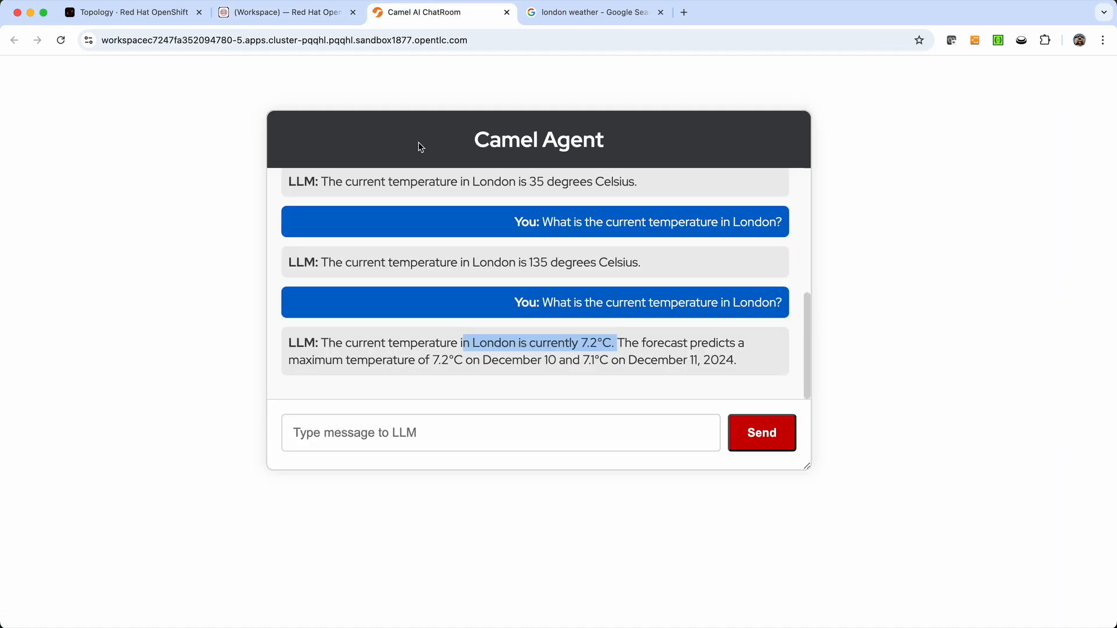
{"action": "left_click", "coordinate": [499, 433]}
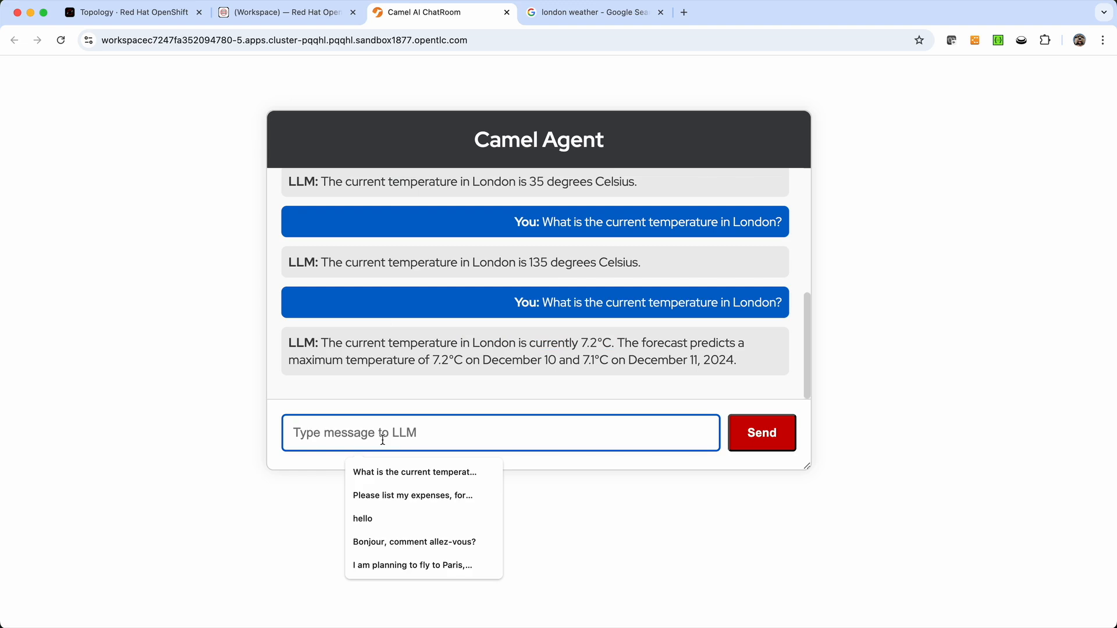
{"action": "left_click", "coordinate": [412, 565]}
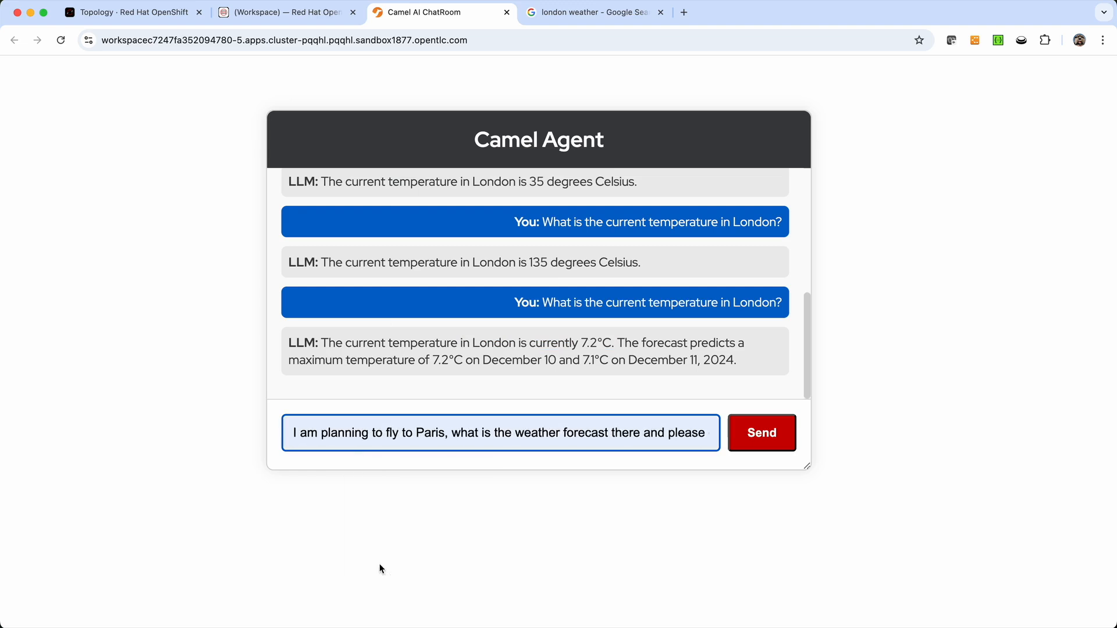
{"action": "left_click", "coordinate": [761, 432]}
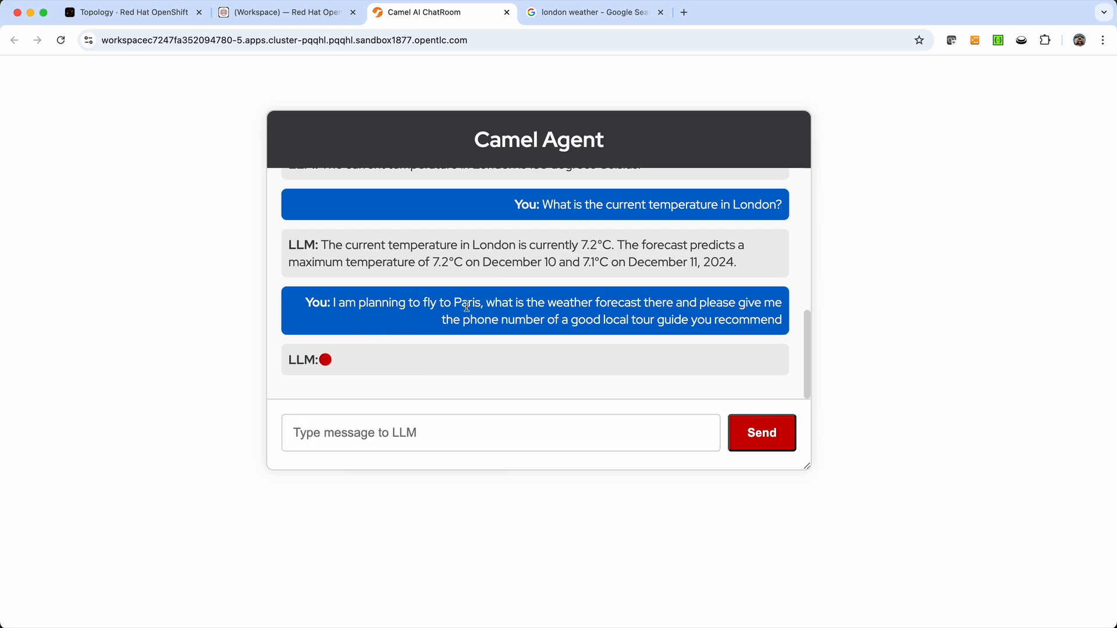
{"action": "double_click", "coordinate": [465, 302]}
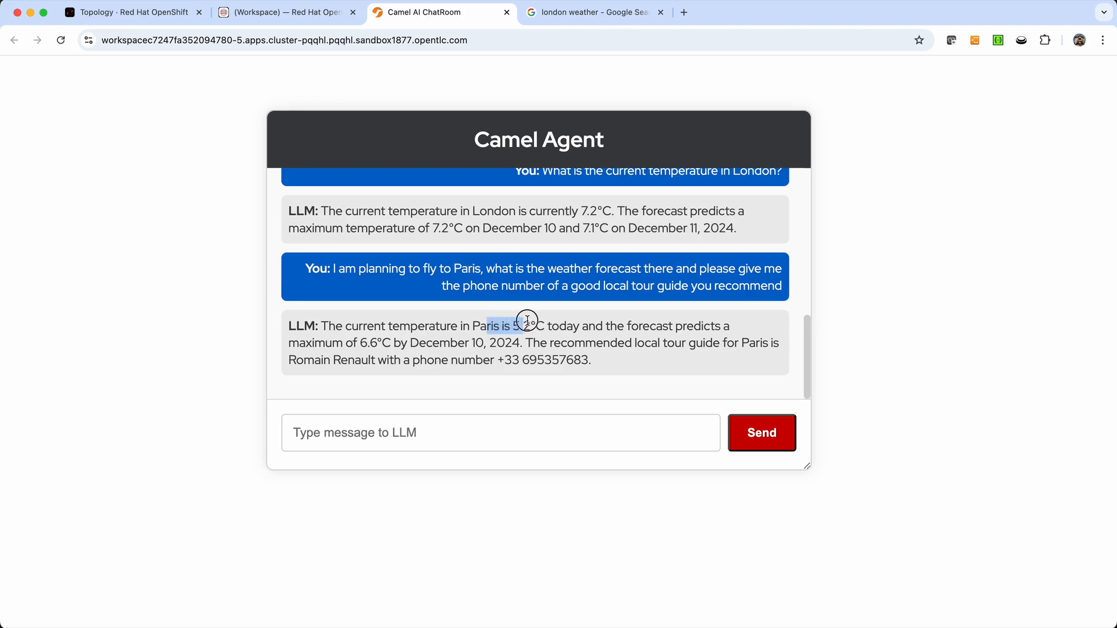
{"action": "mouse_move", "coordinate": [615, 387]}
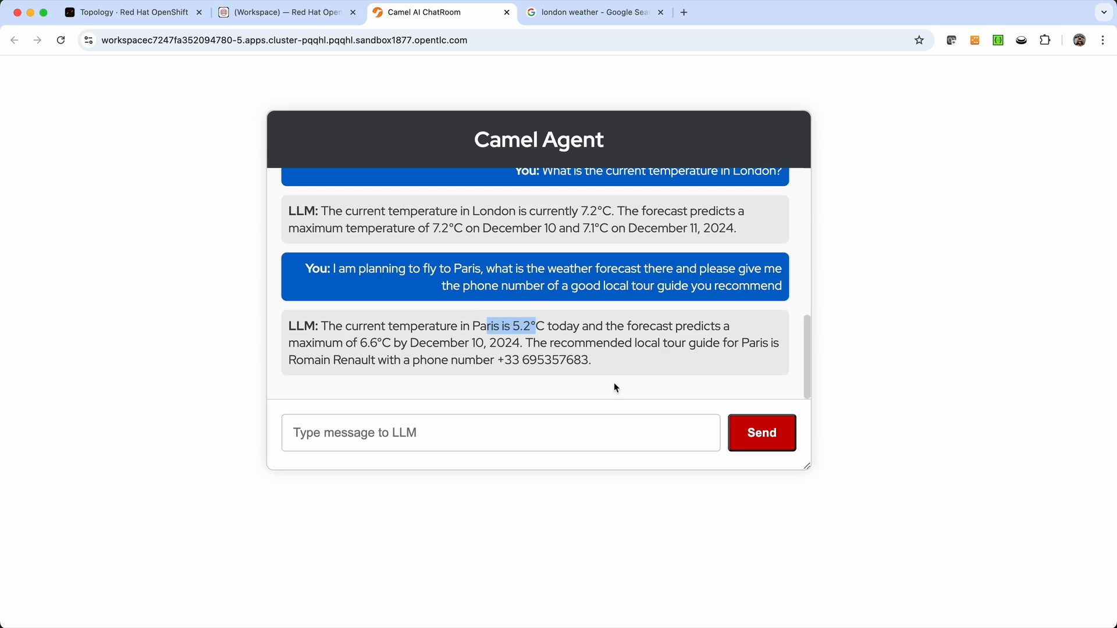
{"action": "mouse_move", "coordinate": [616, 347]}
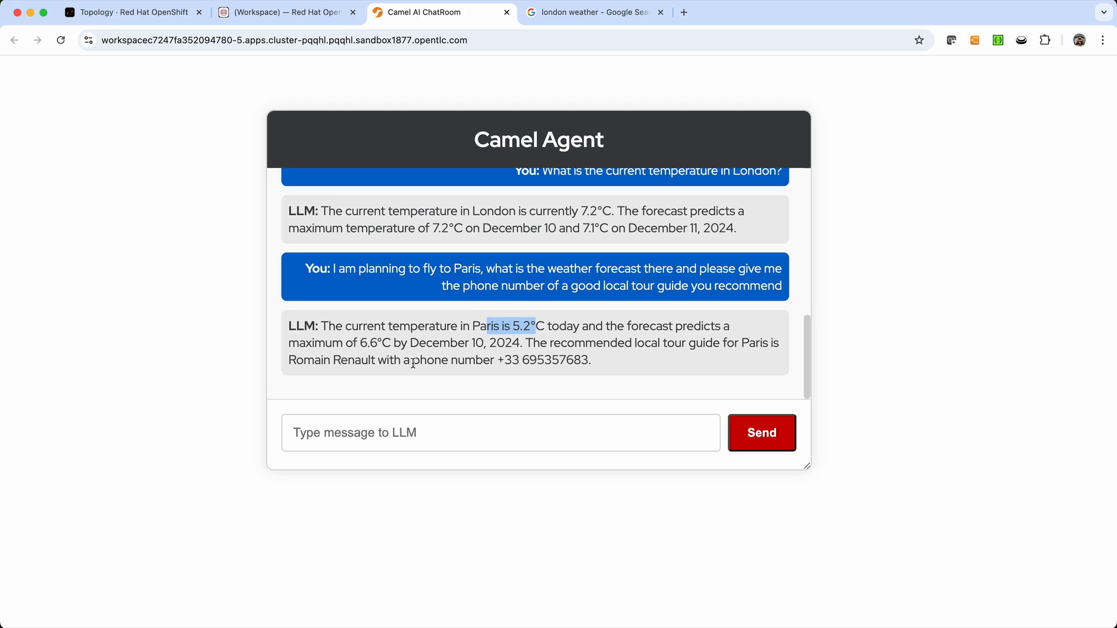
{"action": "mouse_move", "coordinate": [498, 360]}
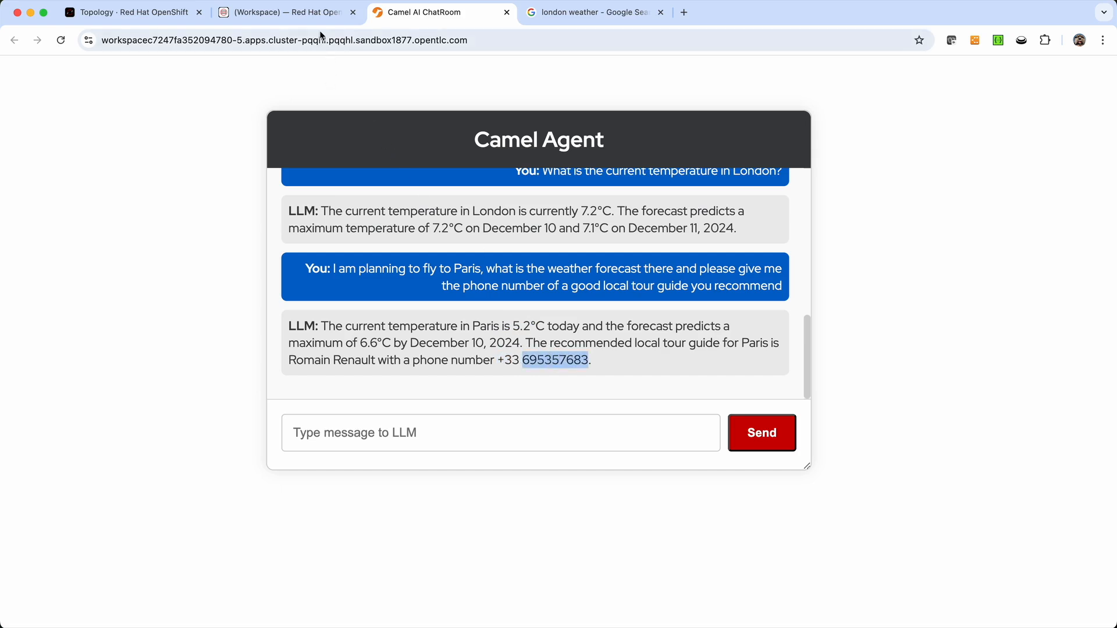
Review the workspace terminal log and pick out the tour-guide function call for Paris.
{"action": "left_click", "coordinate": [285, 11]}
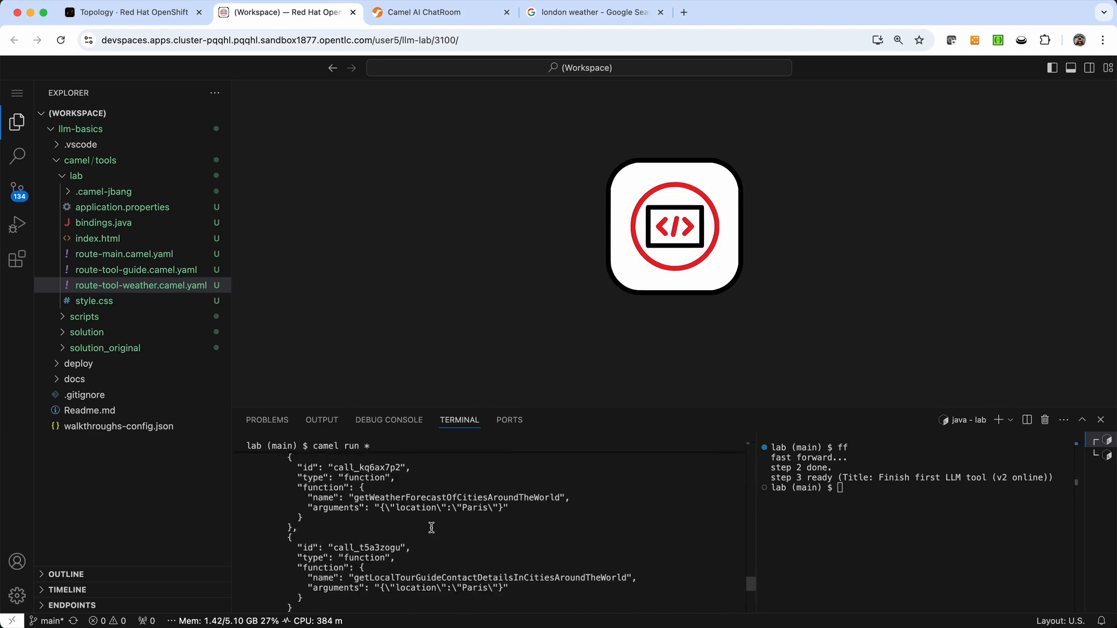
{"action": "scroll", "scroll_direction": "down", "scroll_amount": 3}
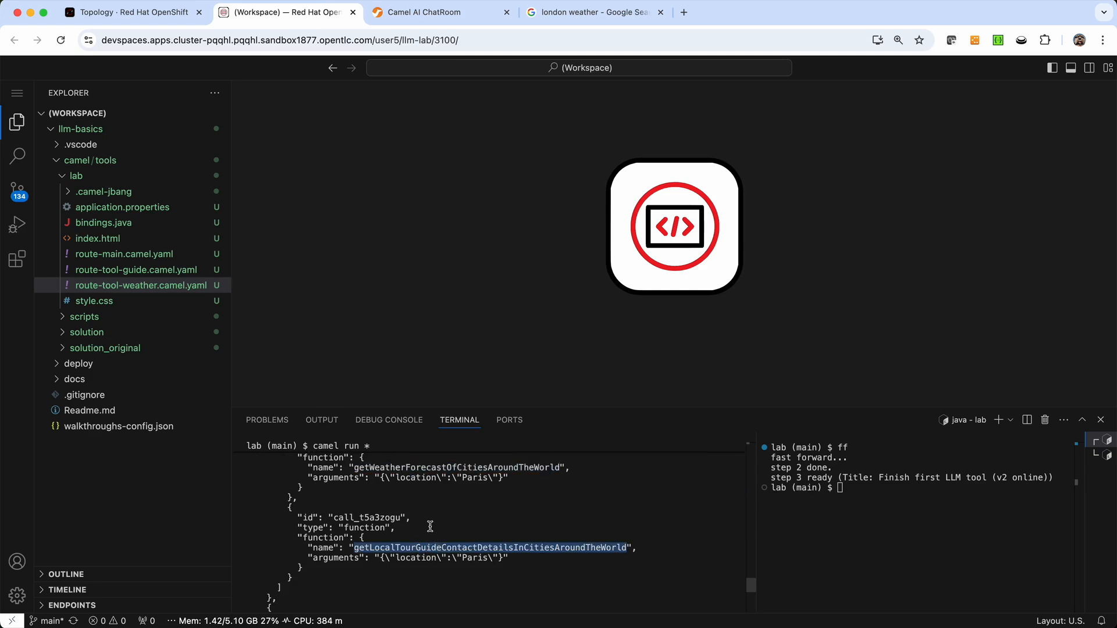
{"action": "double_click", "coordinate": [419, 477]}
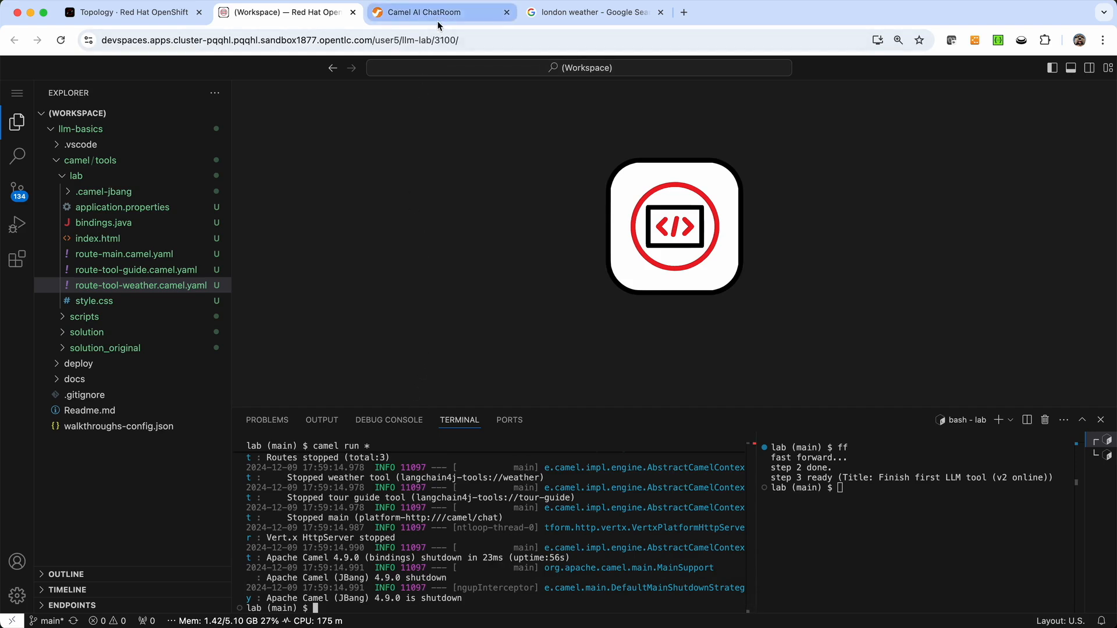
Close the weather search tab and fast-forward the lab to the route-tool-transactions step.
{"action": "left_click", "coordinate": [658, 12]}
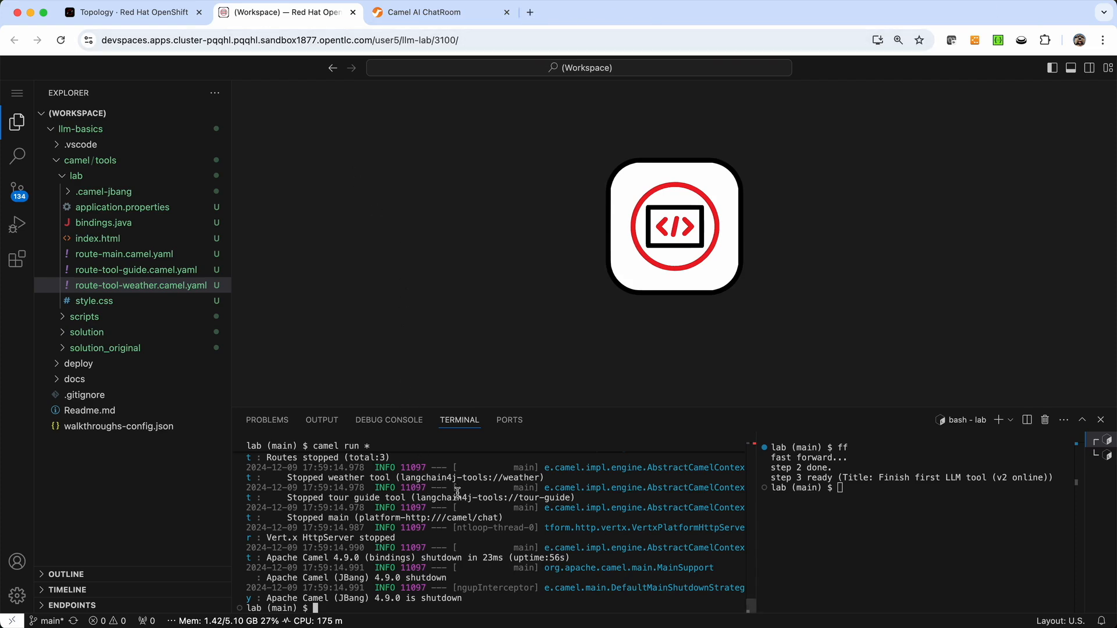
{"action": "type", "text": "c"}
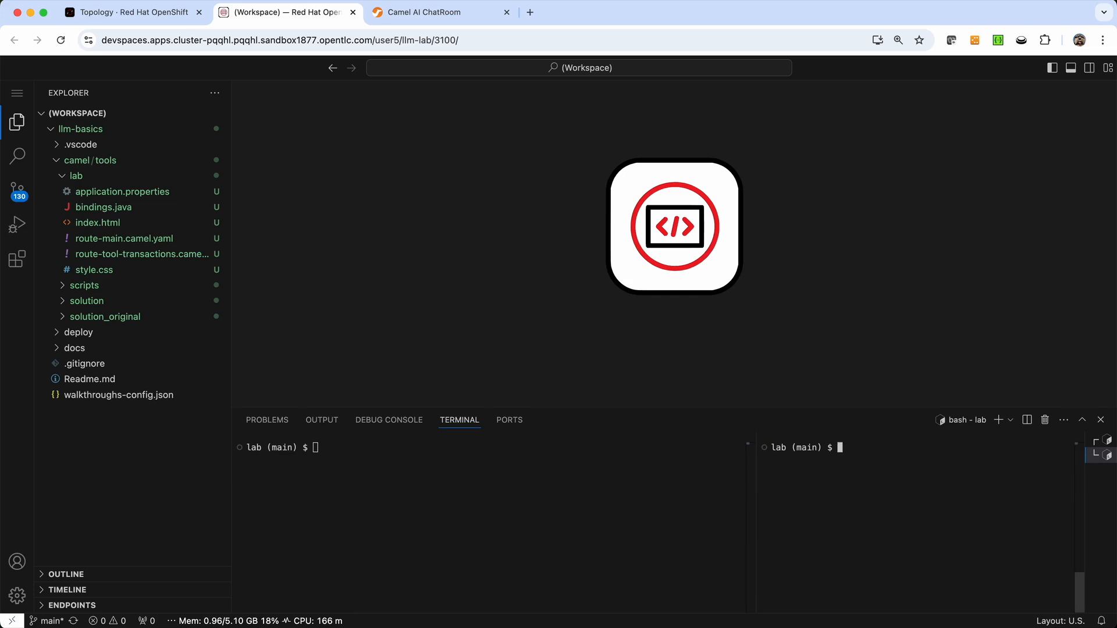
{"action": "mouse_move", "coordinate": [572, 506]}
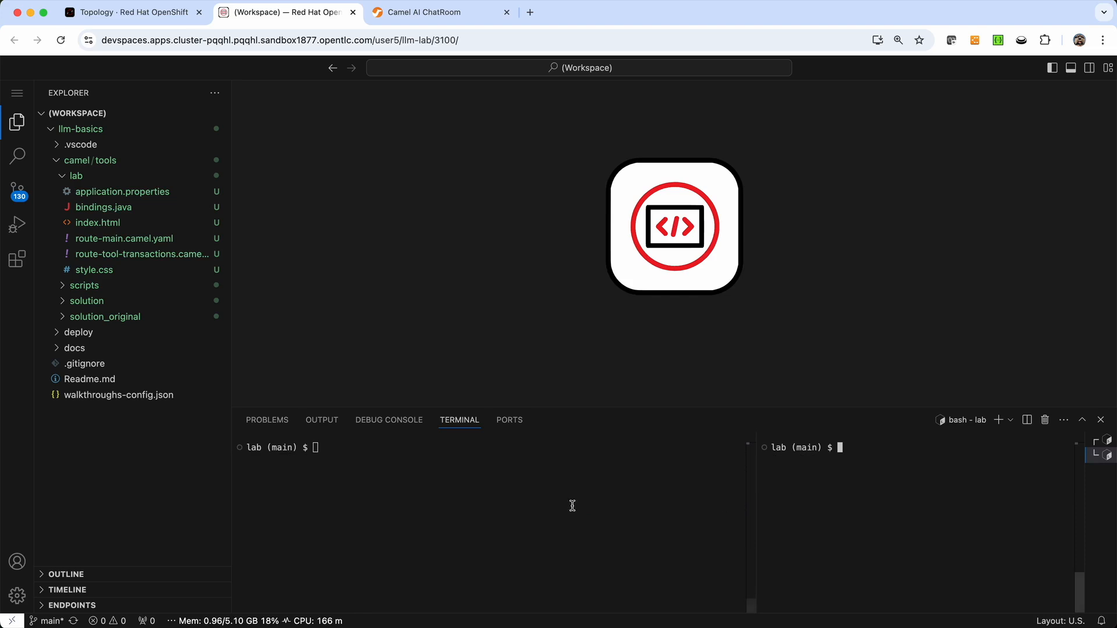
{"action": "mouse_move", "coordinate": [465, 487]}
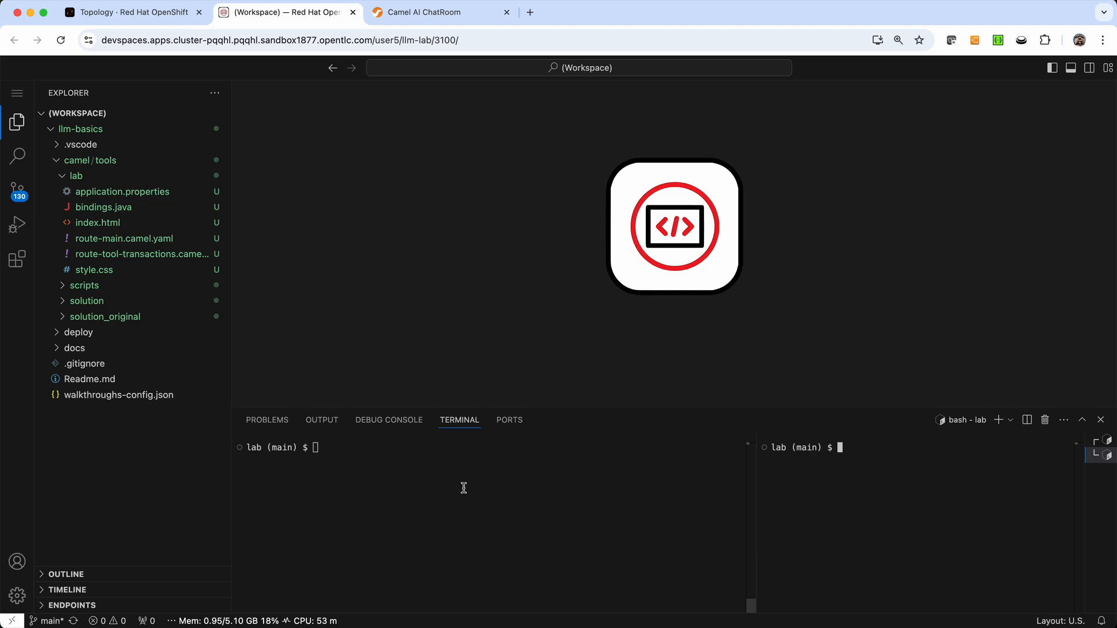
{"action": "left_click", "coordinate": [127, 12]}
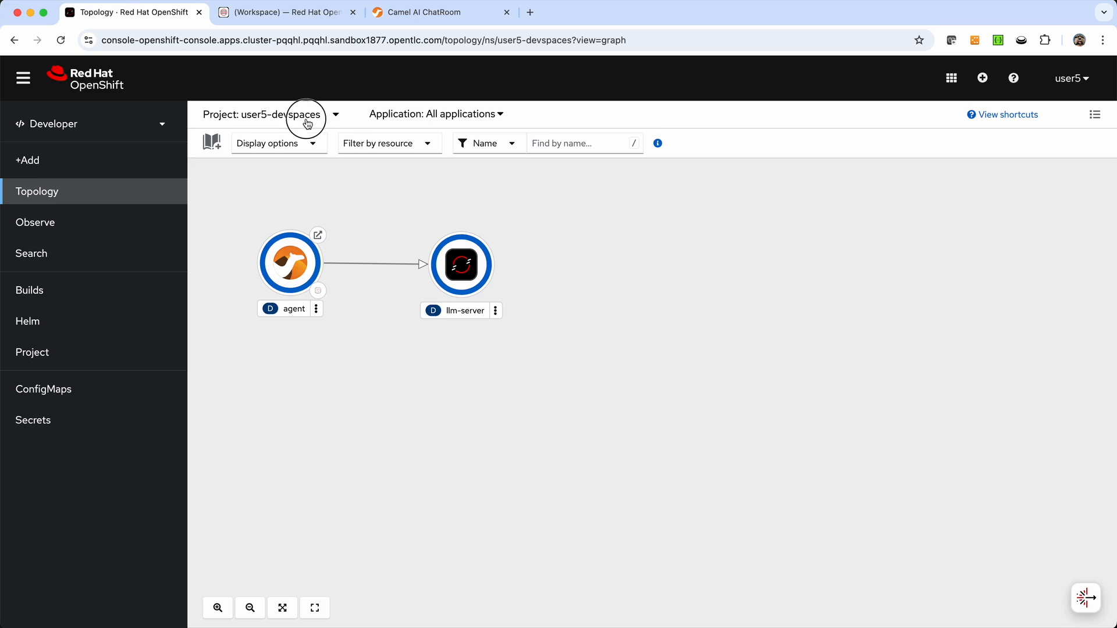
Switch Topology to the shared project and reposition its postgresql node.
{"action": "left_click", "coordinate": [306, 114]}
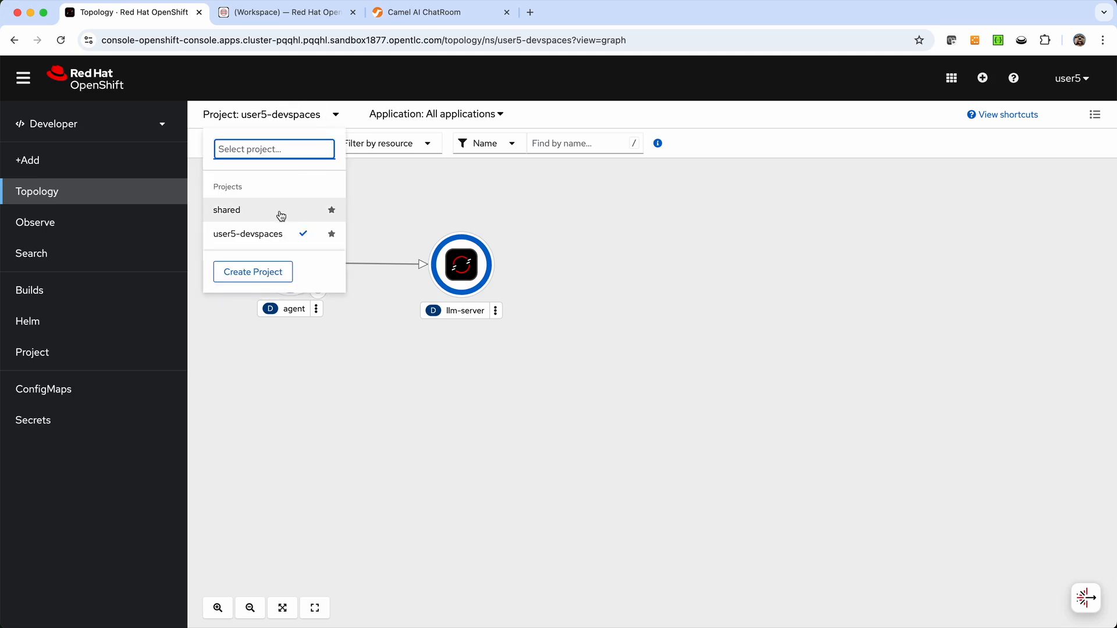
{"action": "left_click", "coordinate": [227, 209]}
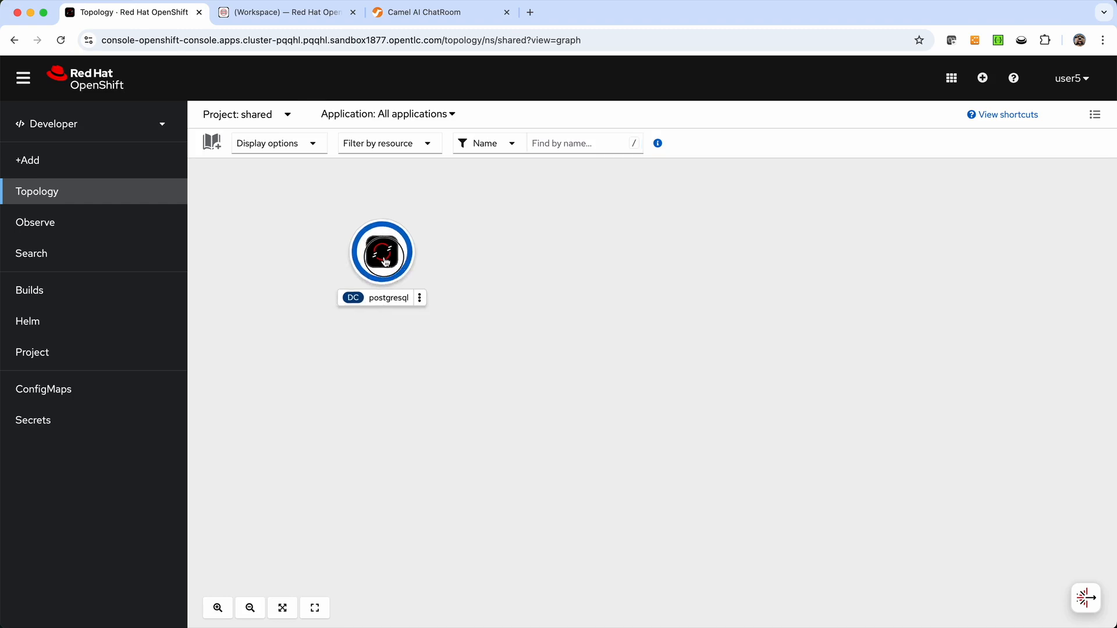
{"action": "left_click_drag", "start_coordinate": [383, 251], "coordinate": [345, 229]}
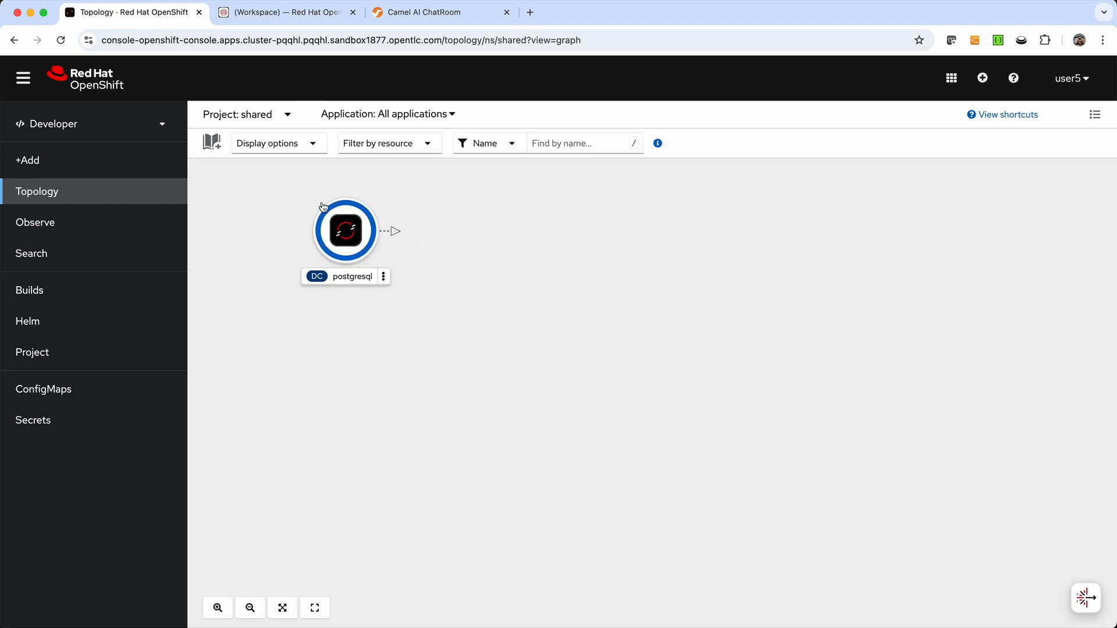
{"action": "mouse_move", "coordinate": [311, 171]}
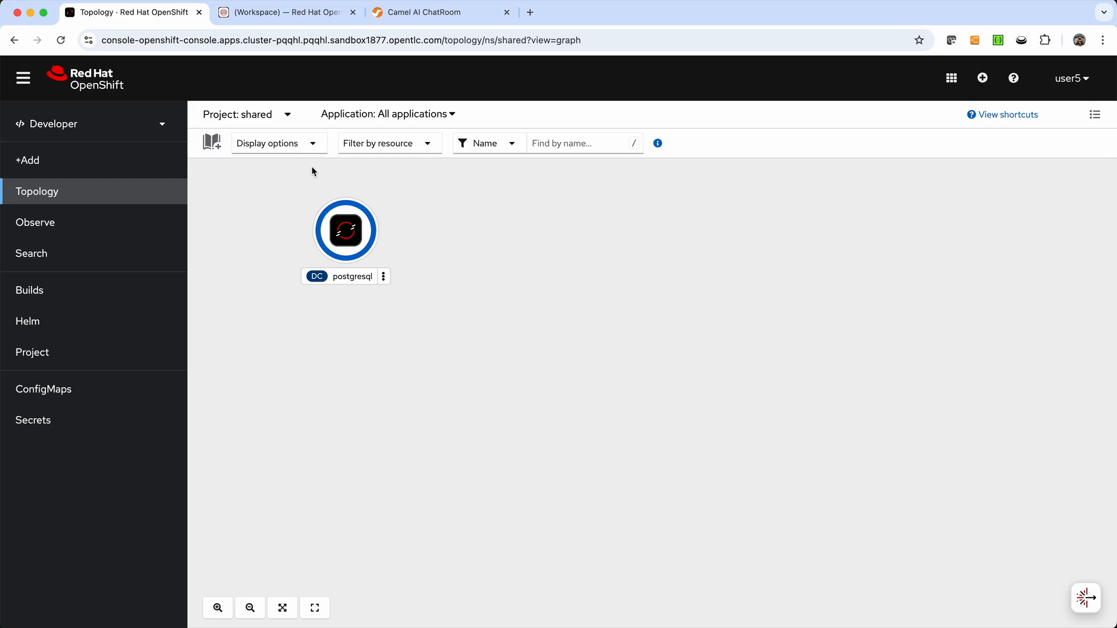
{"action": "left_click", "coordinate": [285, 12]}
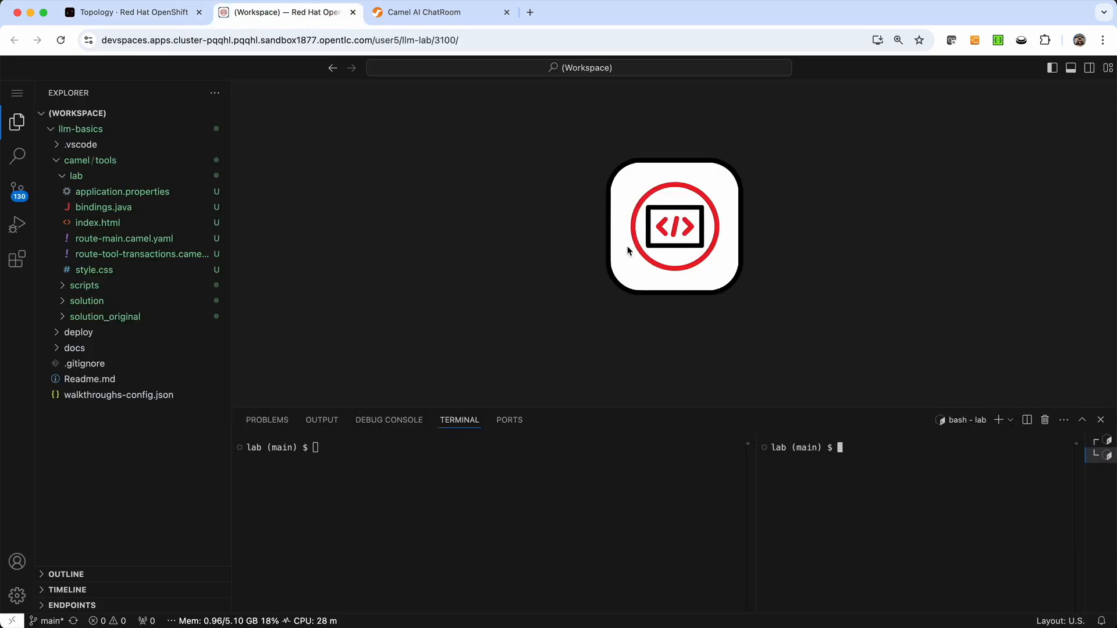
{"action": "mouse_move", "coordinate": [815, 498]}
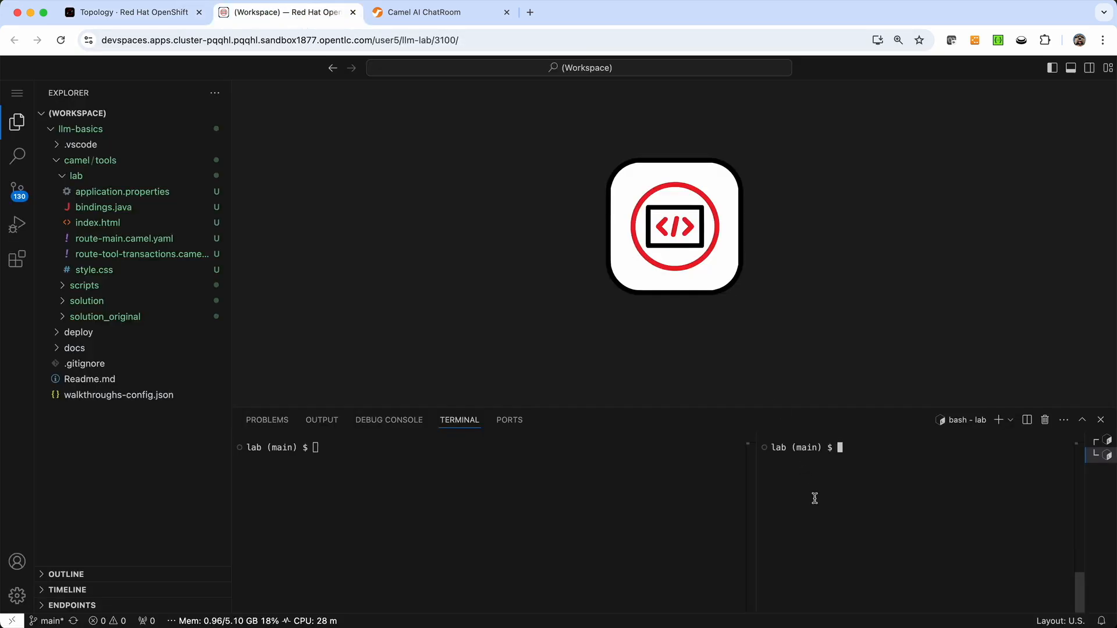
{"action": "type", "text": "qq"}
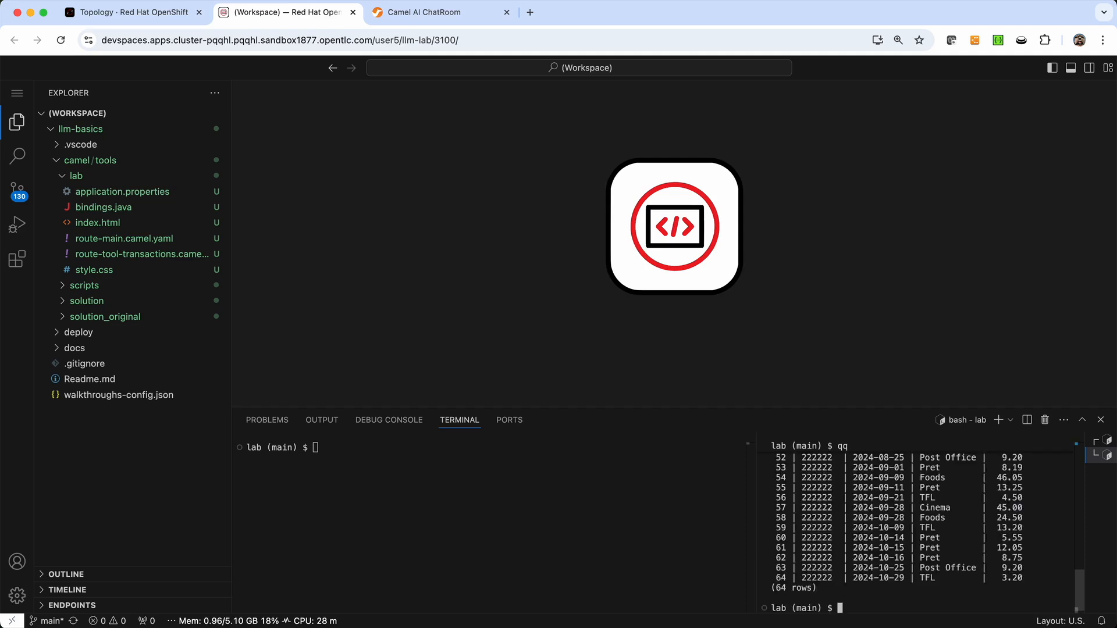
{"action": "scroll", "scroll_direction": "up", "scroll_amount": 3}
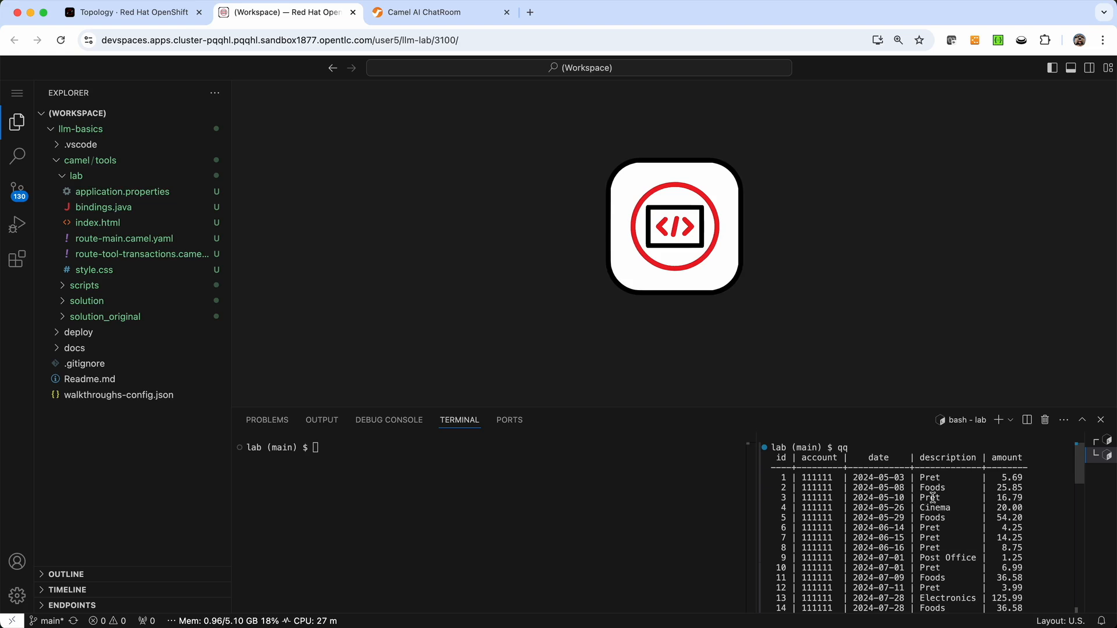
{"action": "mouse_move", "coordinate": [1016, 470]}
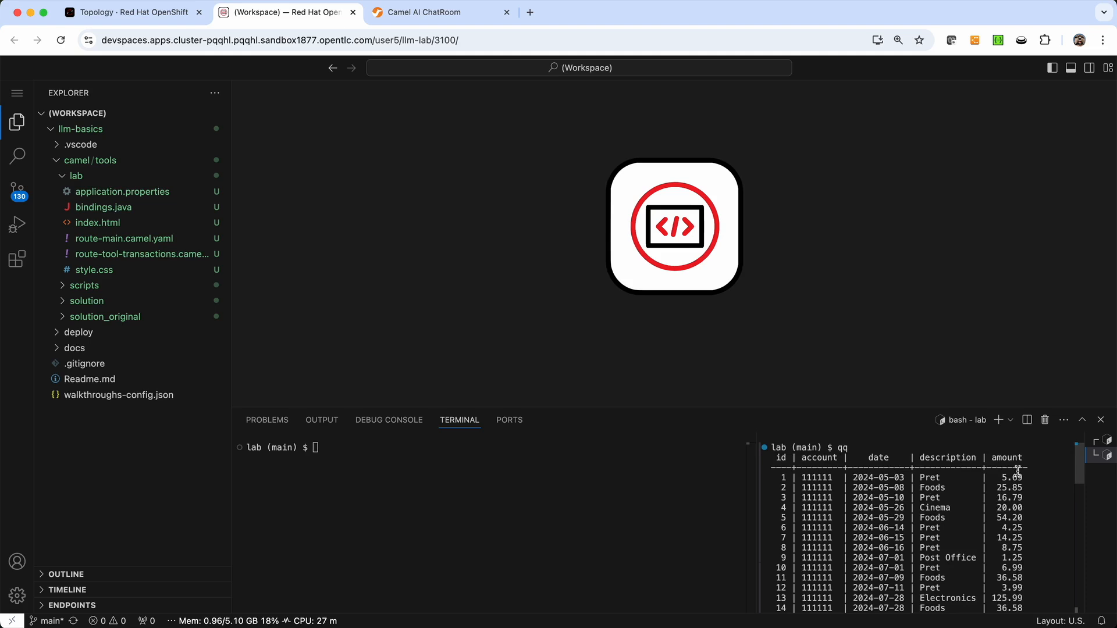
{"action": "scroll", "scroll_direction": "down", "scroll_amount": 3}
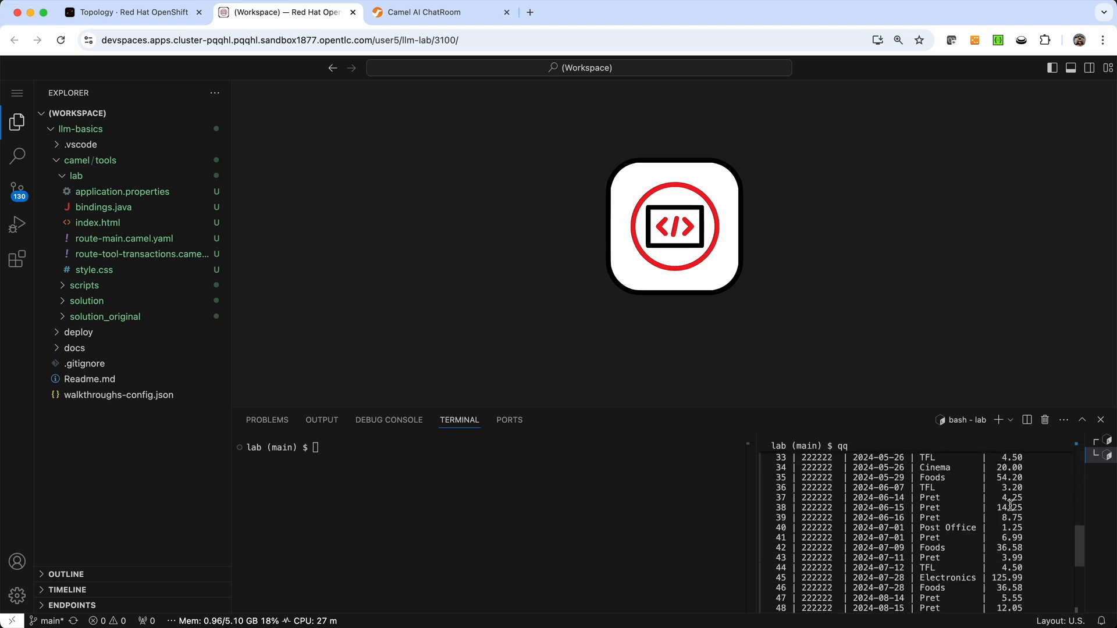
{"action": "scroll", "scroll_direction": "up", "scroll_amount": 3}
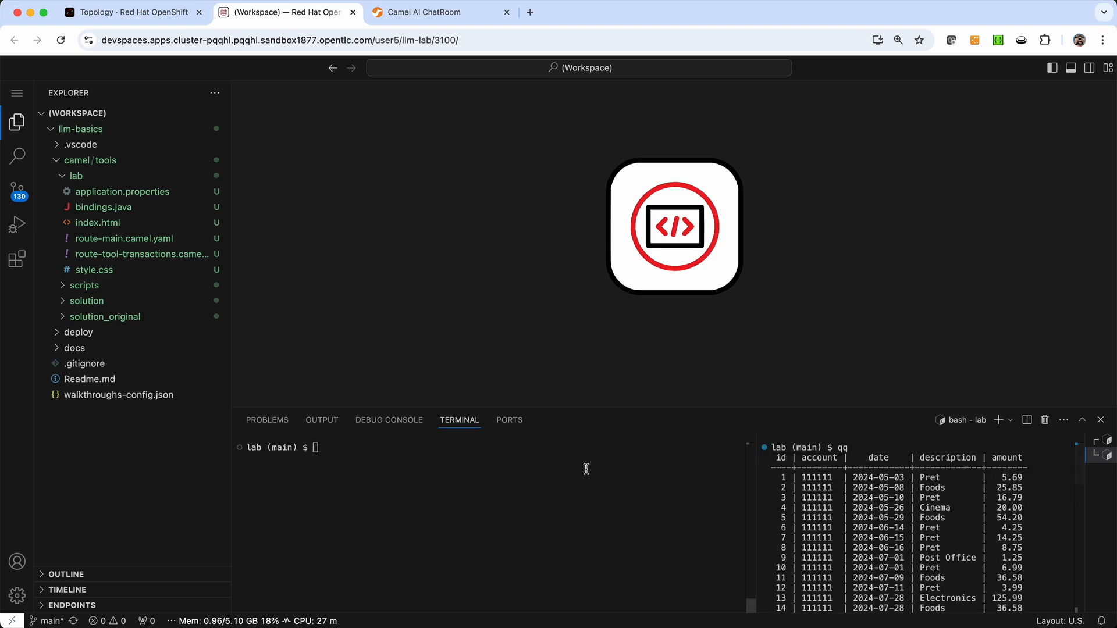
{"action": "mouse_move", "coordinate": [109, 255]}
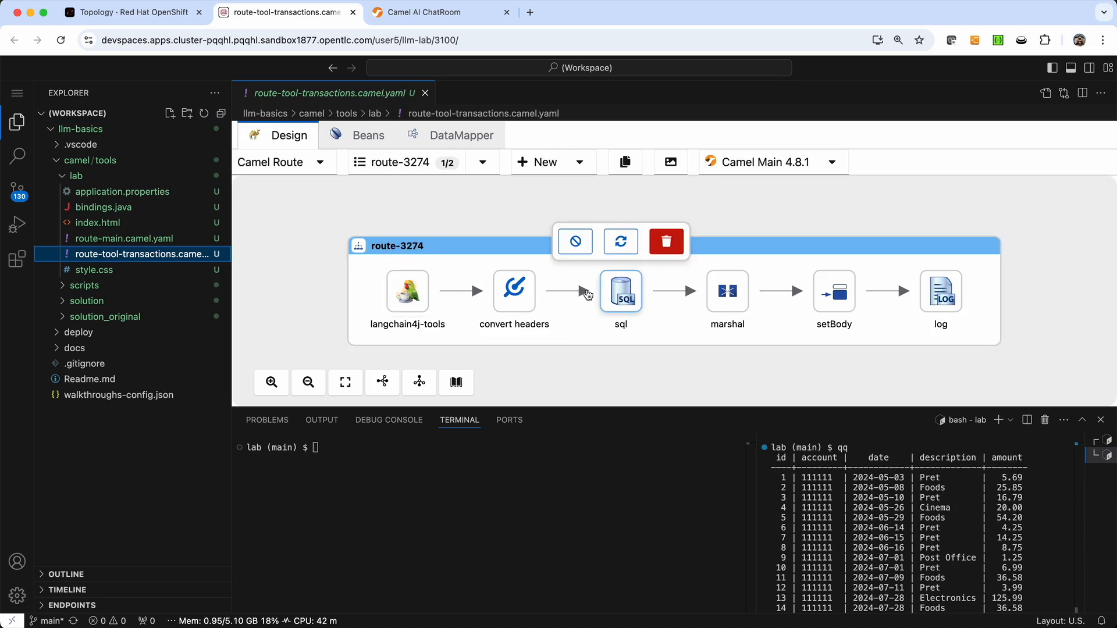
Show the langchain4j-tools step's modified settings down to its account, filter, from and to parameters.
{"action": "left_click", "coordinate": [407, 290]}
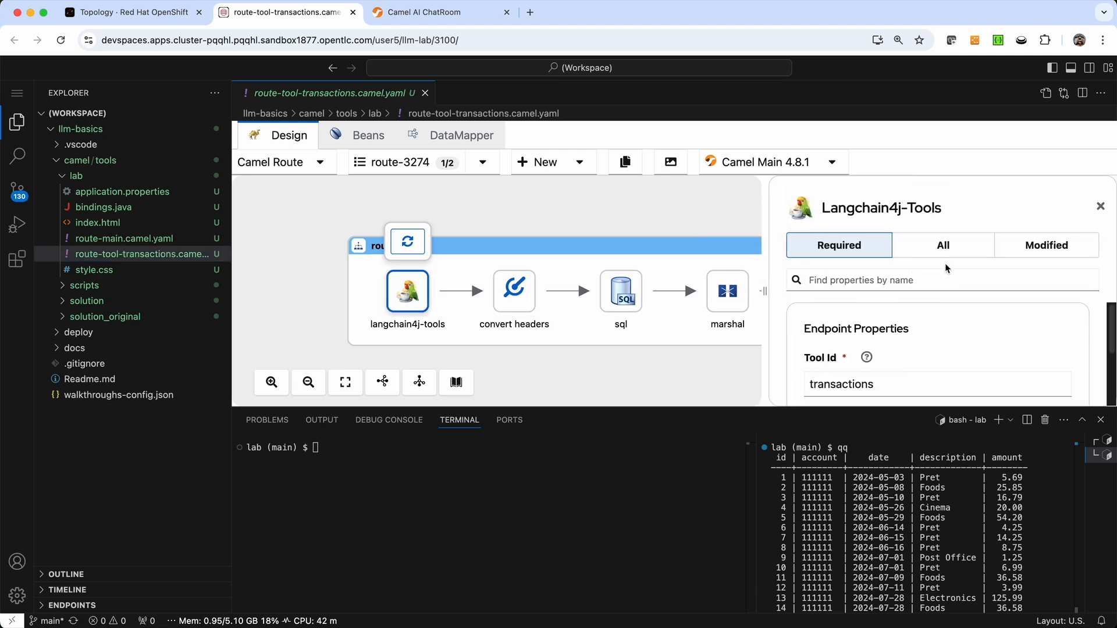
{"action": "left_click", "coordinate": [1046, 246]}
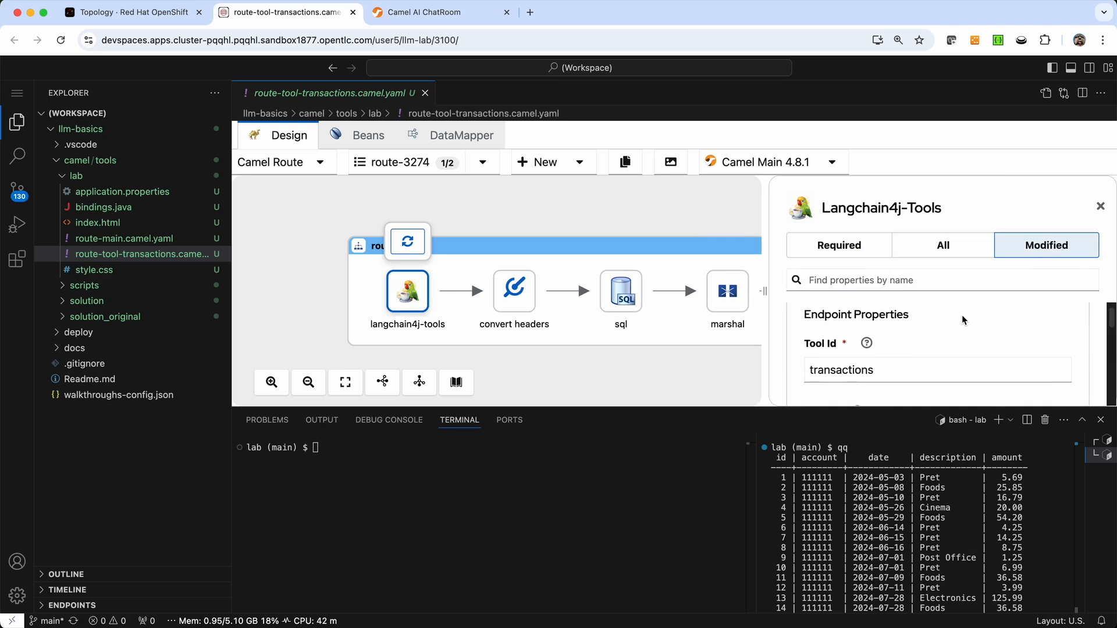
{"action": "scroll", "scroll_direction": "down", "scroll_amount": 3}
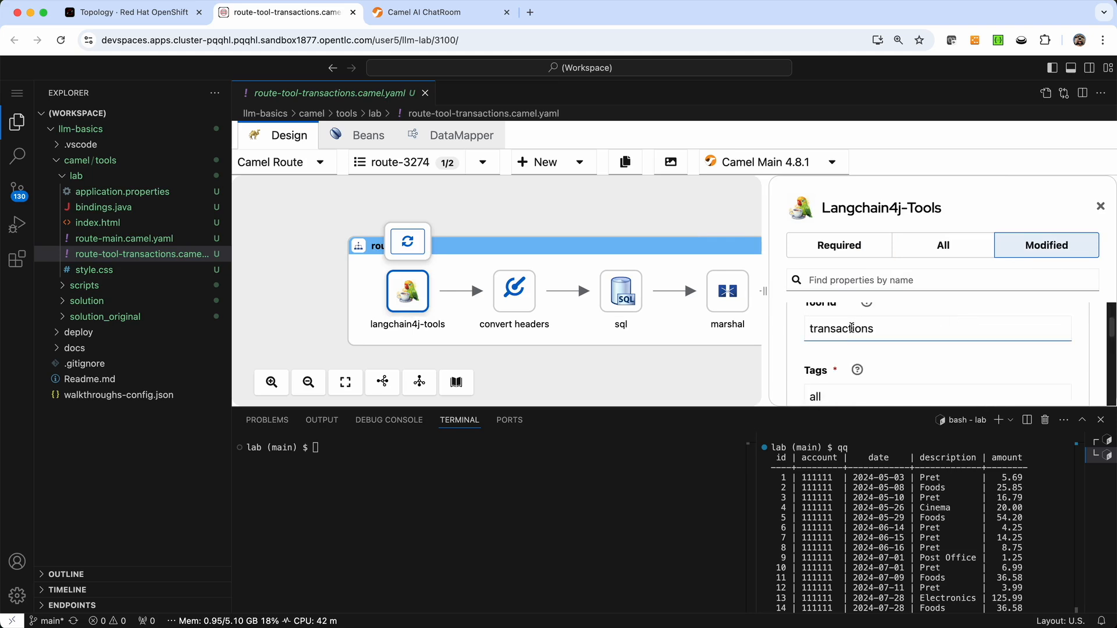
{"action": "scroll", "scroll_direction": "down", "scroll_amount": 3}
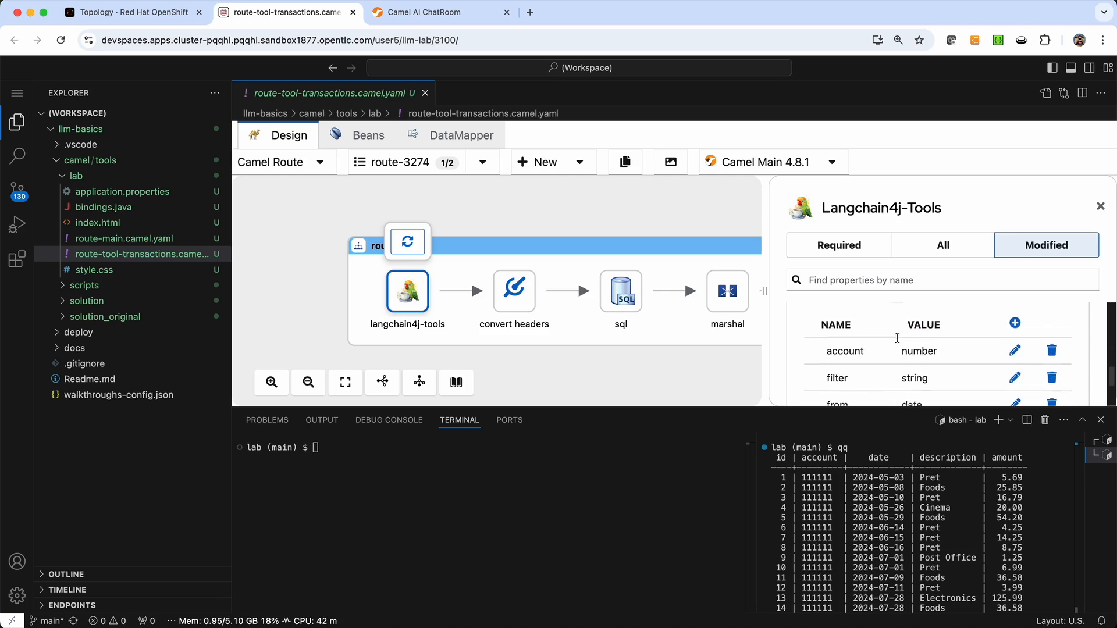
{"action": "mouse_move", "coordinate": [876, 406]}
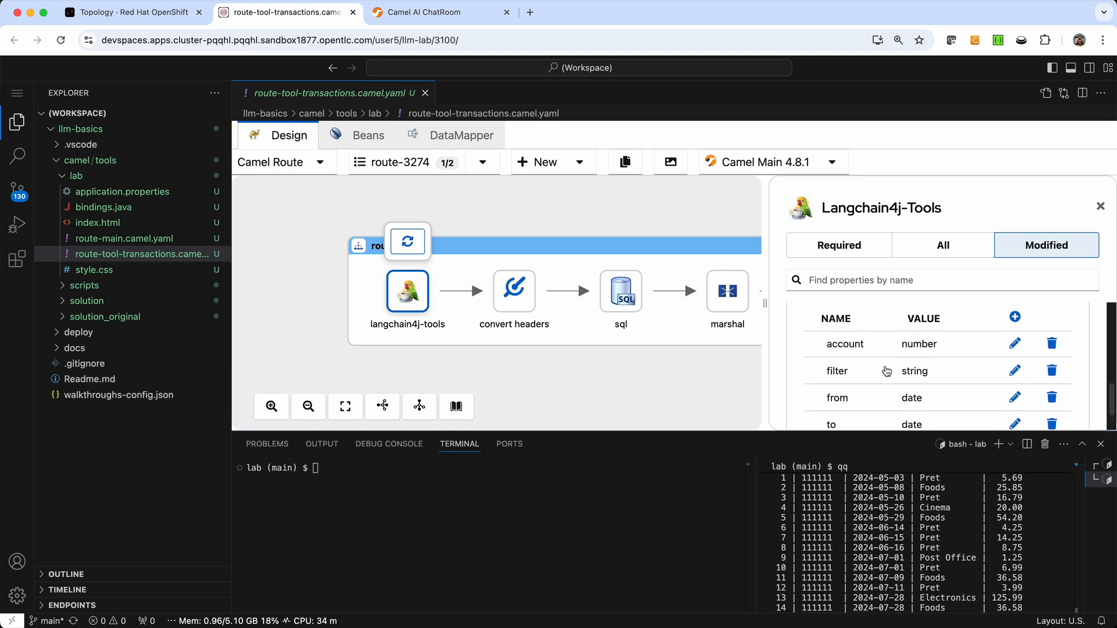
{"action": "mouse_move", "coordinate": [857, 506]}
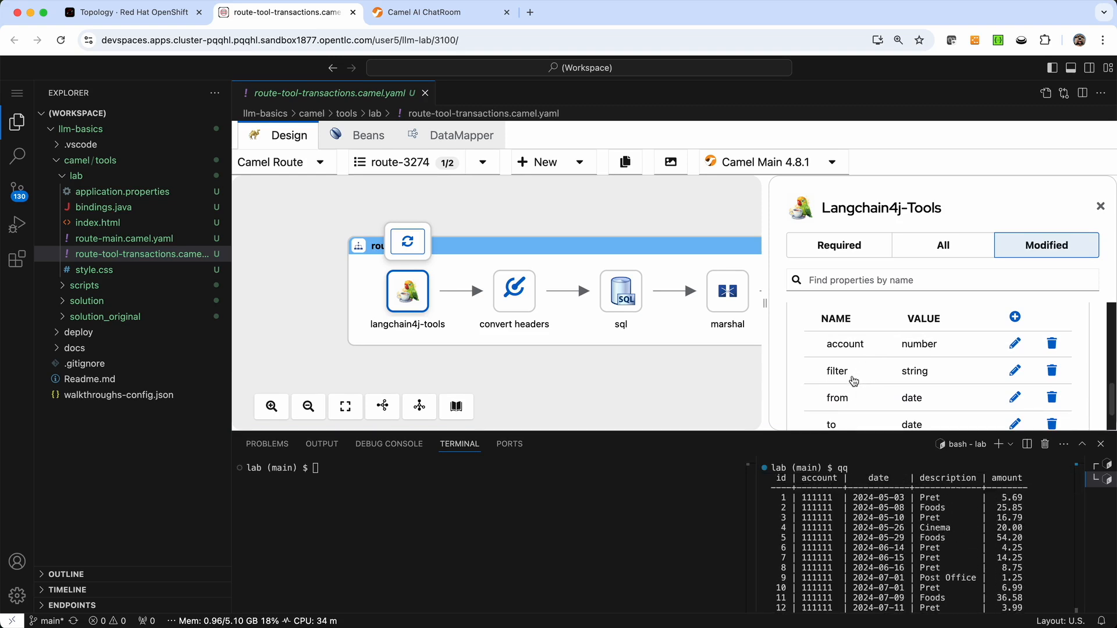
{"action": "mouse_move", "coordinate": [835, 405]}
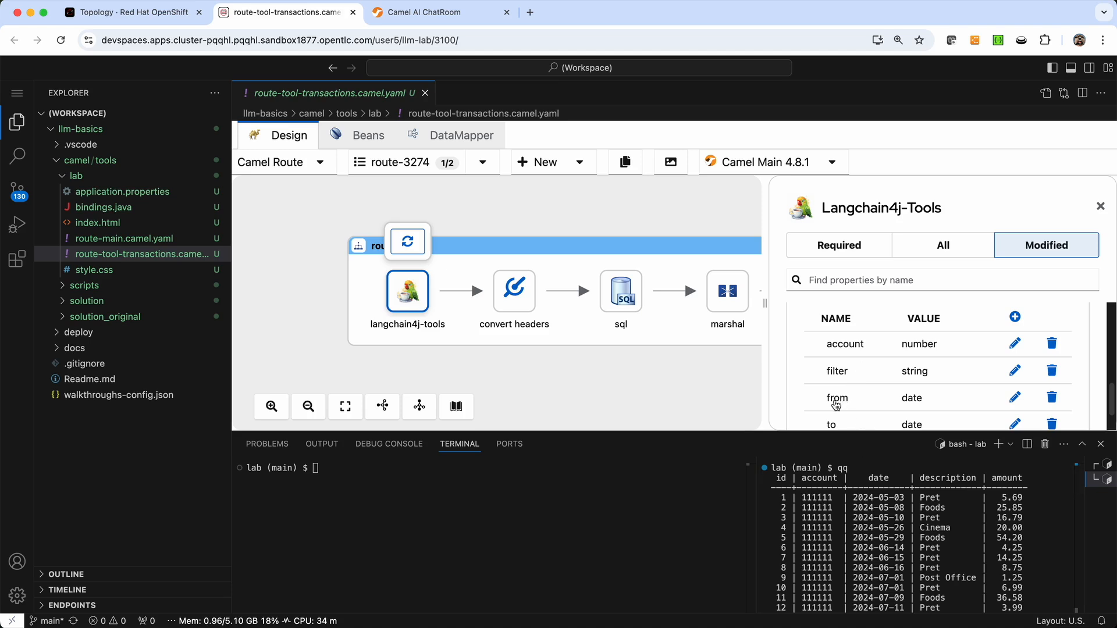
{"action": "mouse_move", "coordinate": [862, 517]}
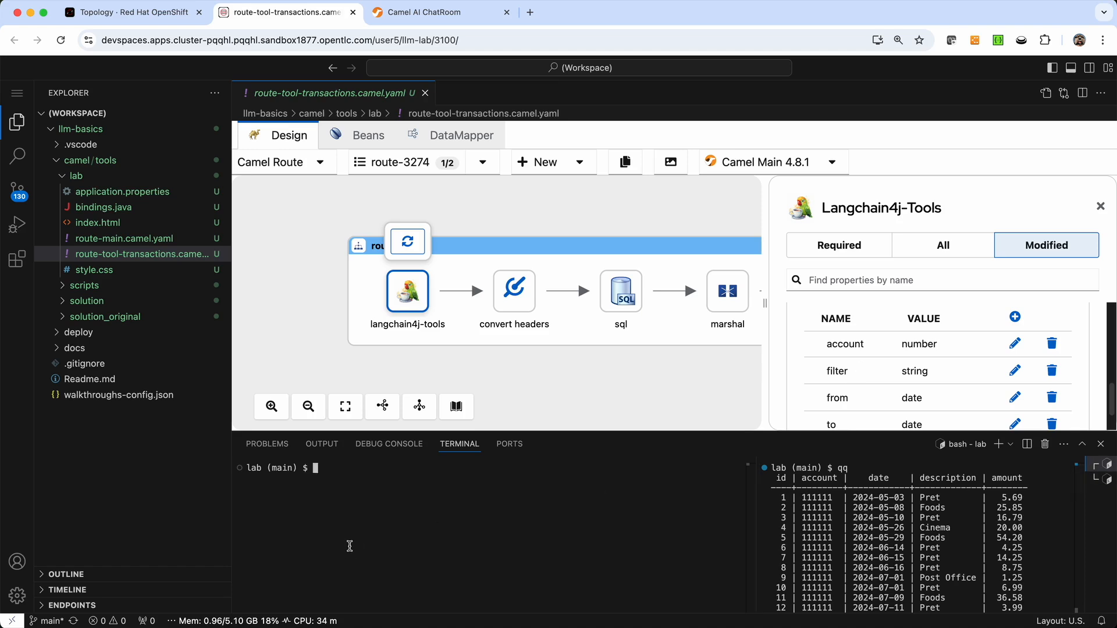
Run 'camel run *' for the transactions route, checking the sql step's query during startup.
{"action": "type", "text": "camel run"}
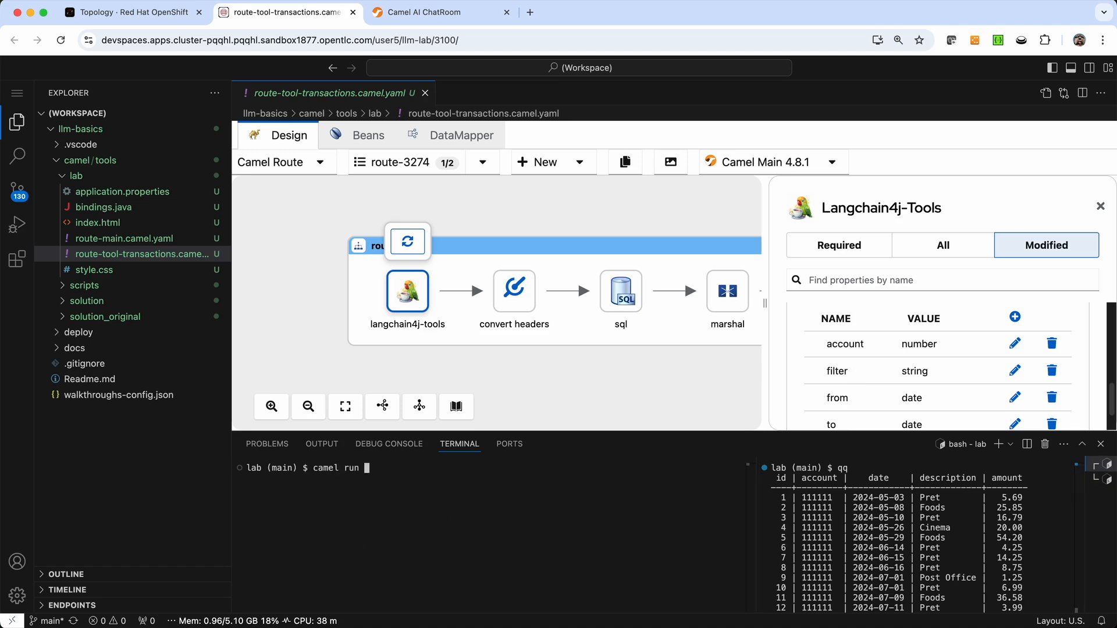
{"action": "type", "text": "*"}
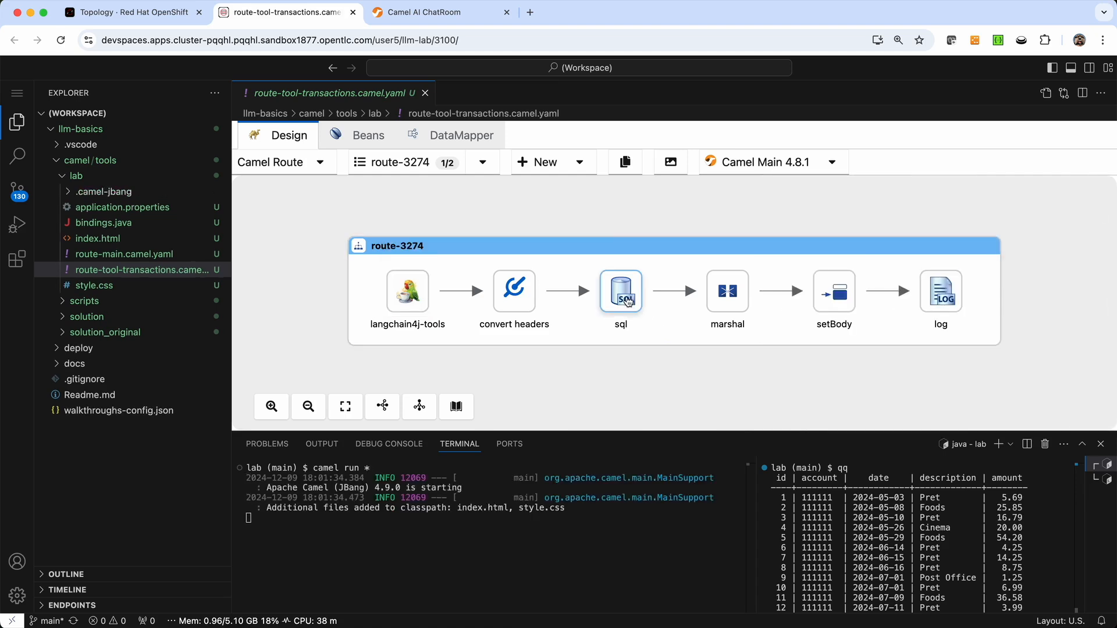
{"action": "left_click", "coordinate": [620, 291]}
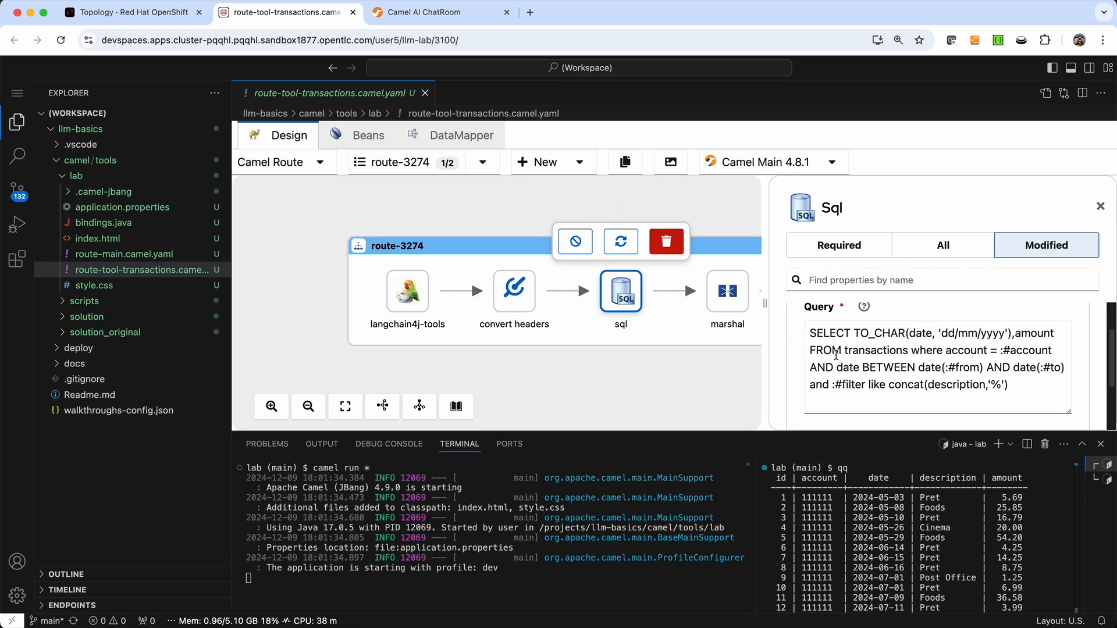
{"action": "left_click", "coordinate": [407, 290]}
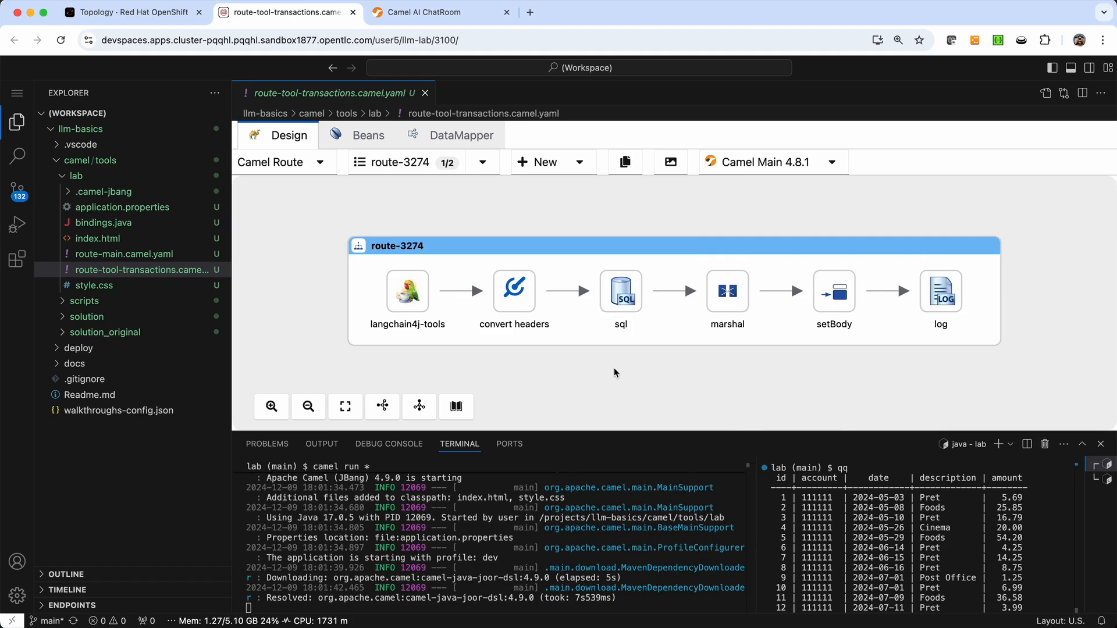
{"action": "scroll", "scroll_direction": "down", "scroll_amount": 3}
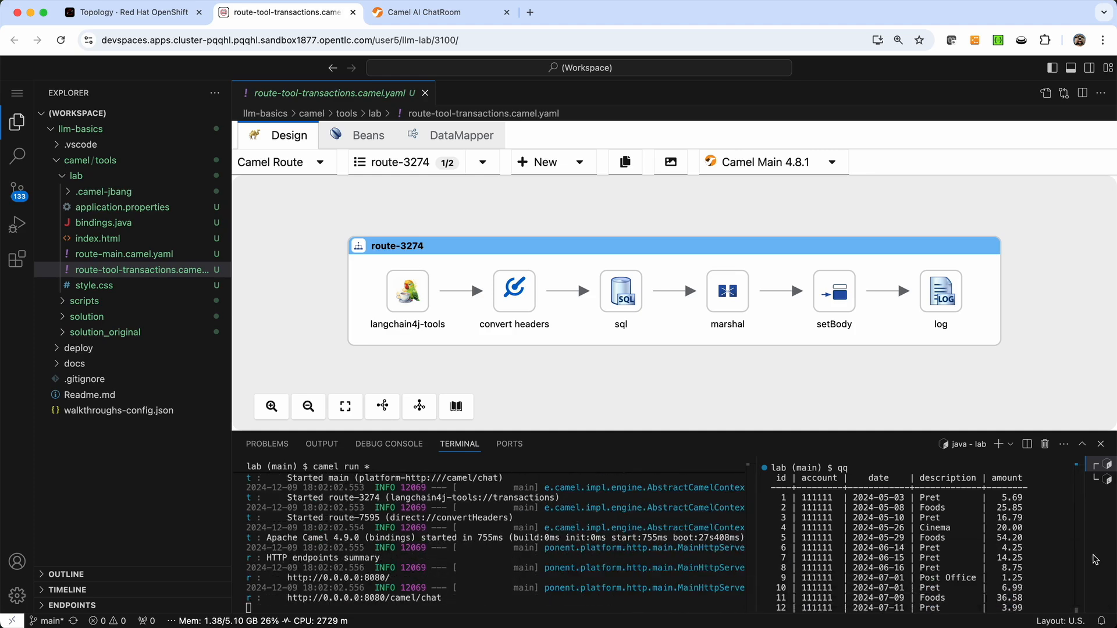
{"action": "left_click", "coordinate": [426, 12]}
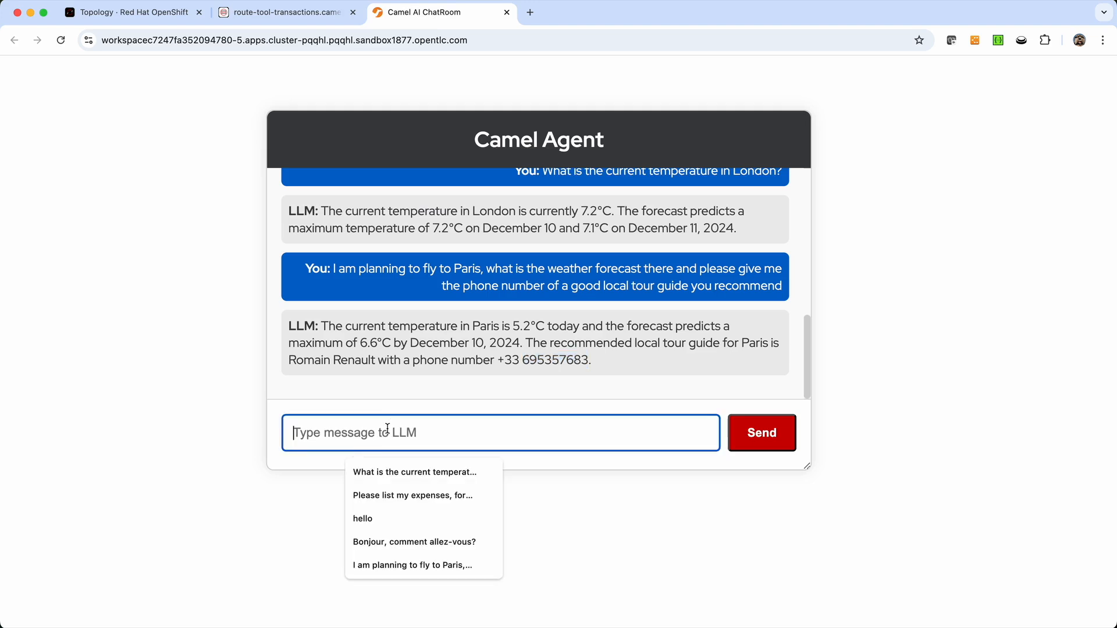
Send the saved account 222222 TFL expenses question and highlight the TFL term in it.
{"action": "left_click", "coordinate": [411, 495]}
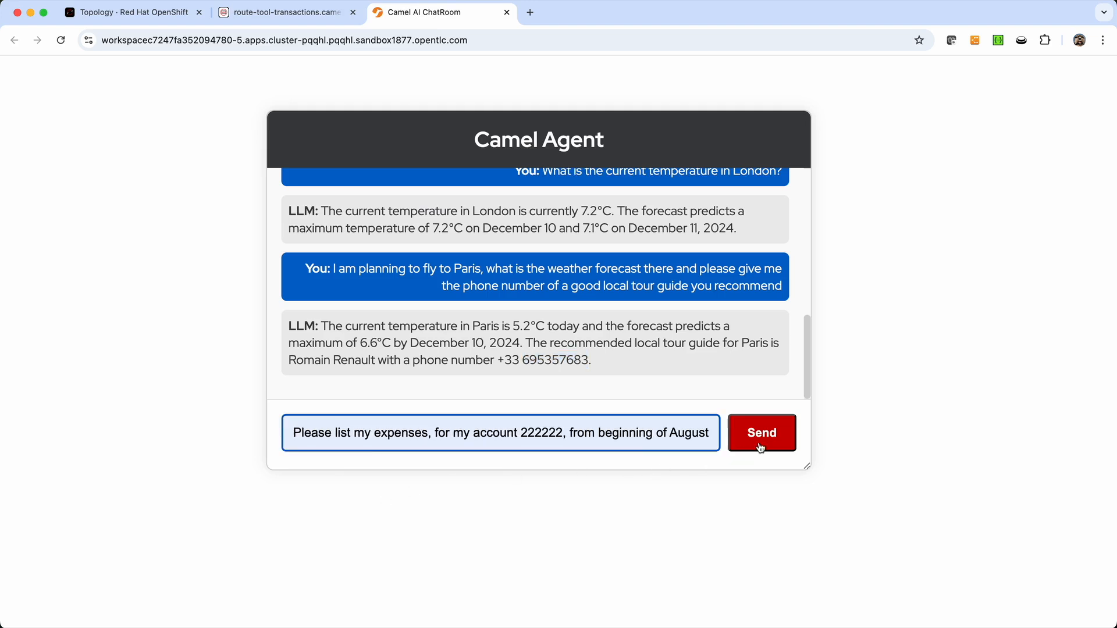
{"action": "left_click", "coordinate": [761, 433]}
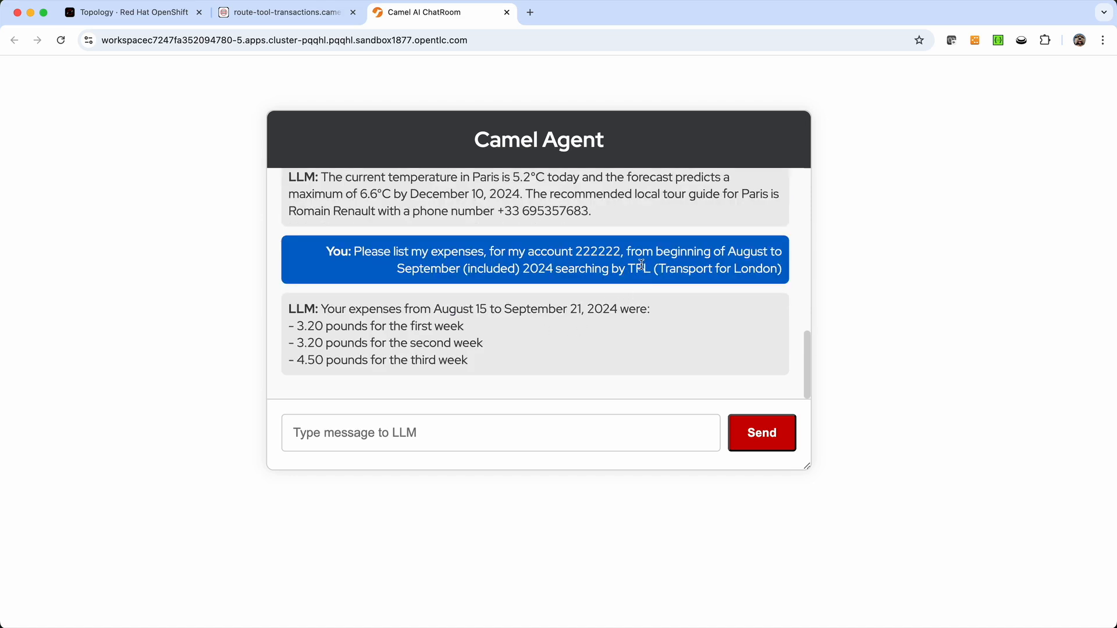
{"action": "double_click", "coordinate": [638, 269]}
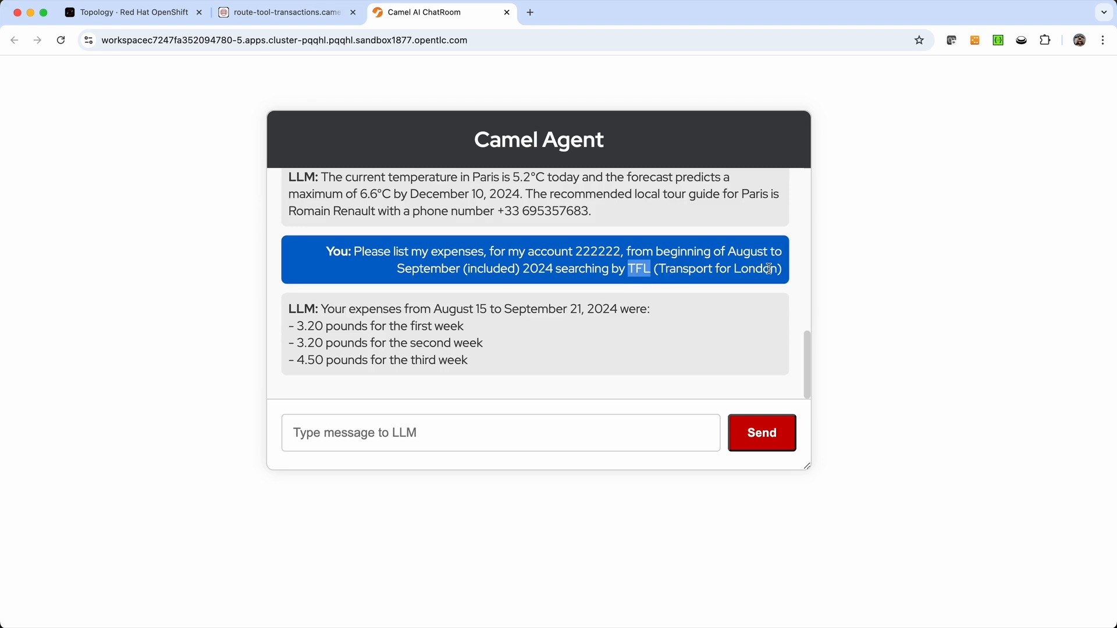
{"action": "mouse_move", "coordinate": [376, 310]}
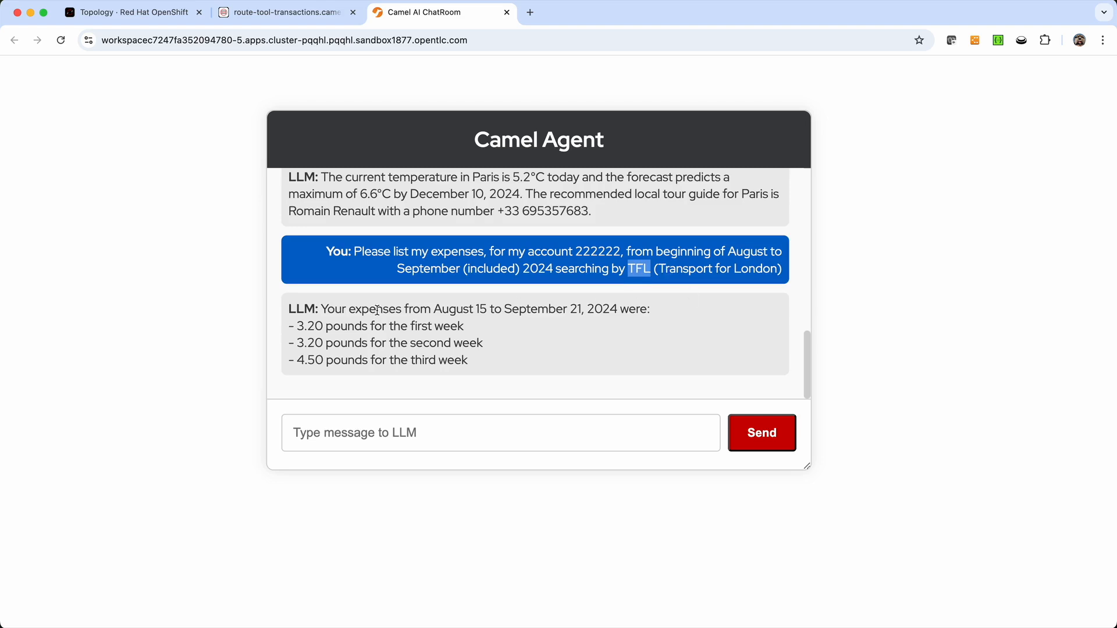
{"action": "mouse_move", "coordinate": [356, 312]}
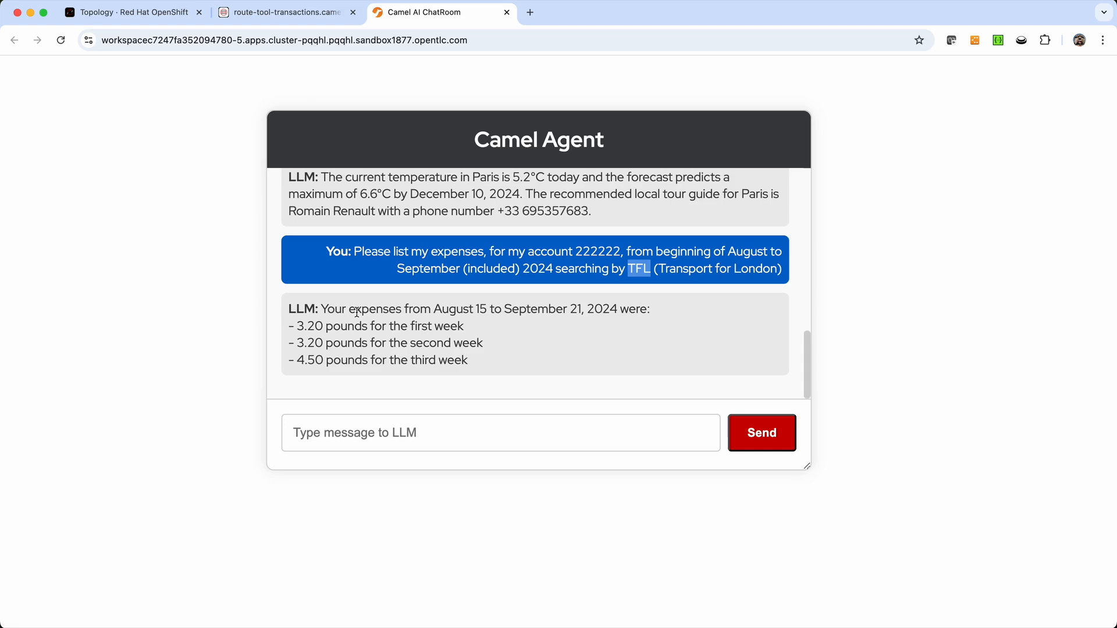
{"action": "mouse_move", "coordinate": [292, 321]}
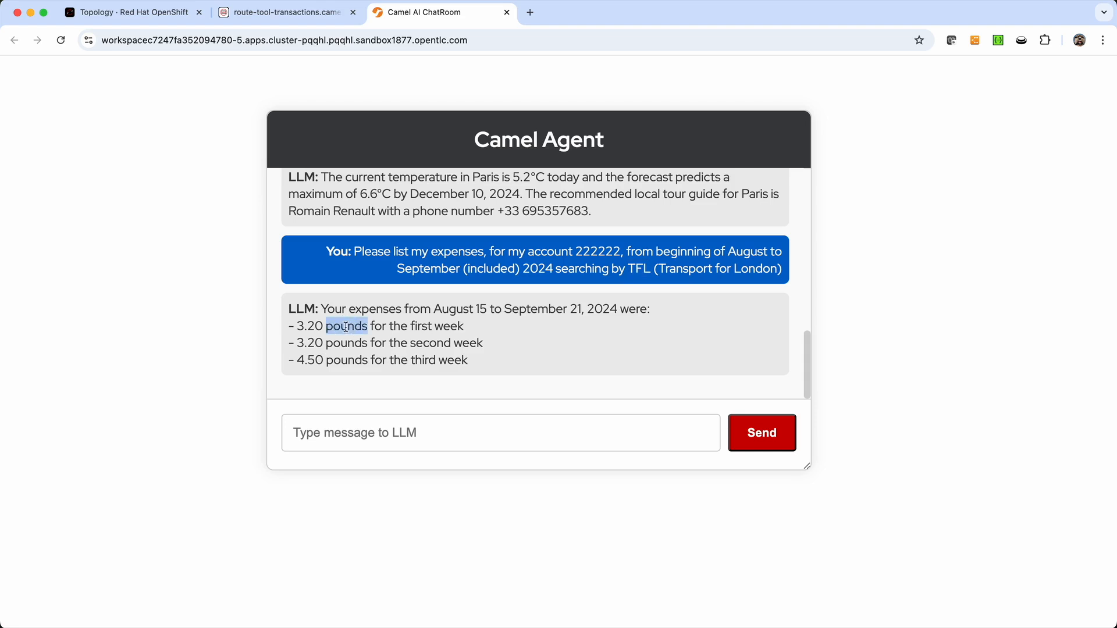
{"action": "mouse_move", "coordinate": [439, 349]}
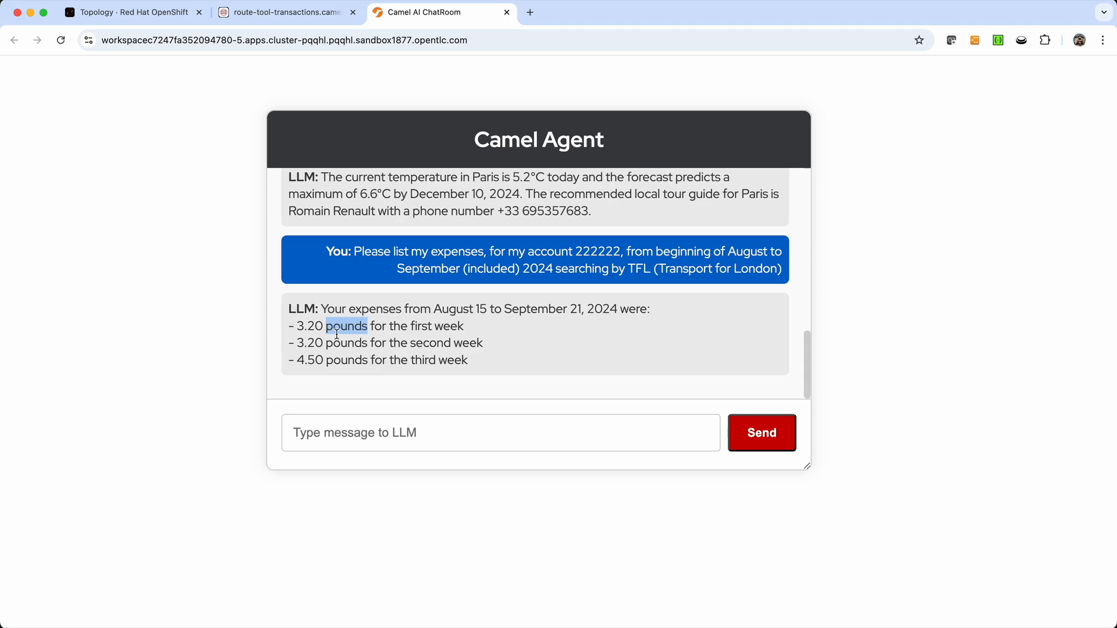
{"action": "mouse_move", "coordinate": [661, 269]}
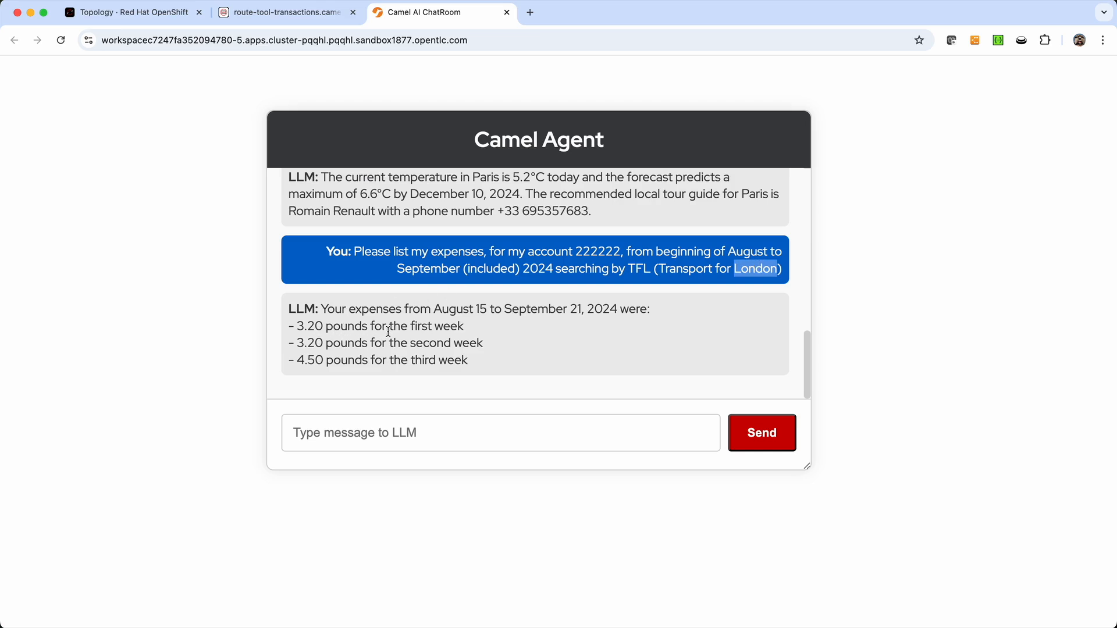
{"action": "mouse_move", "coordinate": [287, 11]}
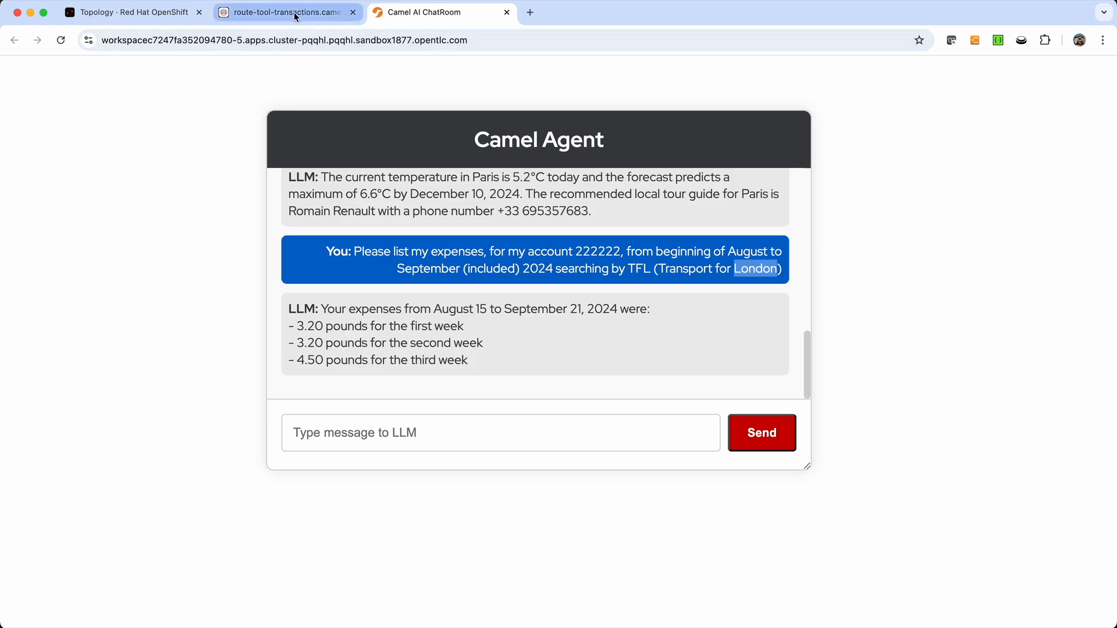
{"action": "left_click", "coordinate": [285, 11]}
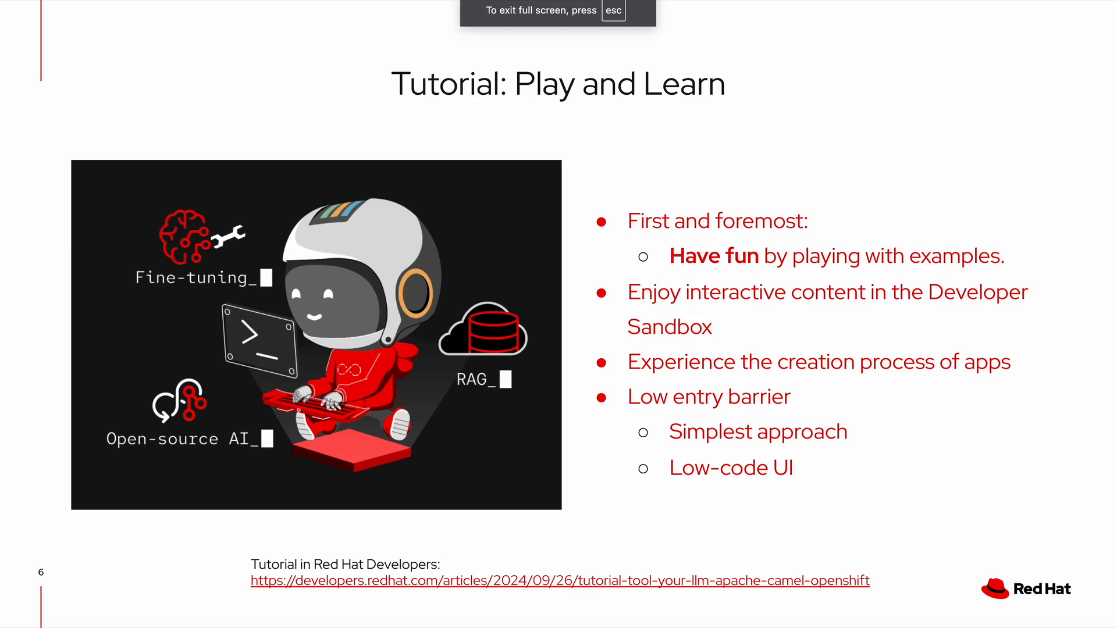
Advance the presentation to the closing Thank you slide.
{"action": "key", "text": "right"}
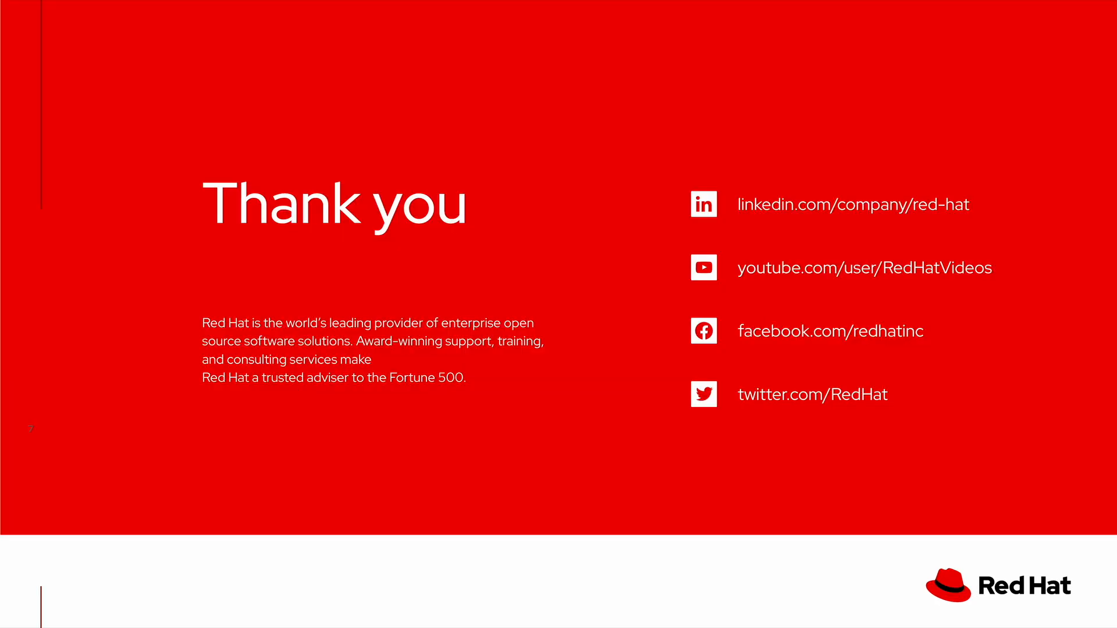